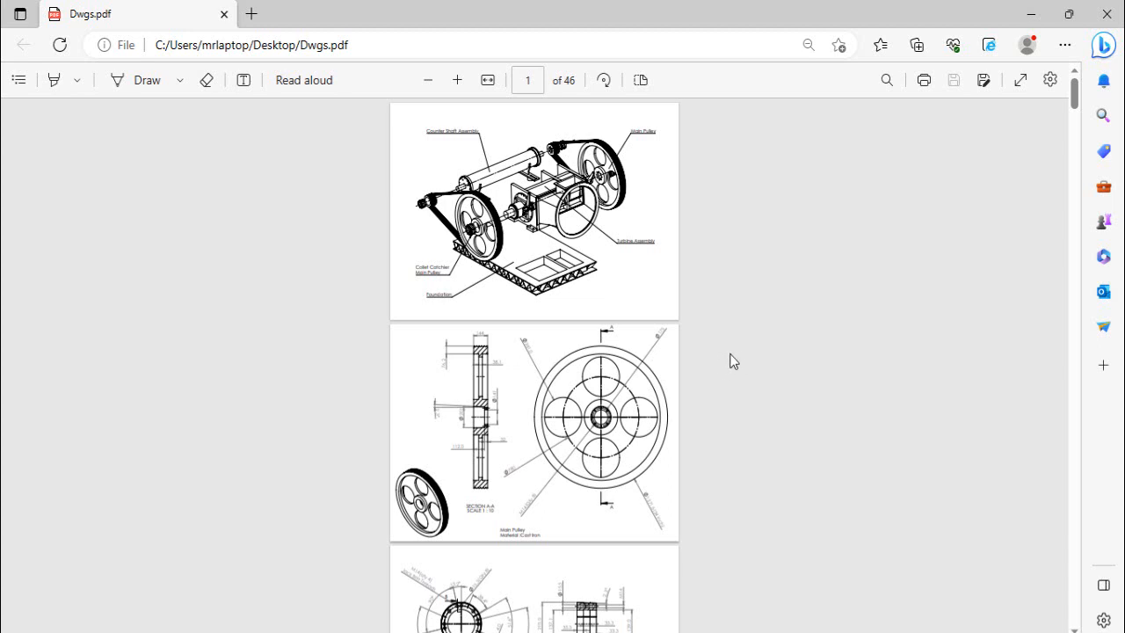
mouse_move(677, 292)
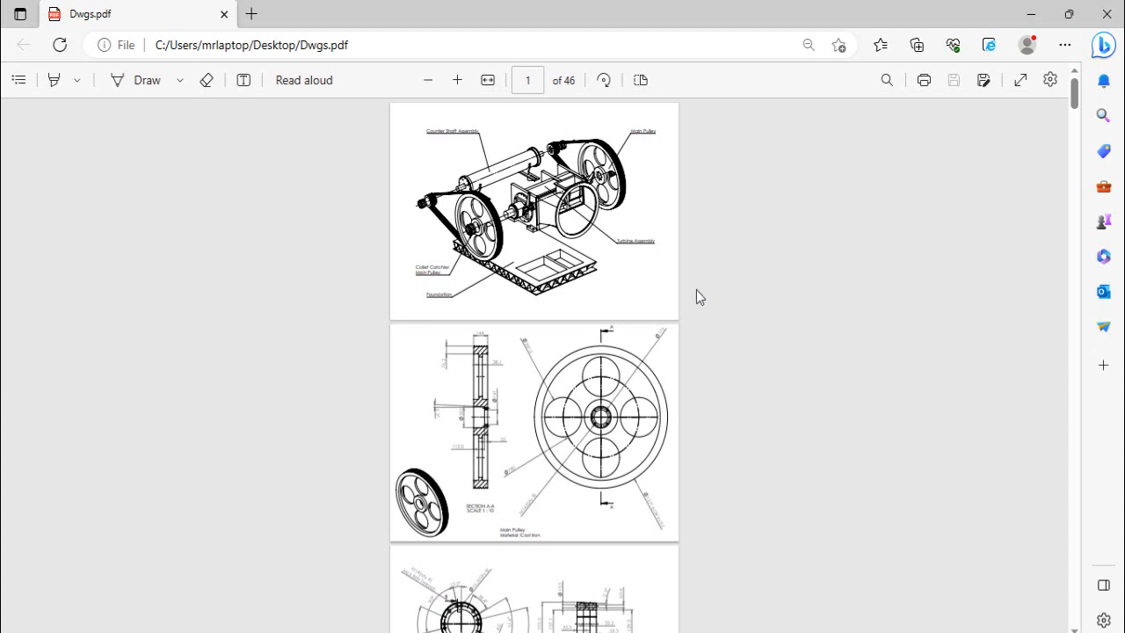
mouse_move(703, 264)
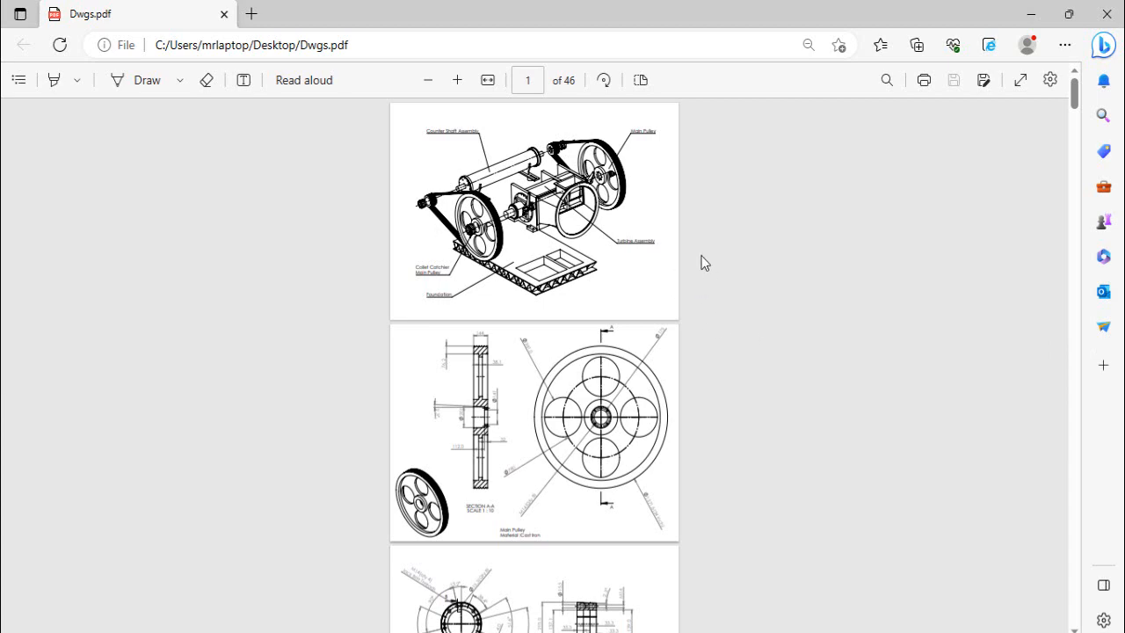
Step: Scroll the drawings PDF down to page 25, the brass bush for guidevane shafts
scroll("down", 3)
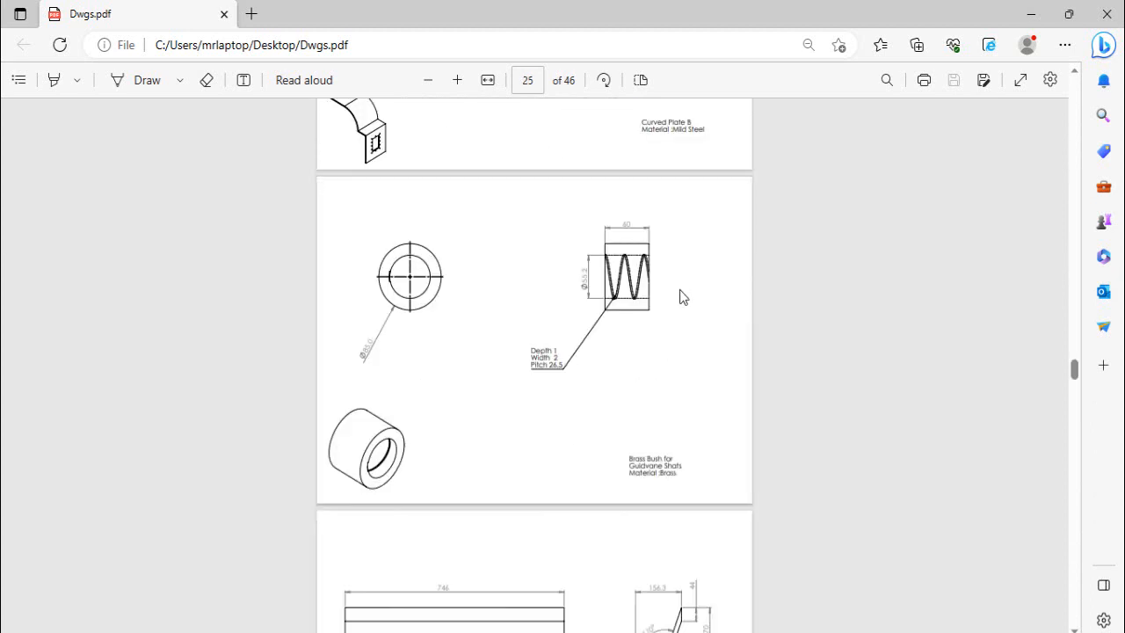
mouse_move(639, 218)
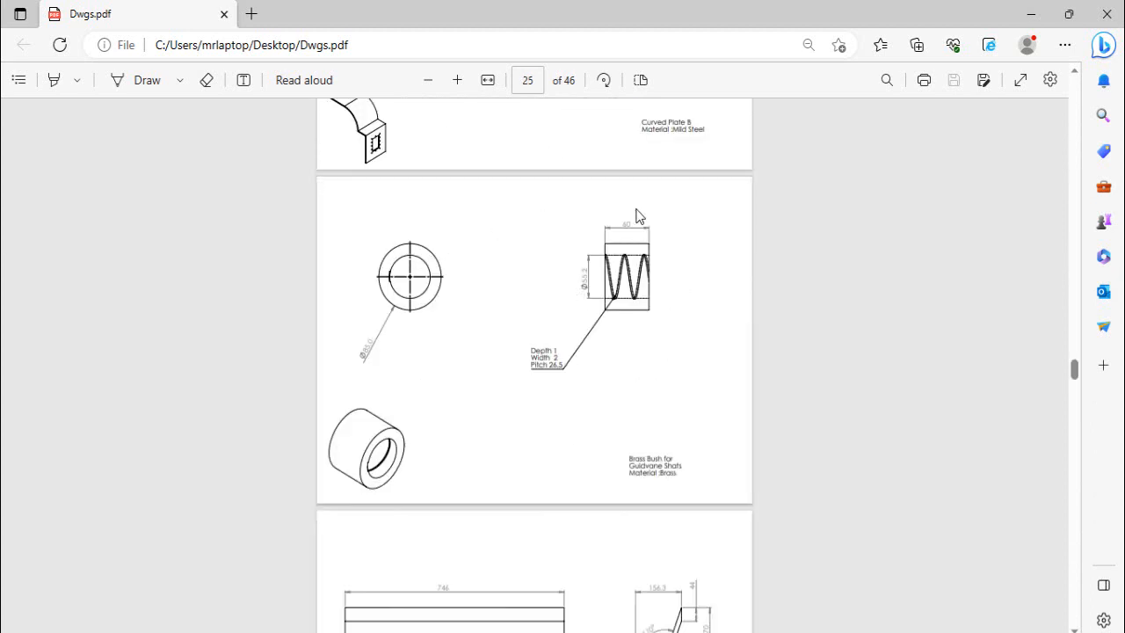
scroll("down", 3)
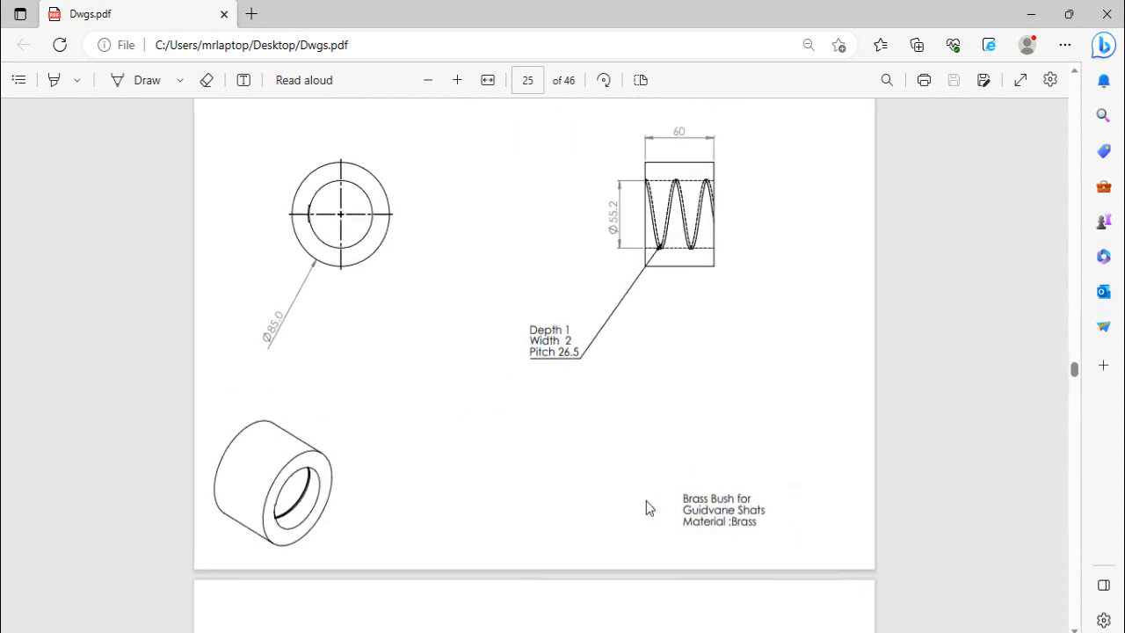
scroll("down", 3)
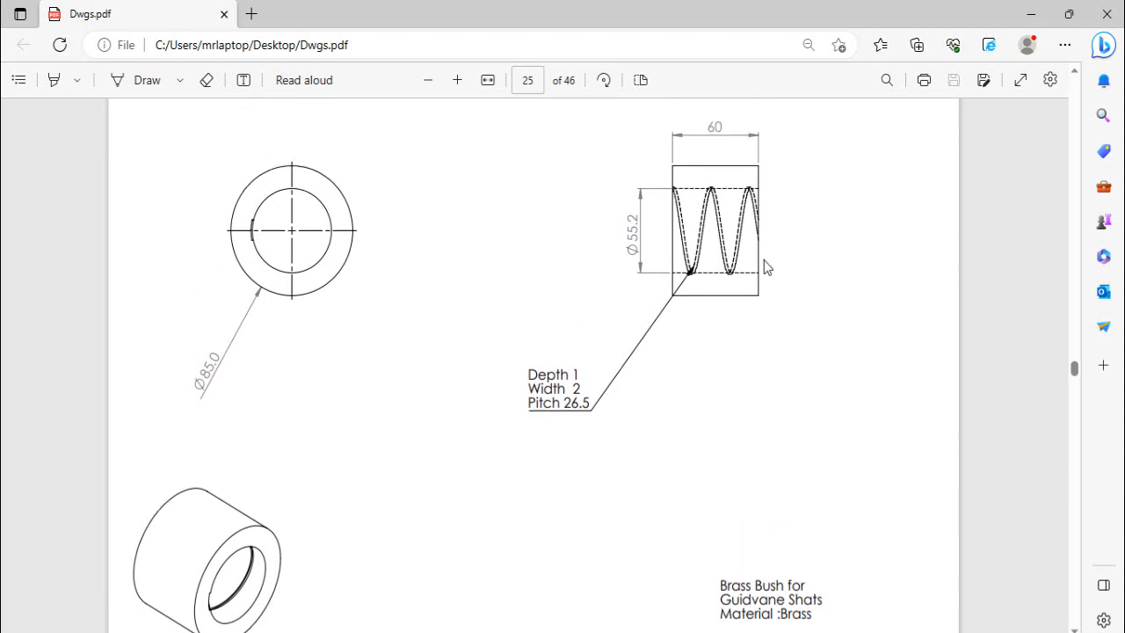
mouse_move(717, 209)
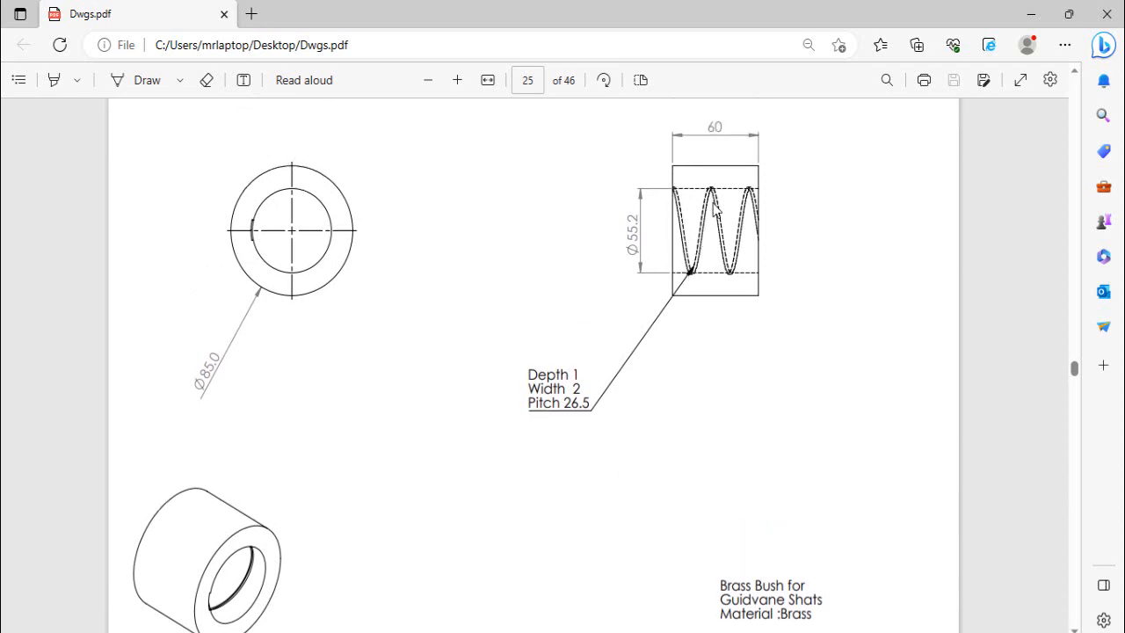
mouse_move(747, 214)
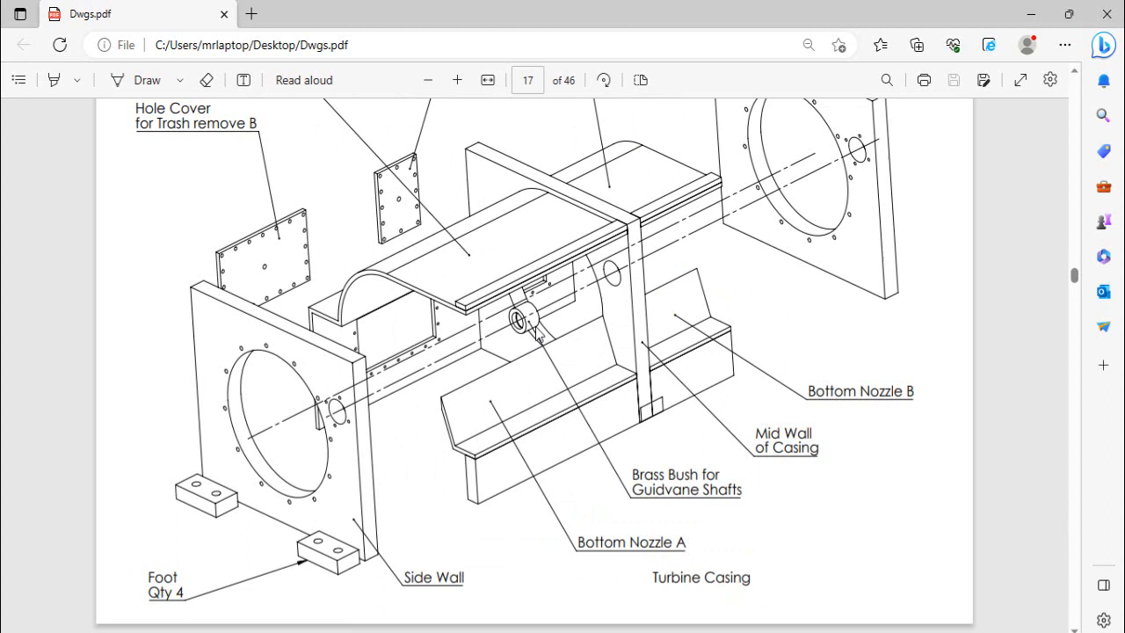
mouse_move(341, 413)
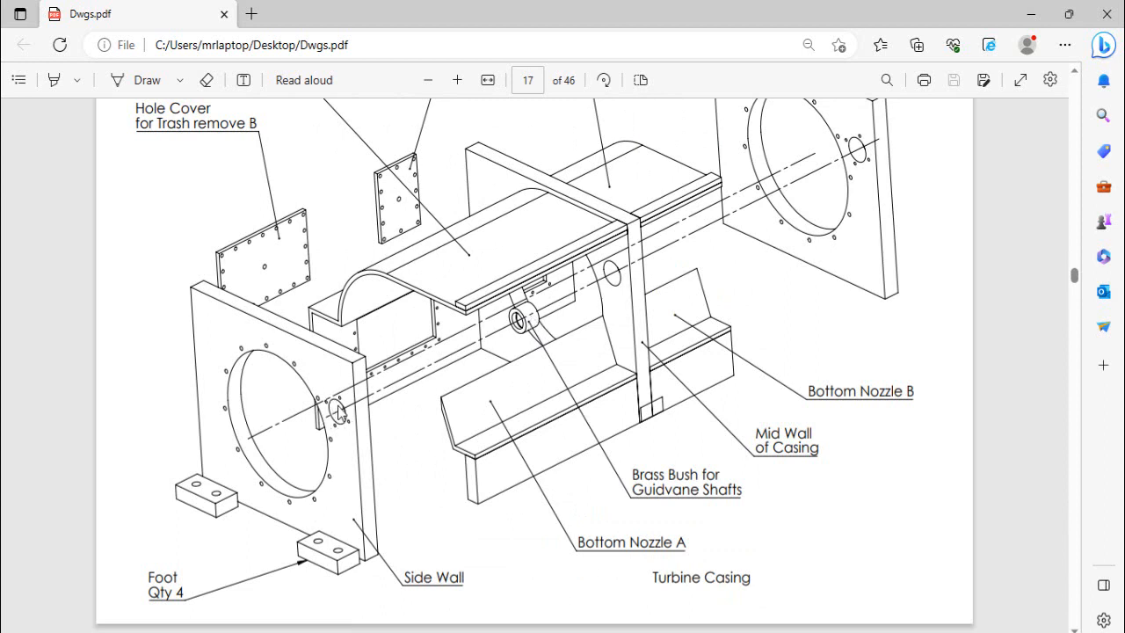
mouse_move(325, 443)
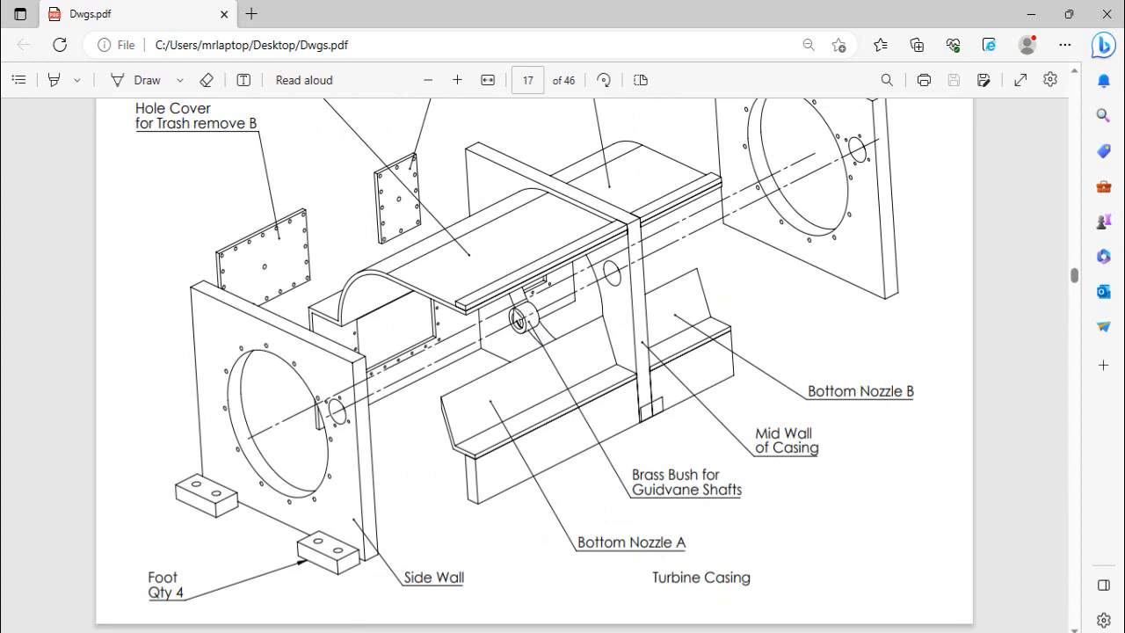
Step: Scroll the PDF to the exploded runner and guide vane shaft assembly on page 5
scroll("down", 3)
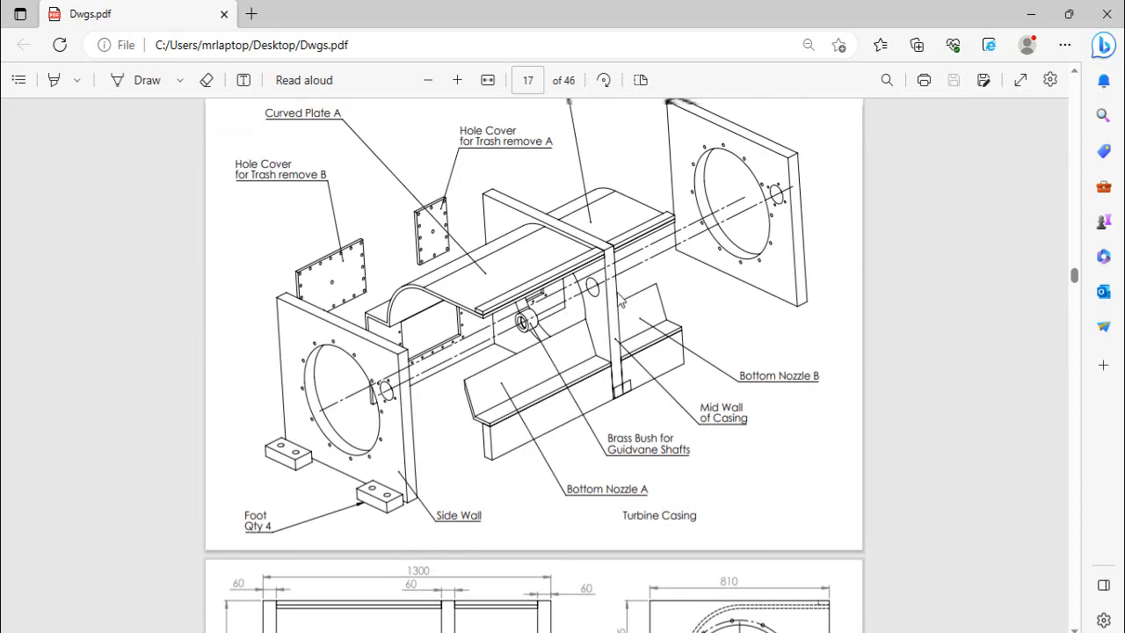
scroll("up", 3)
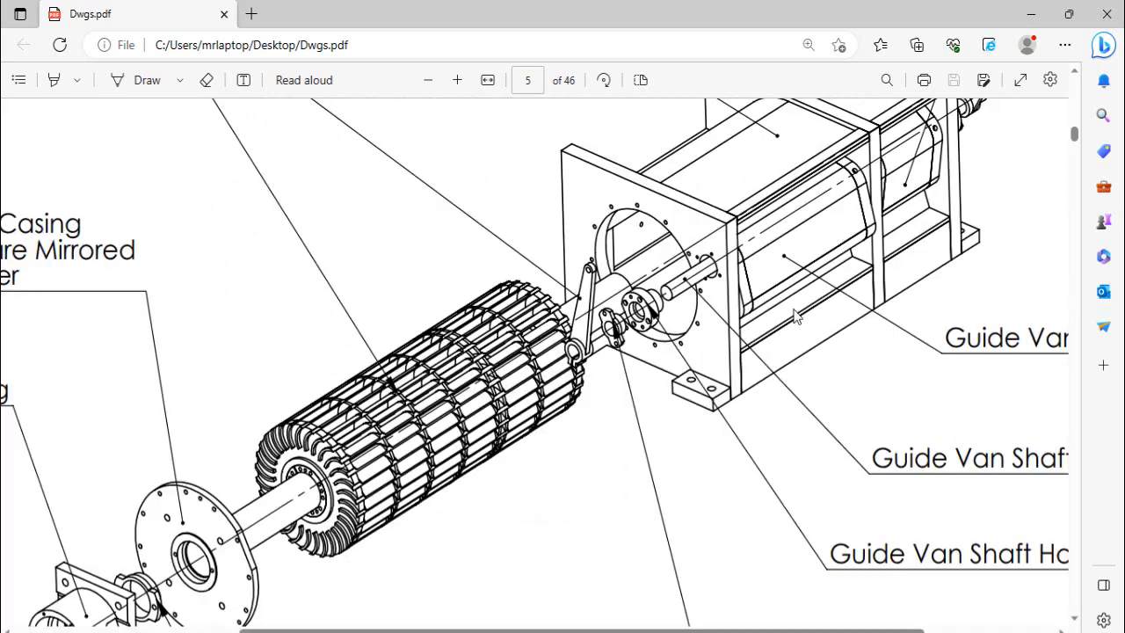
mouse_move(800, 255)
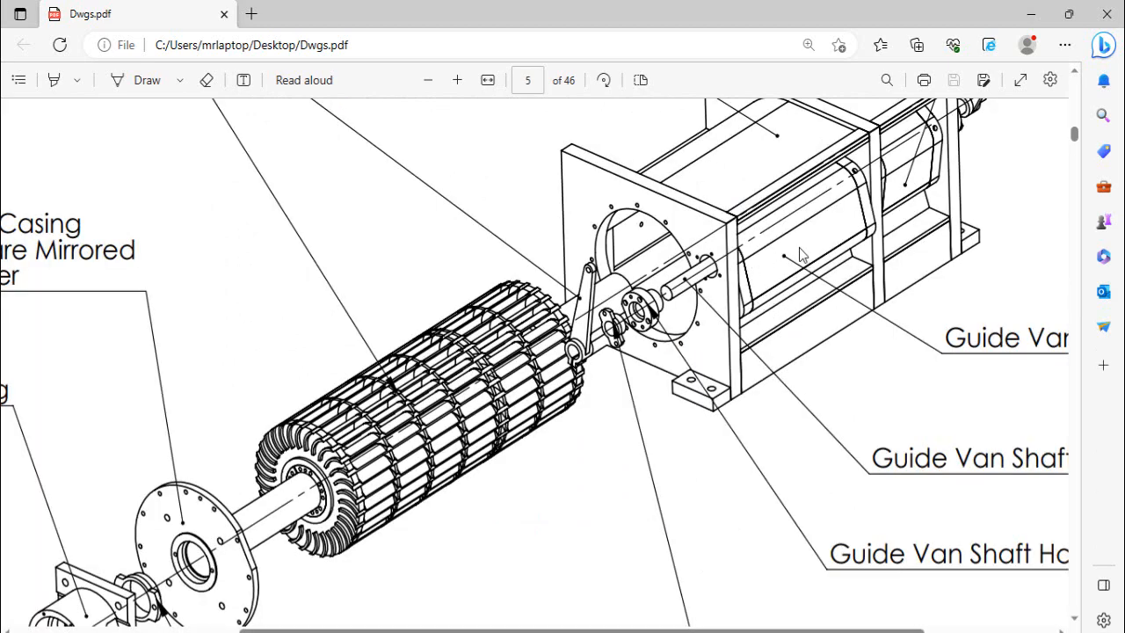
mouse_move(802, 295)
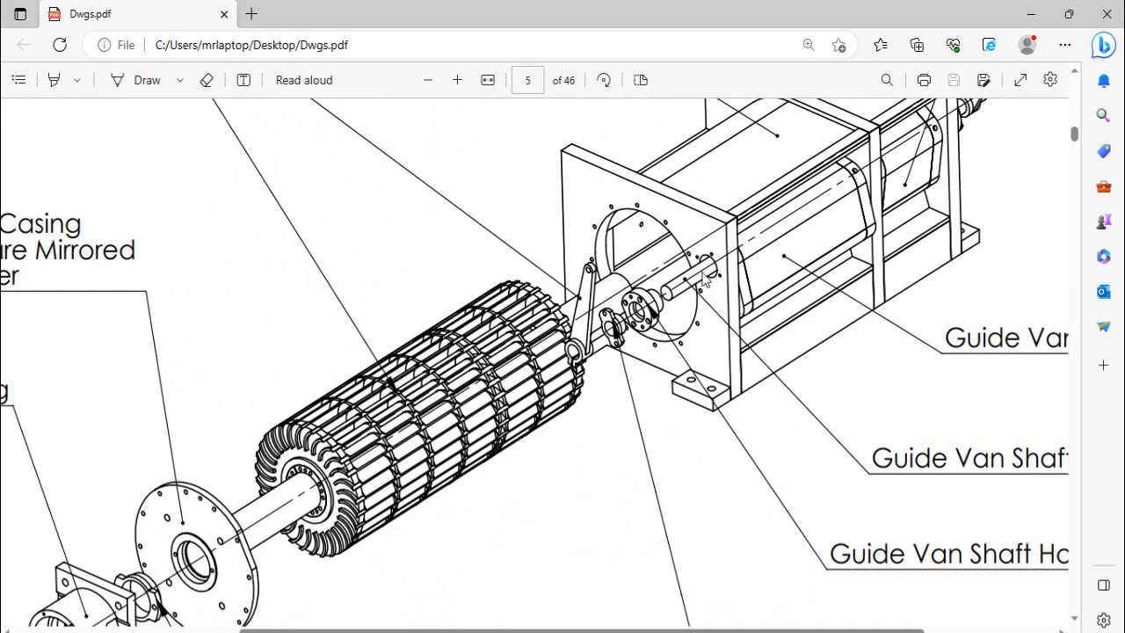
mouse_move(710, 274)
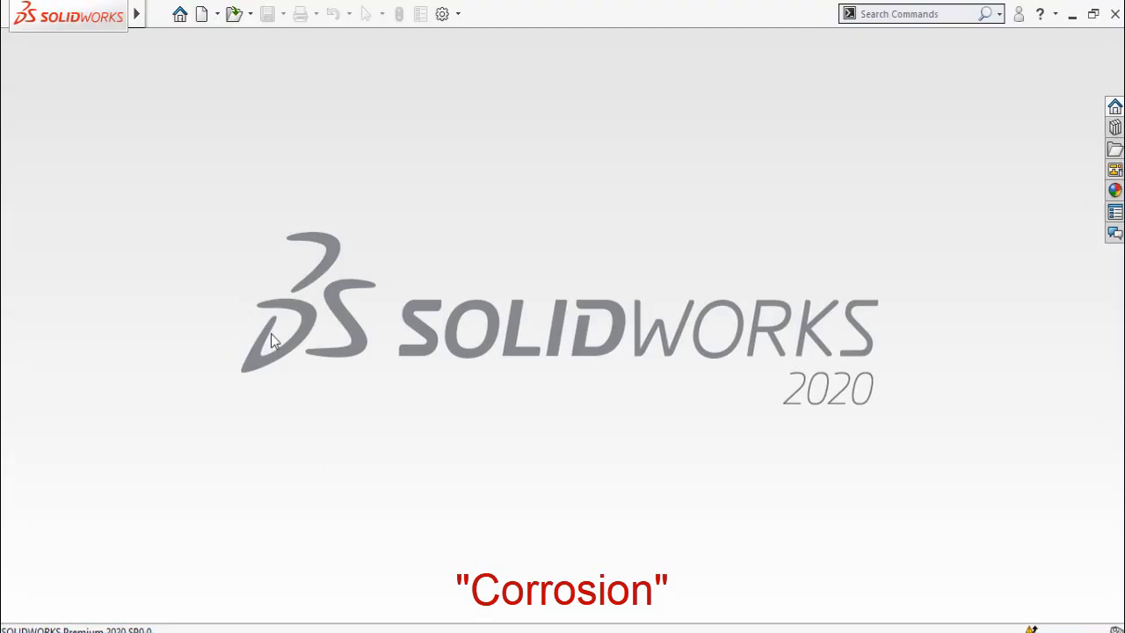
Step: Start a new part and begin a sketch on the Front Plane
left_click(200, 14)
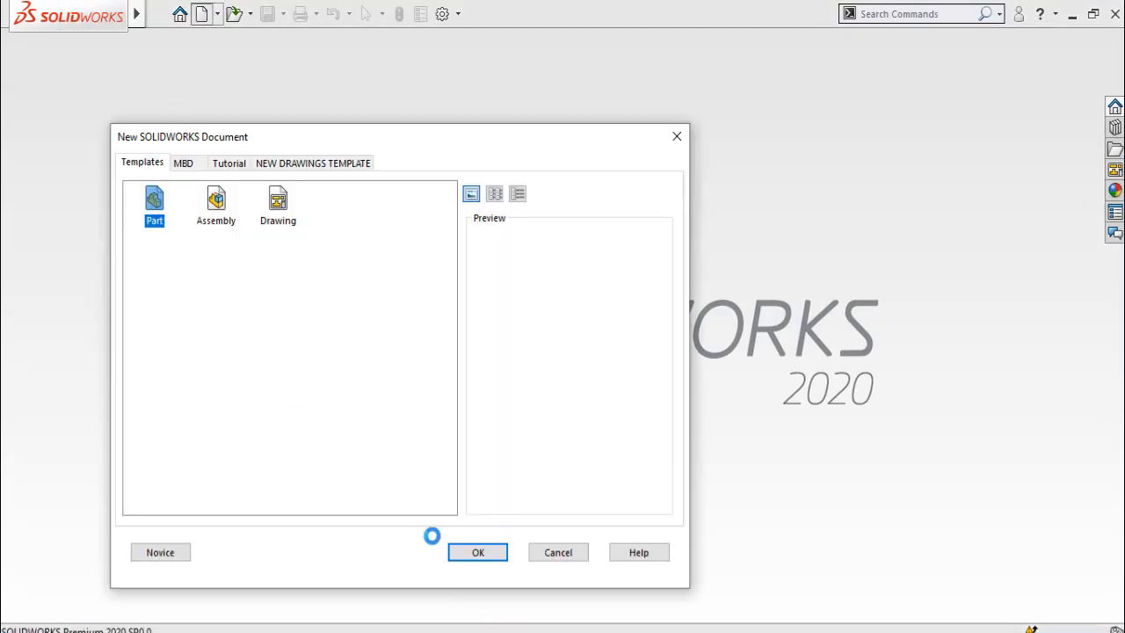
left_click(478, 552)
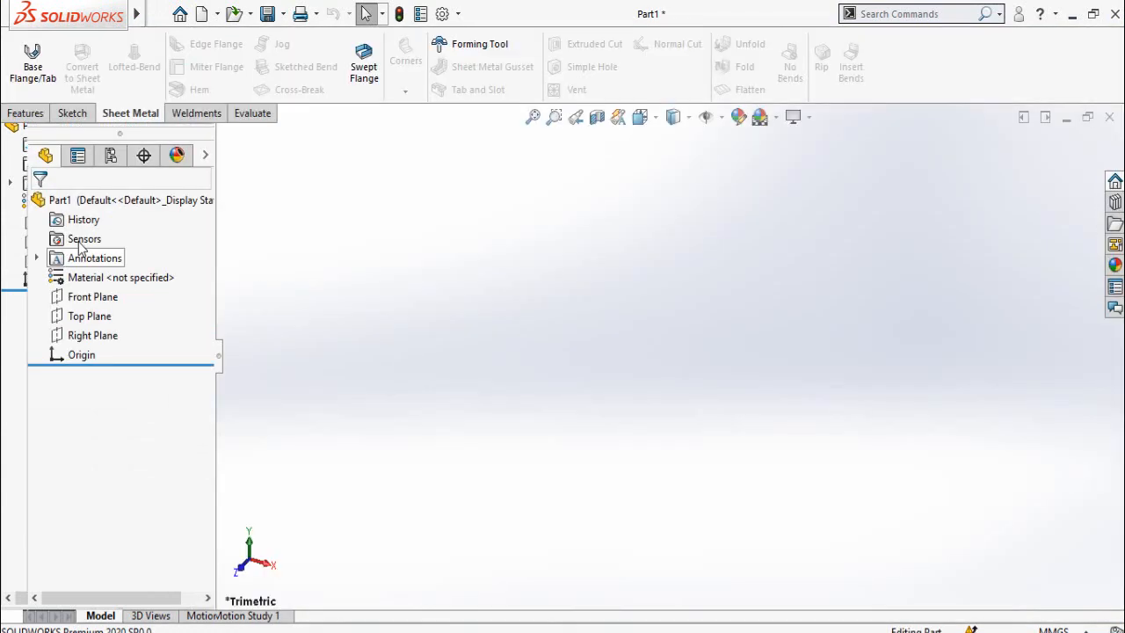
left_click(91, 296)
type("8")
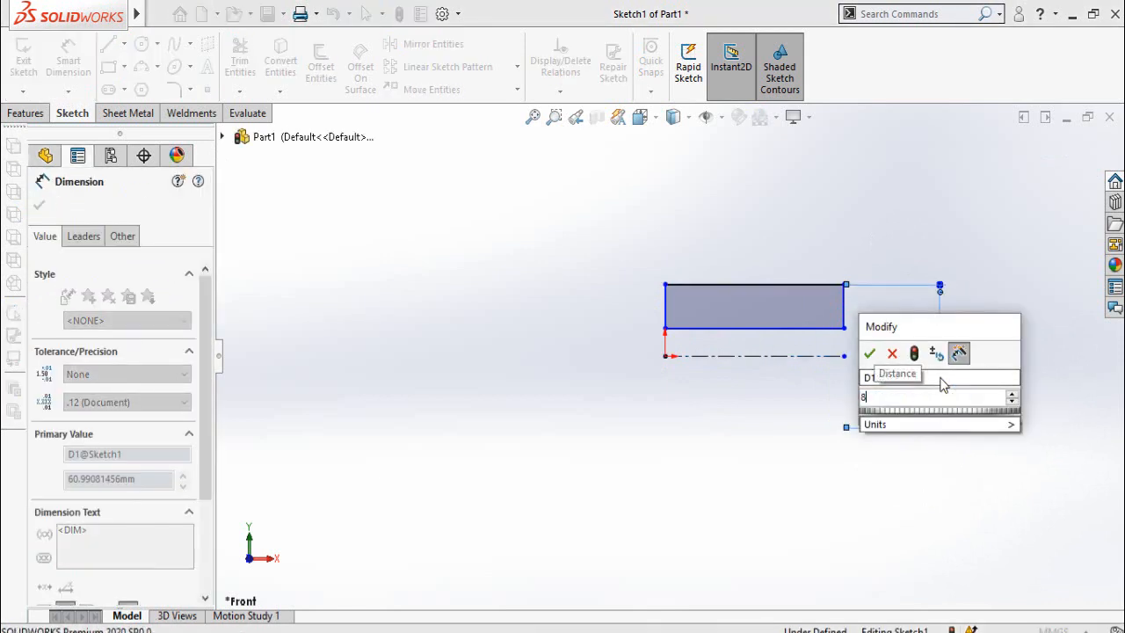
Step: Dimension the rectangle 85 high, 60 wide, 55.20 to the centreline, with a Horizontal relation
left_click(869, 352)
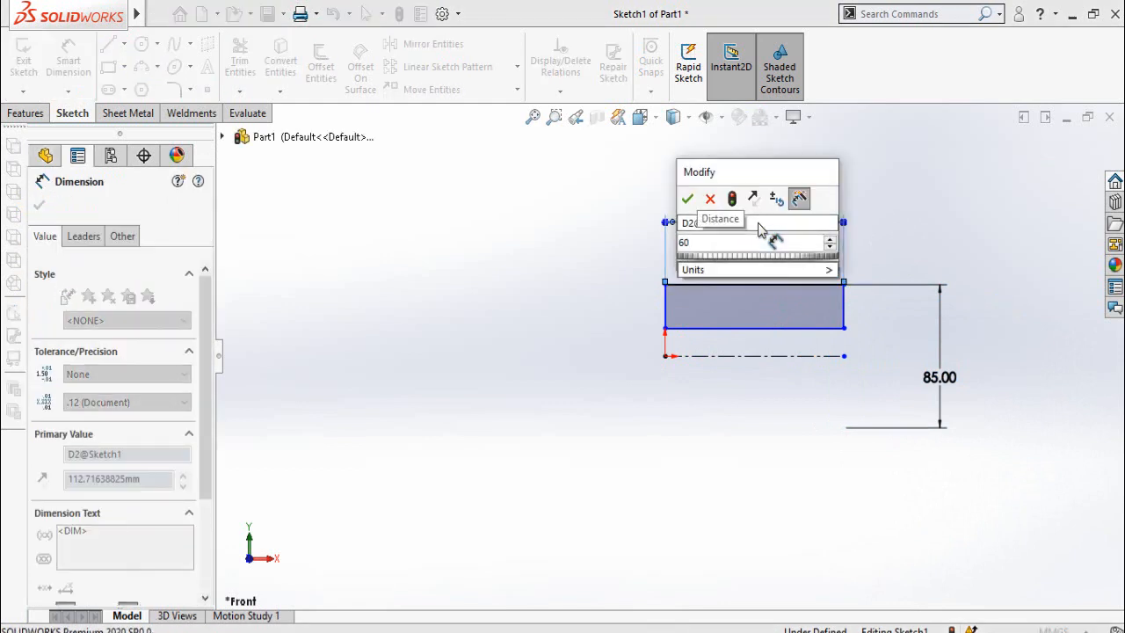
left_click(688, 199)
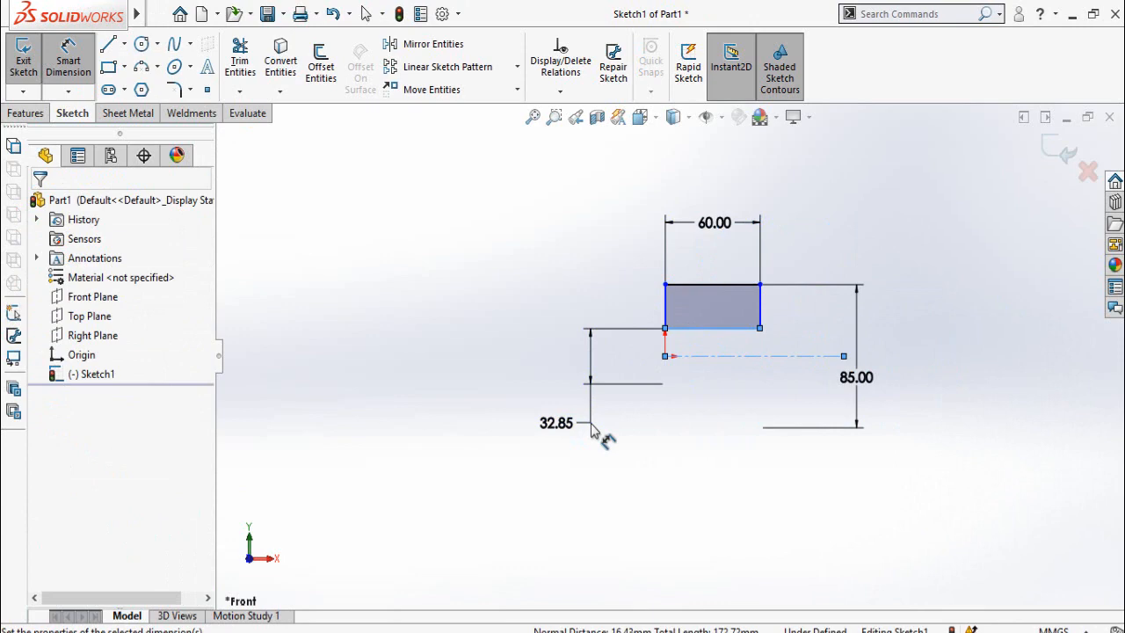
double_click(556, 422)
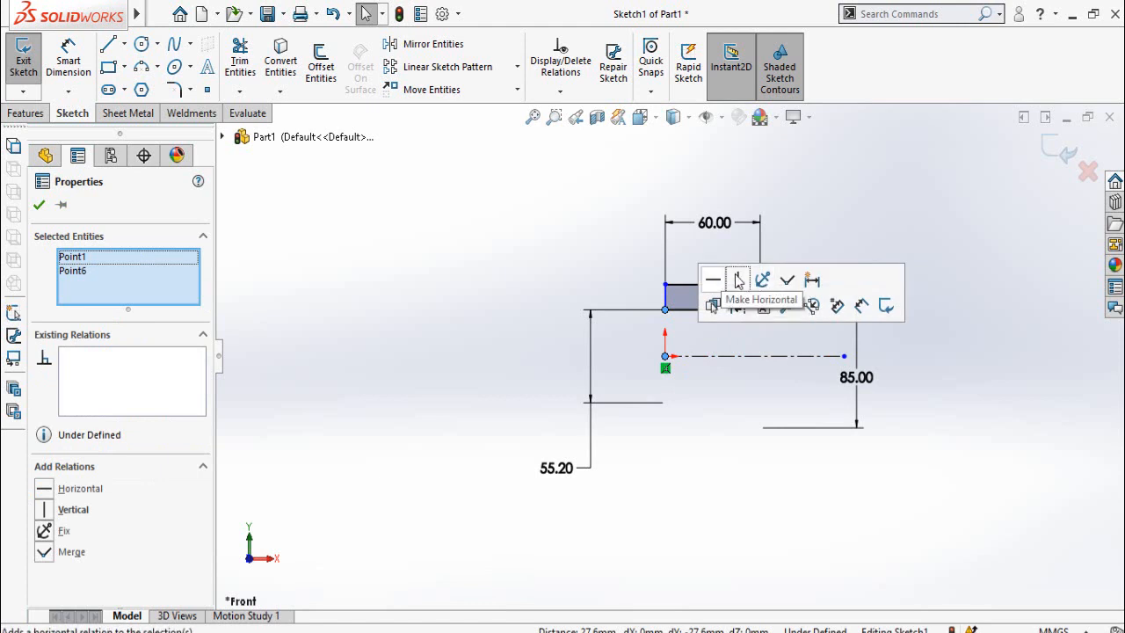
left_click(738, 279)
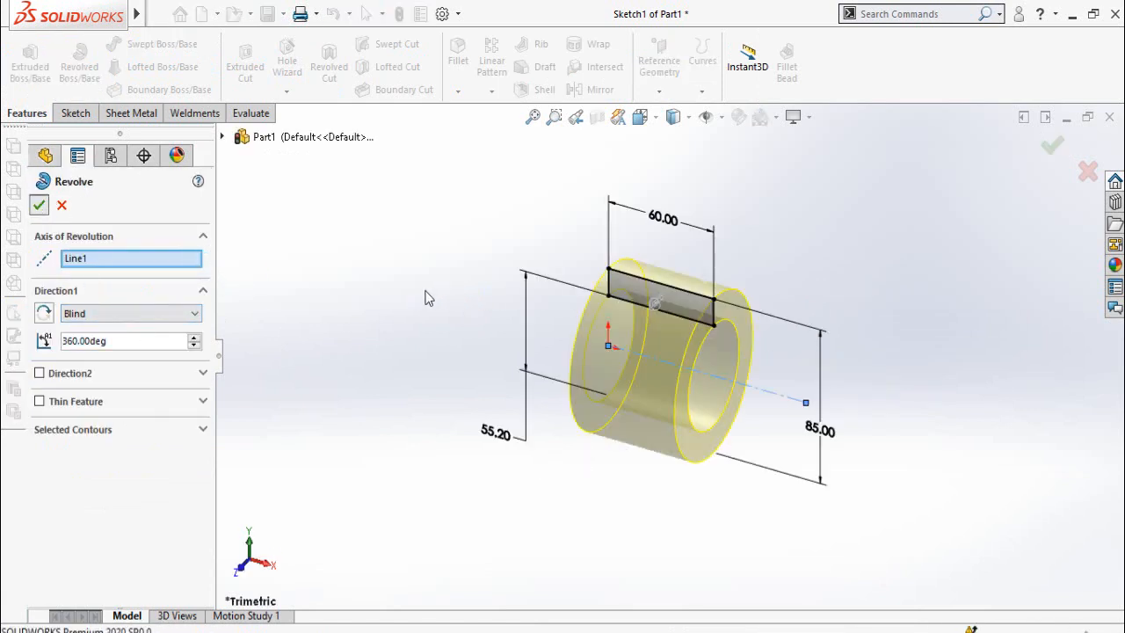
Step: Accept the Revolve1 hollow bush and orbit it to face its bore end
left_click(38, 204)
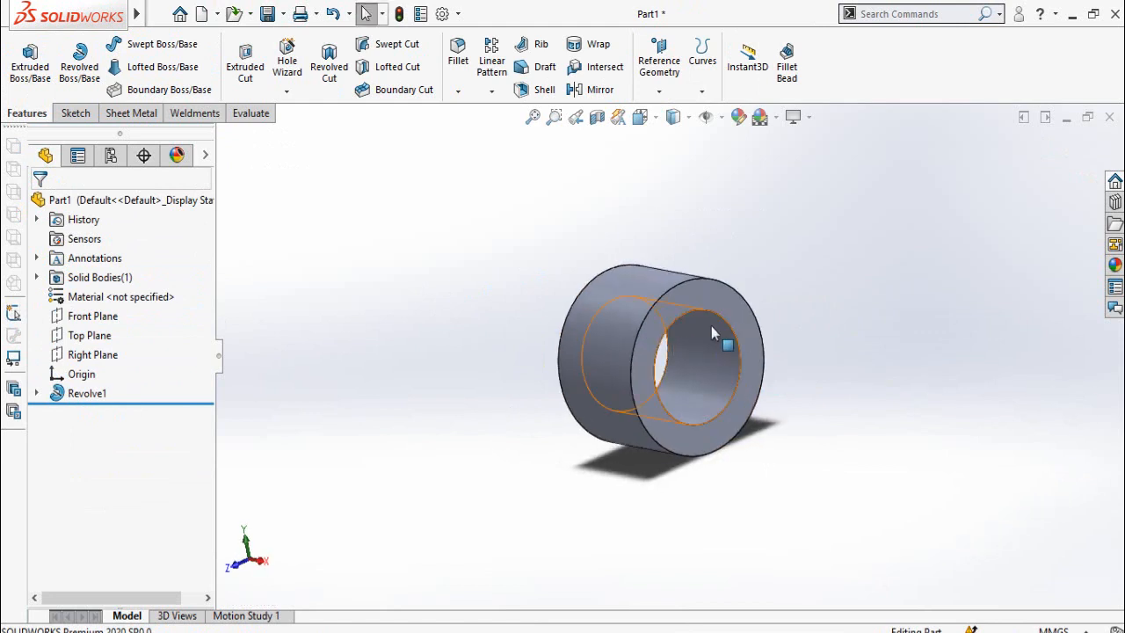
left_click(73, 113)
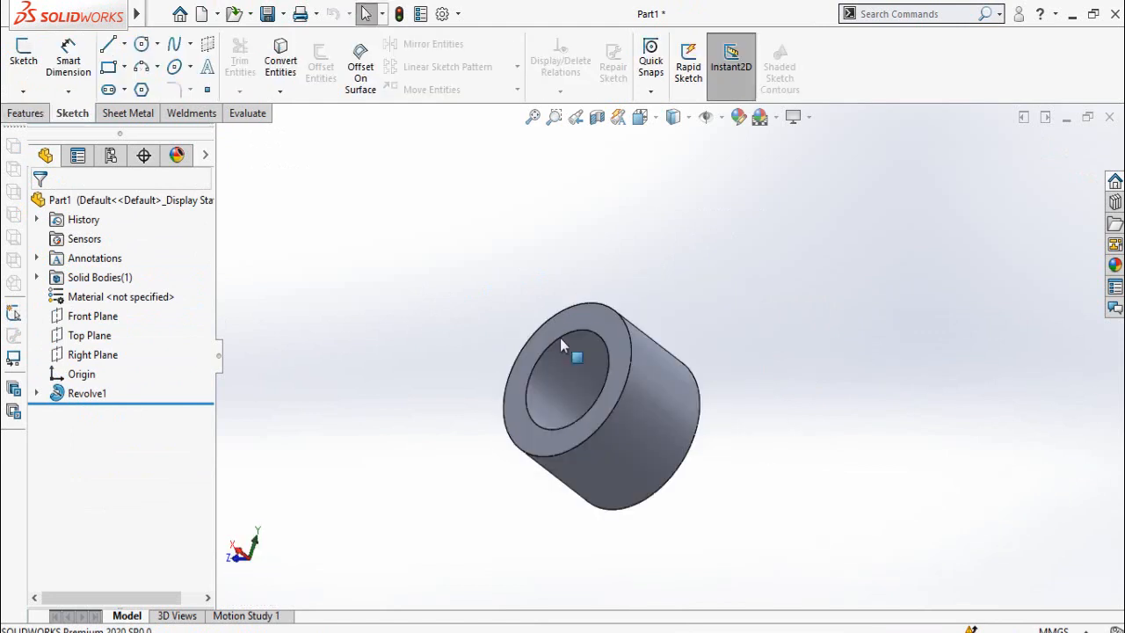
left_click_drag(571, 351, 471, 388)
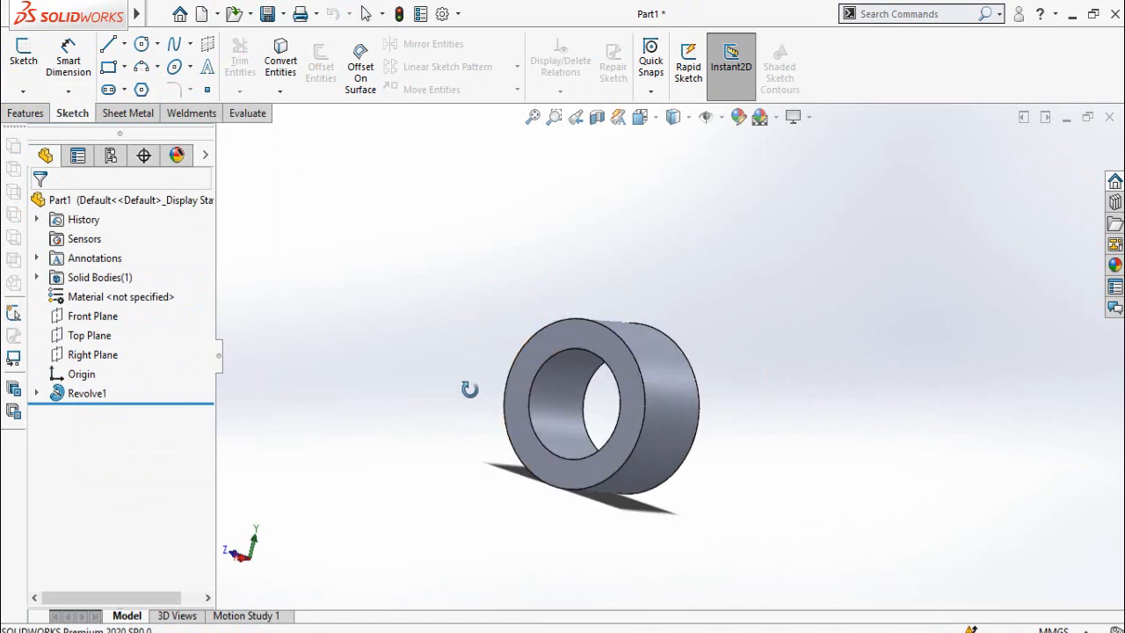
left_click_drag(471, 388, 405, 306)
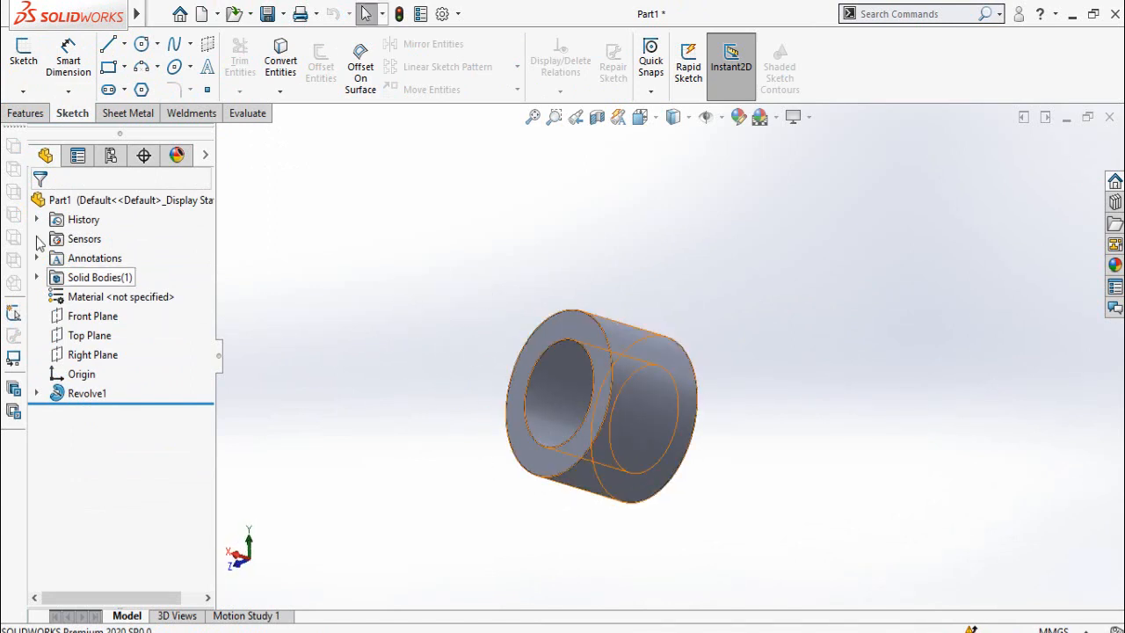
left_click(25, 113)
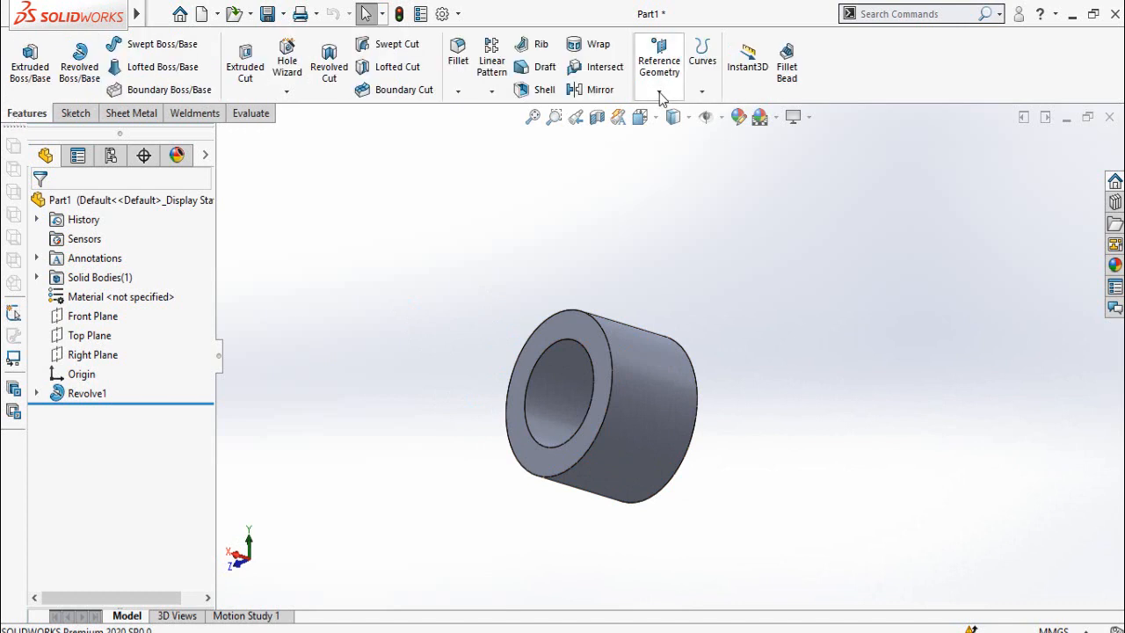
mouse_move(607, 250)
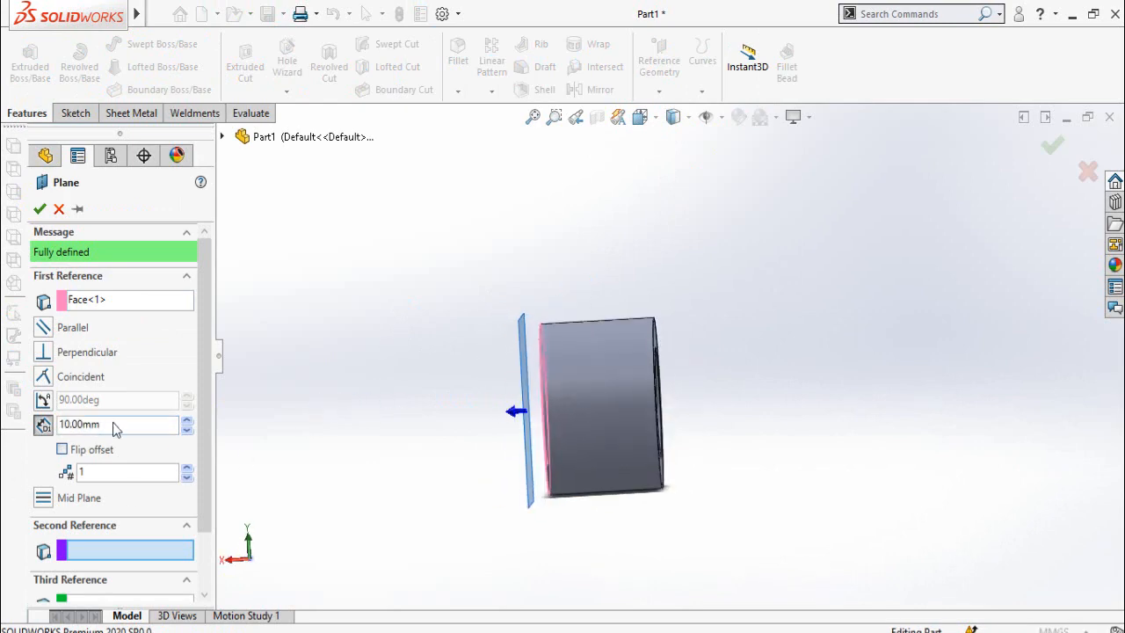
Step: Create Plane1 offset 10 mm from the bush's end face and start a sketch on it
left_click(38, 207)
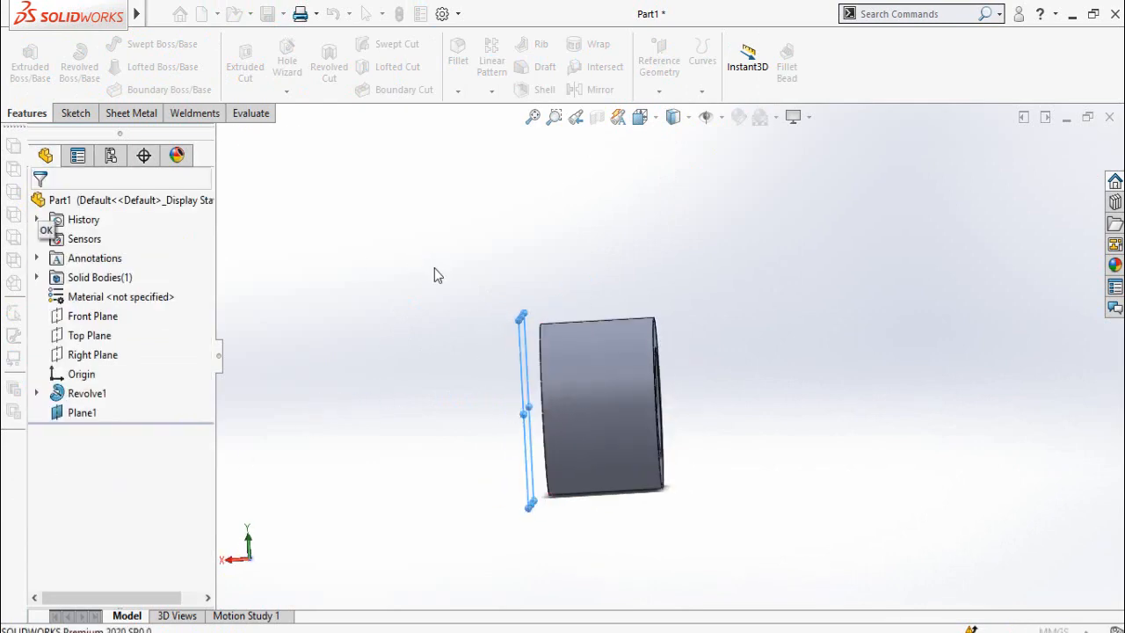
left_click(81, 411)
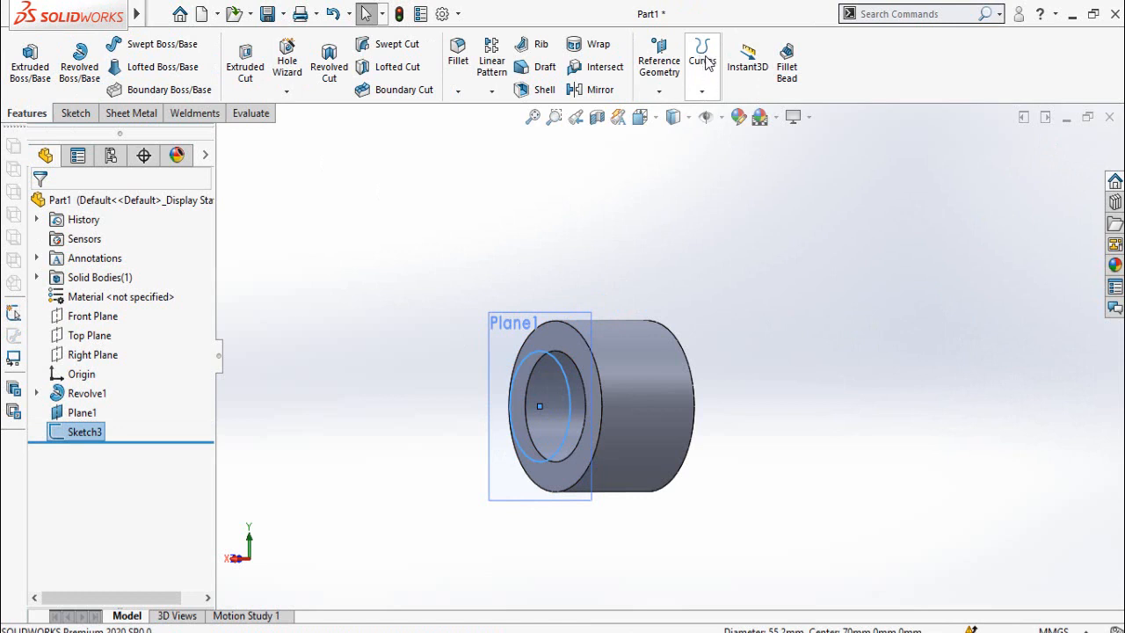
Step: Create a reversed helix on Sketch3 with 26.5 mm pitch and 3 revolutions
left_click(703, 79)
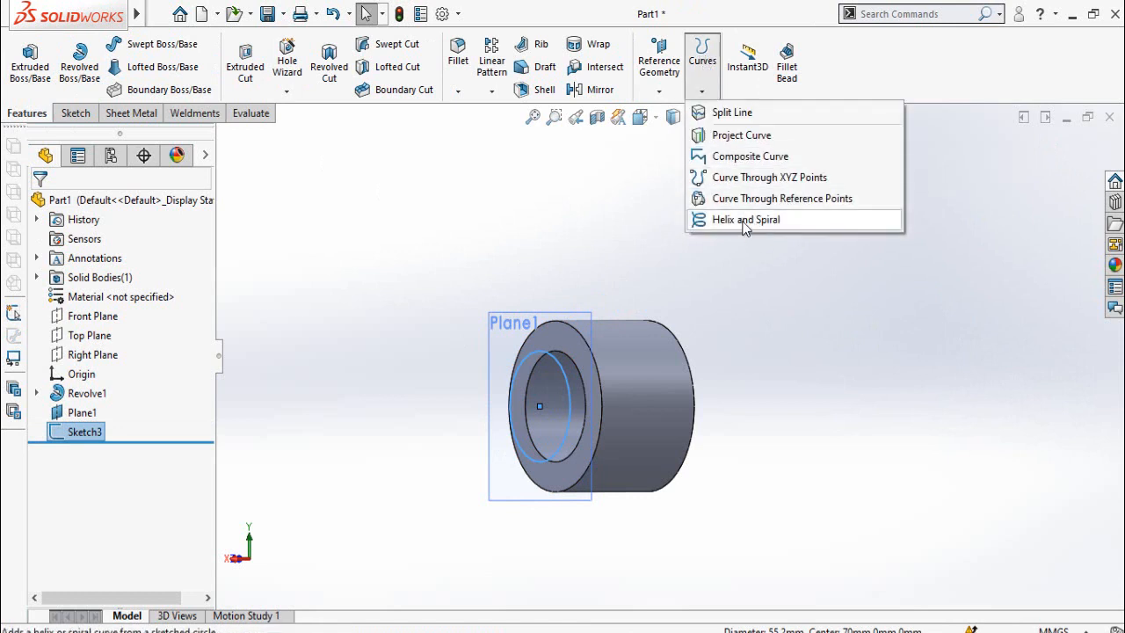
left_click(745, 218)
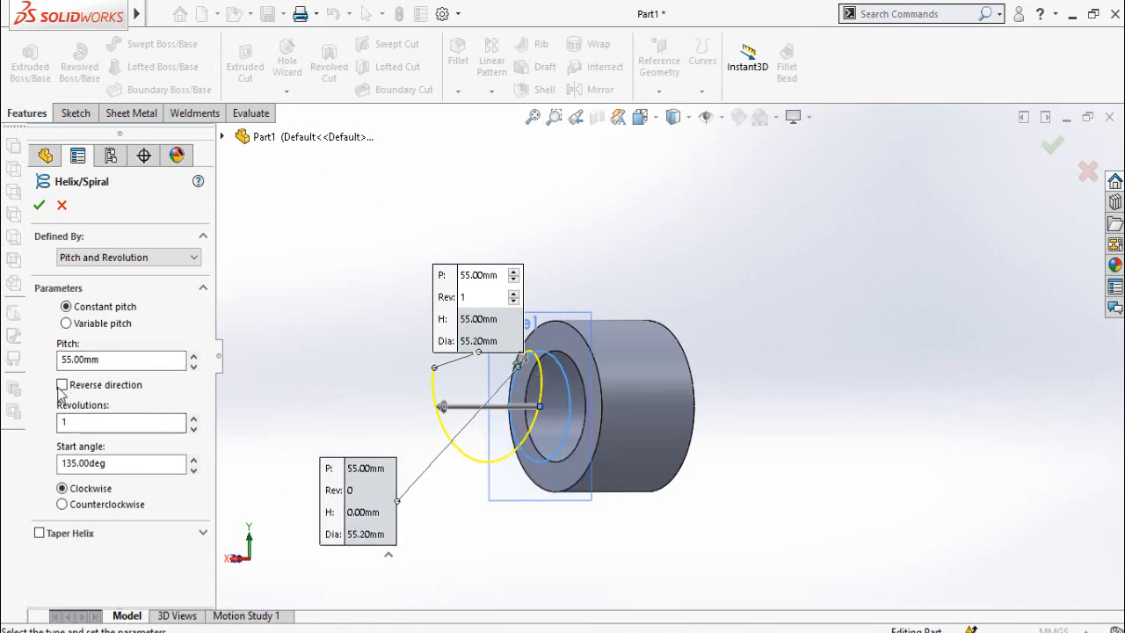
left_click(62, 385)
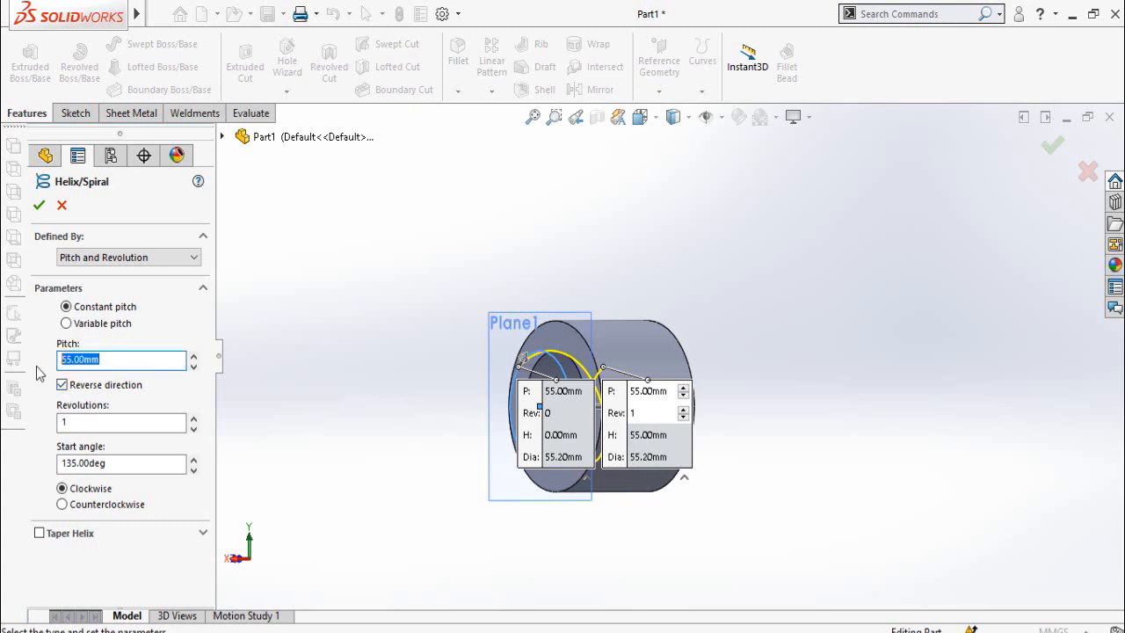
type("26.")
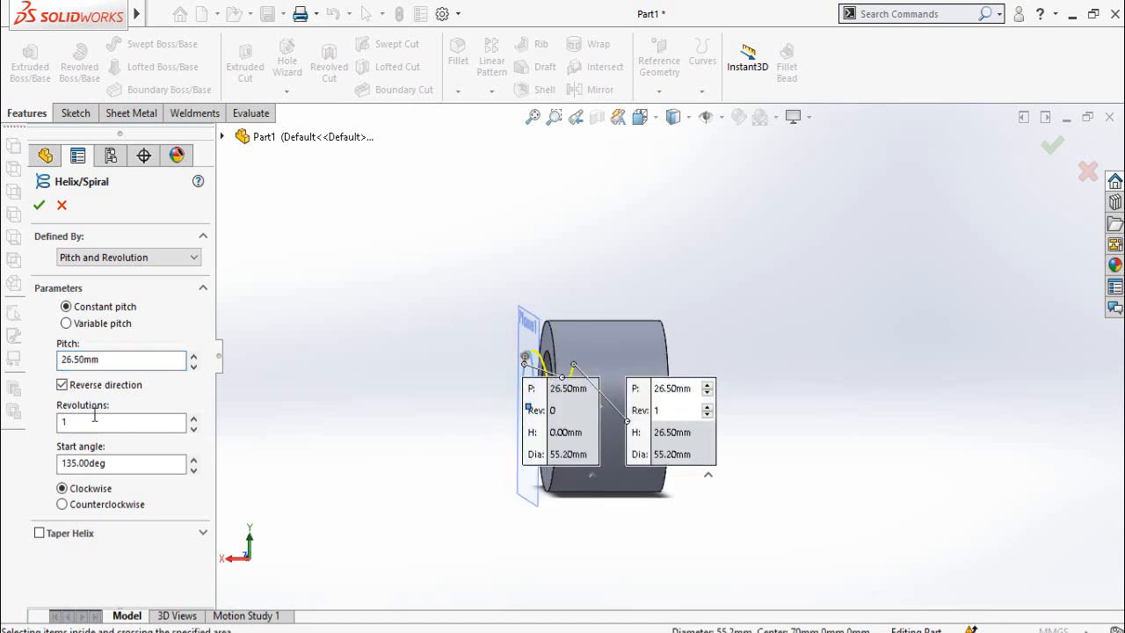
type("3")
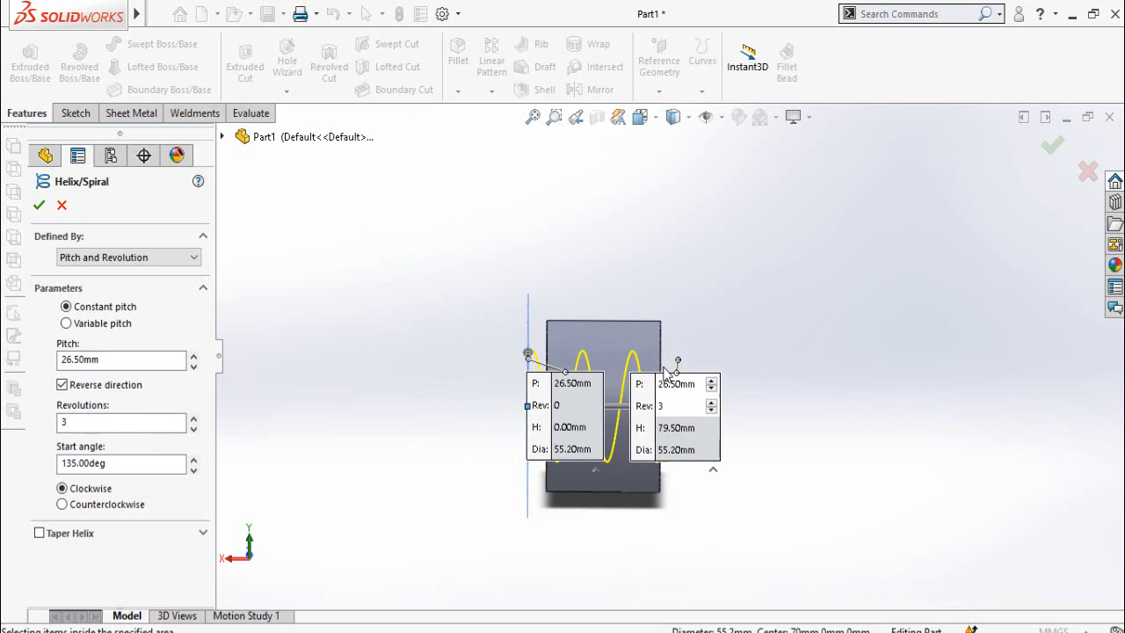
mouse_move(692, 360)
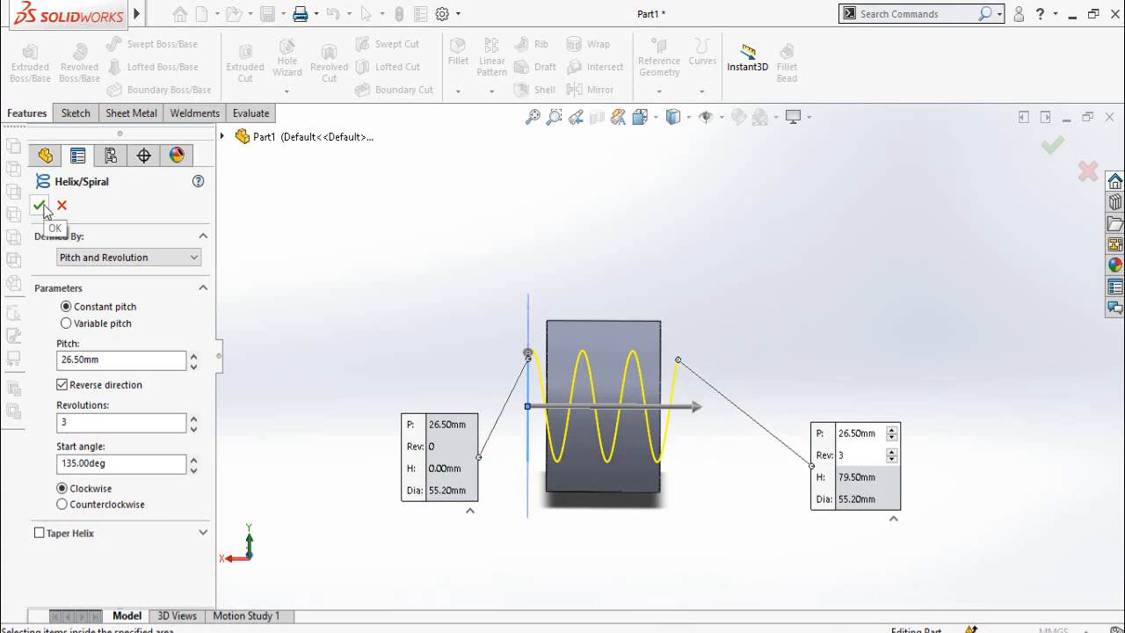
left_click(42, 205)
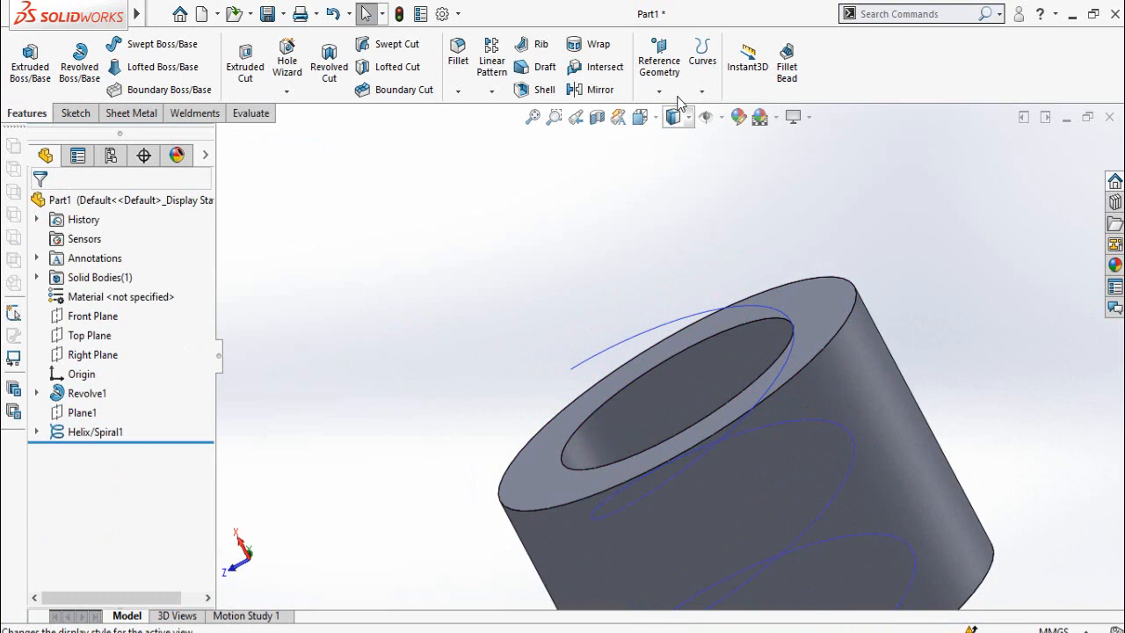
Step: Create Plane2 perpendicular to the helix at its end point and select it
left_click(658, 60)
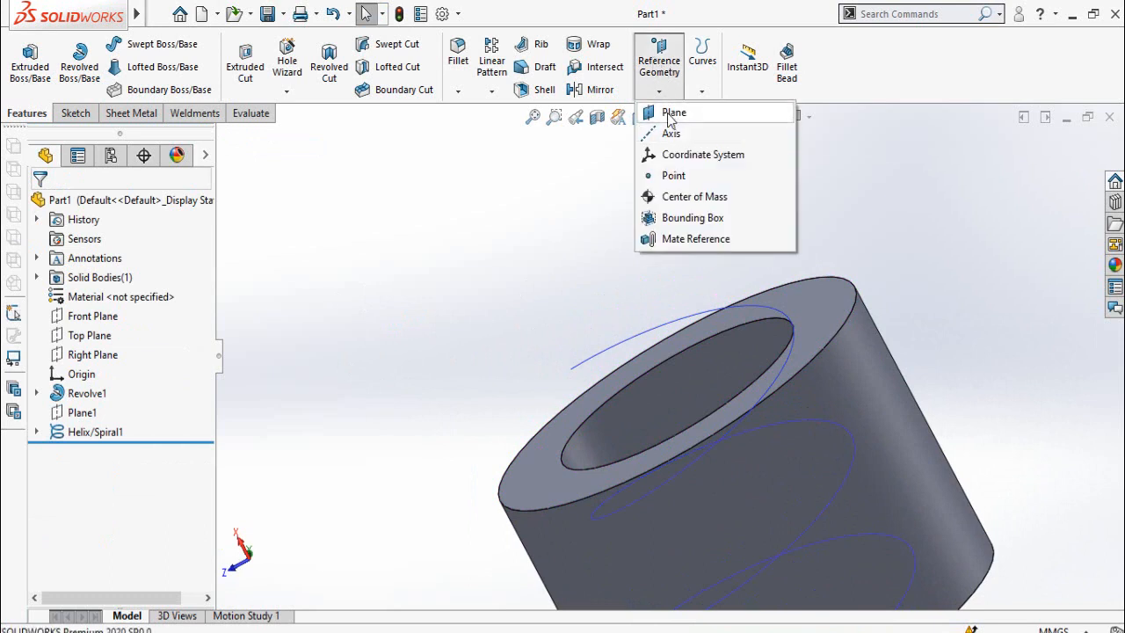
left_click(673, 112)
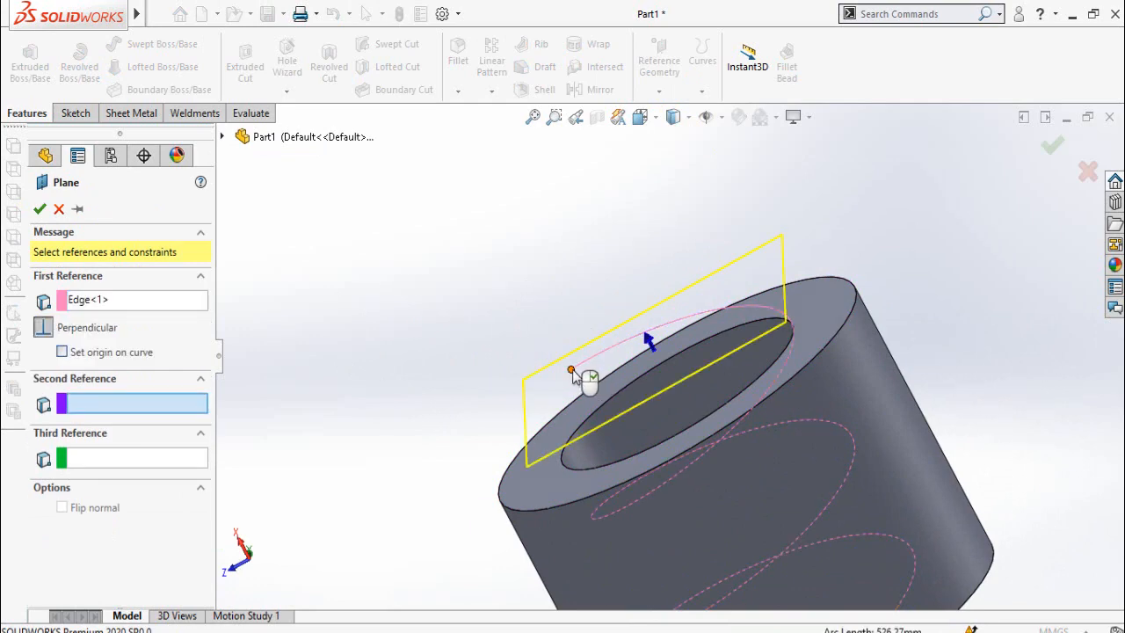
left_click(571, 364)
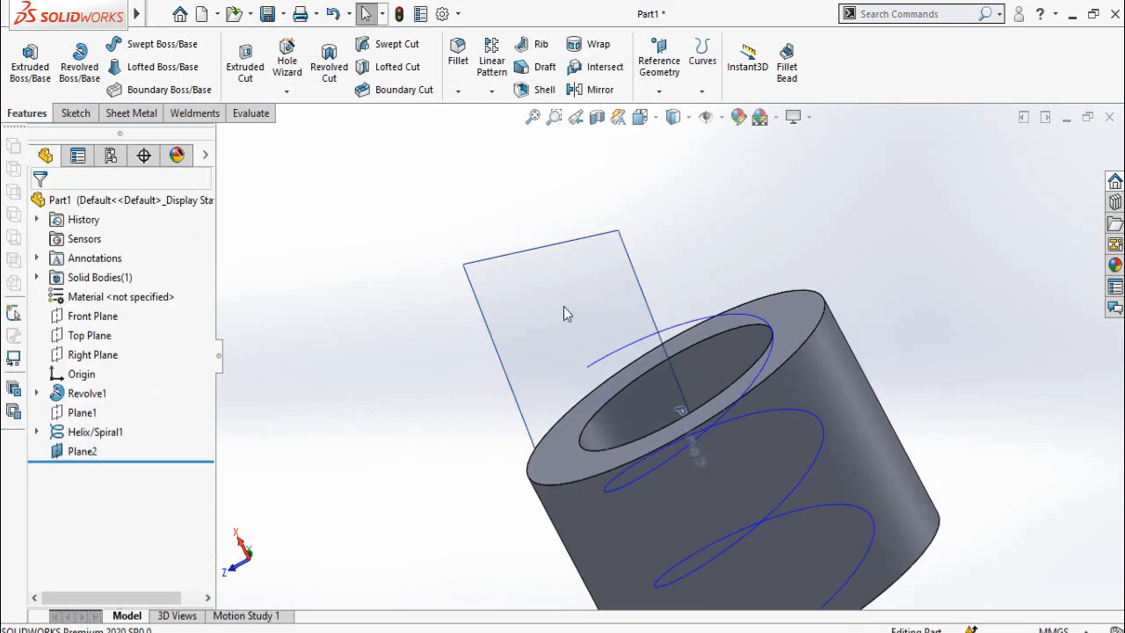
left_click(81, 450)
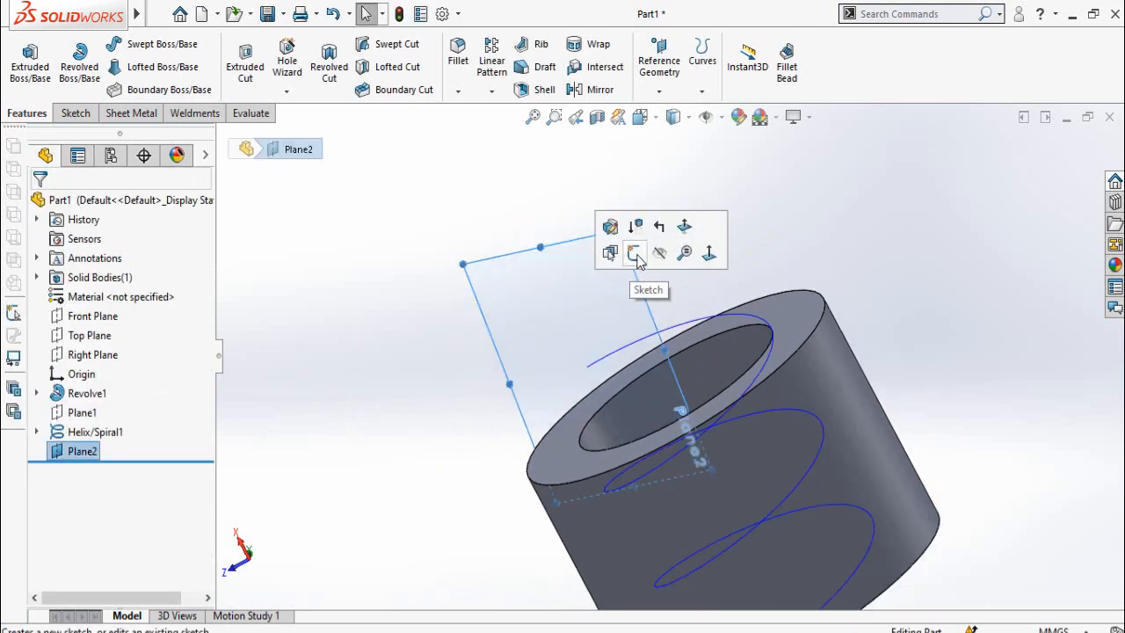
Step: Sketch a half-circle groove profile on Plane2, pierced to the helix end and width-dimensioned
left_click(635, 253)
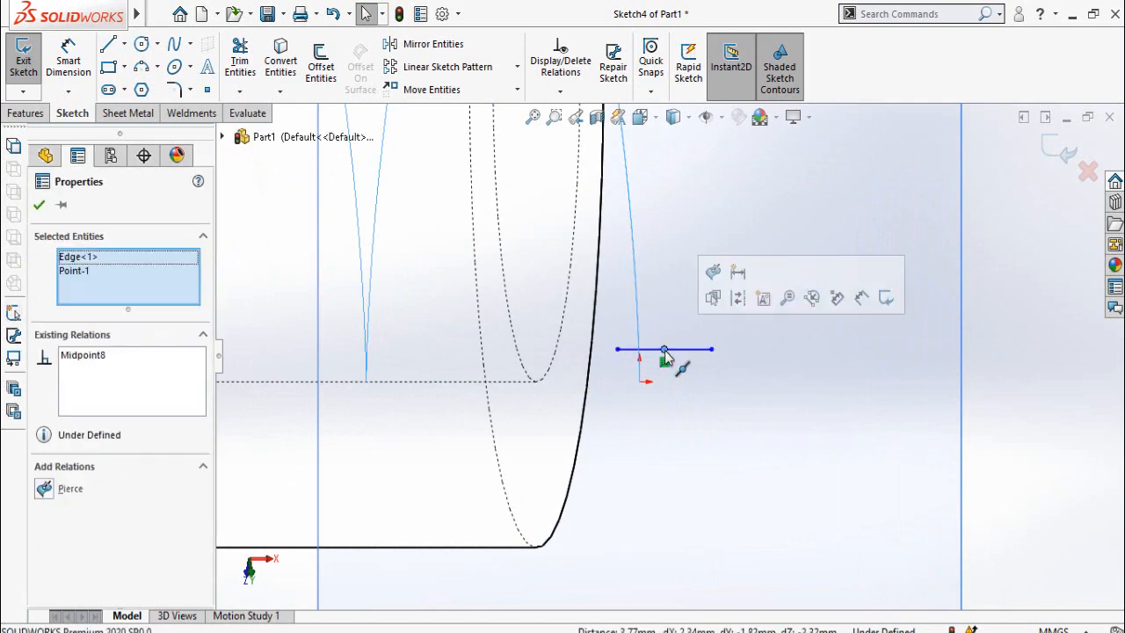
mouse_move(714, 272)
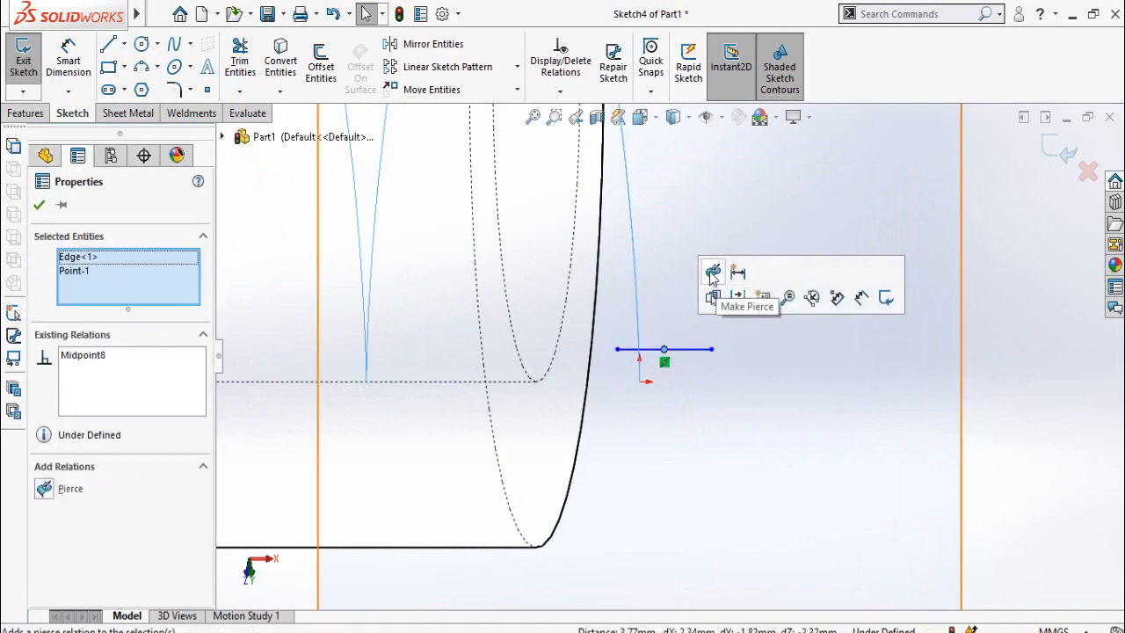
left_click(713, 274)
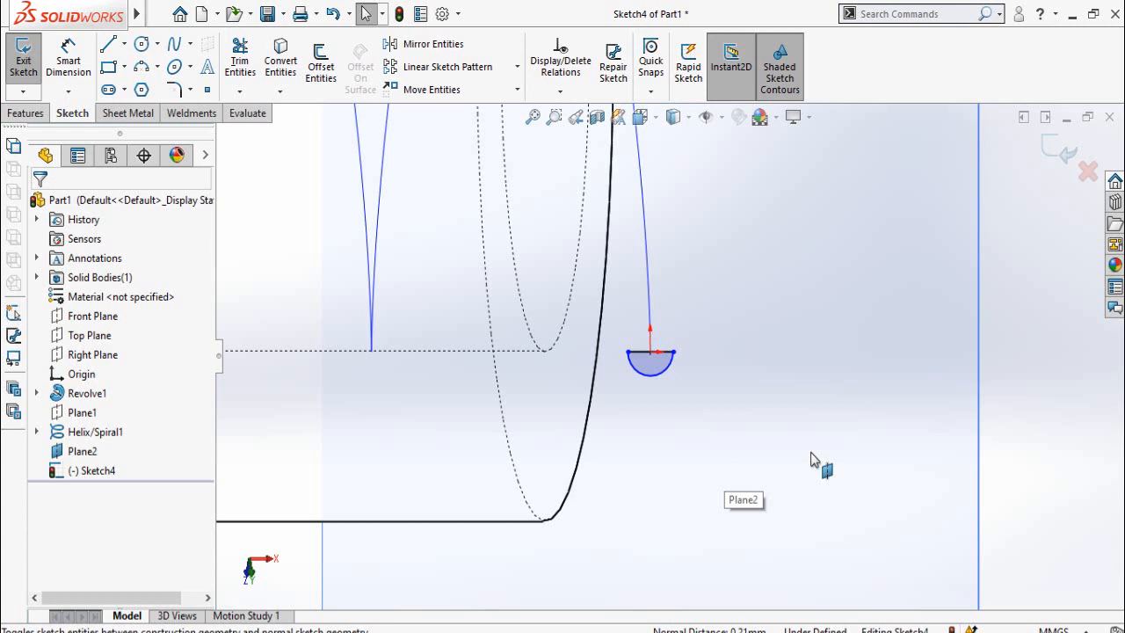
left_click(650, 360)
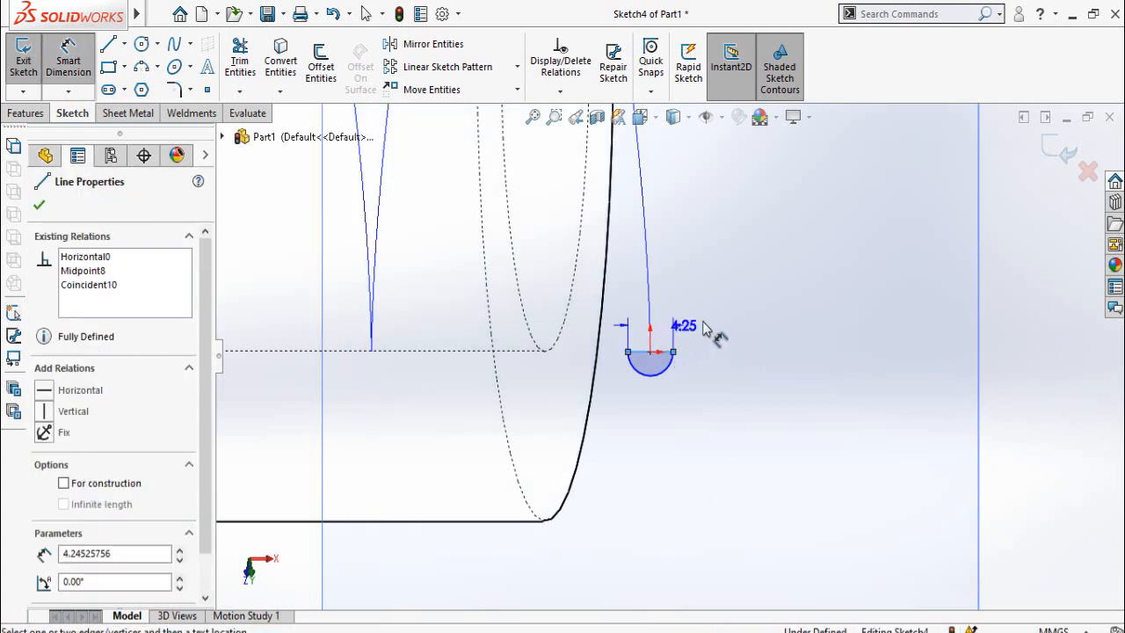
left_click(685, 325)
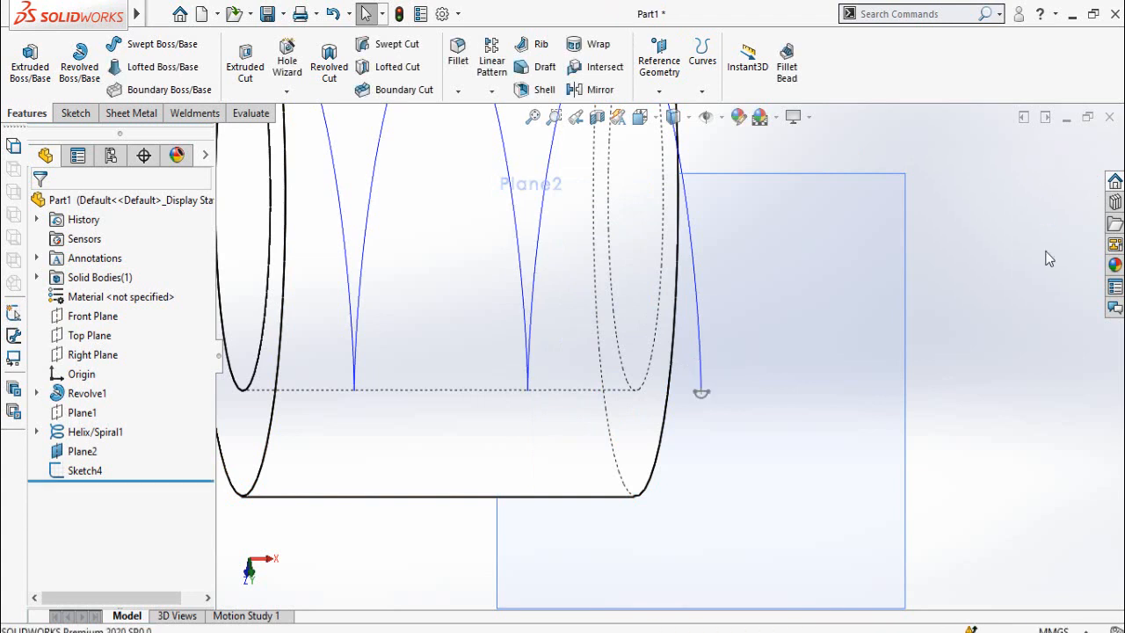
mouse_move(397, 44)
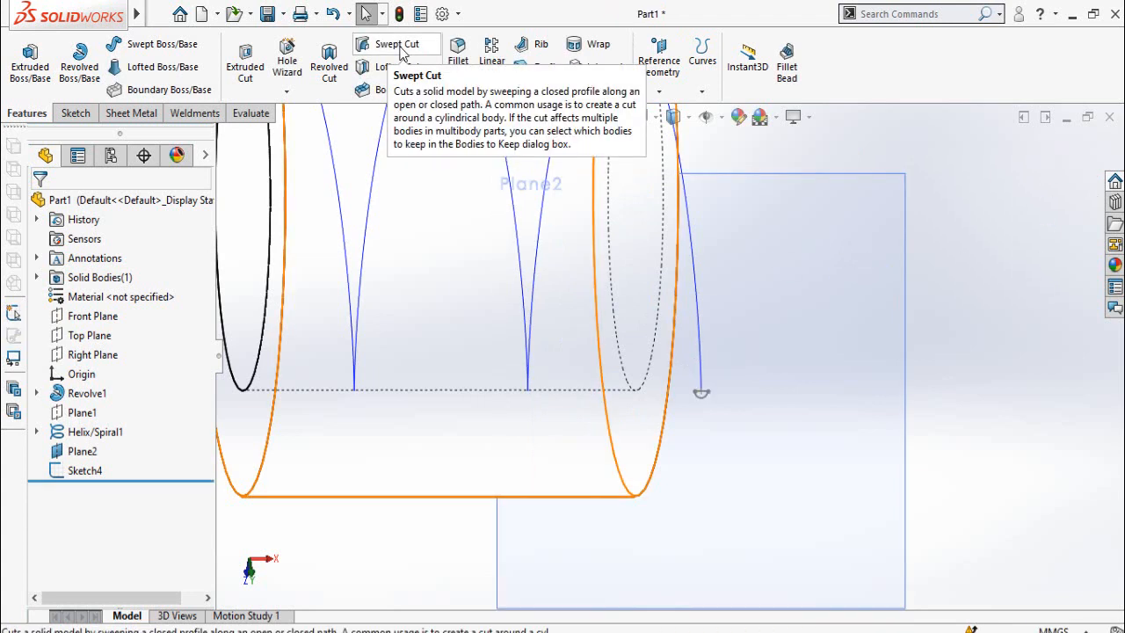
Step: Sweep-cut the half-circle profile along the helix path
left_click(397, 44)
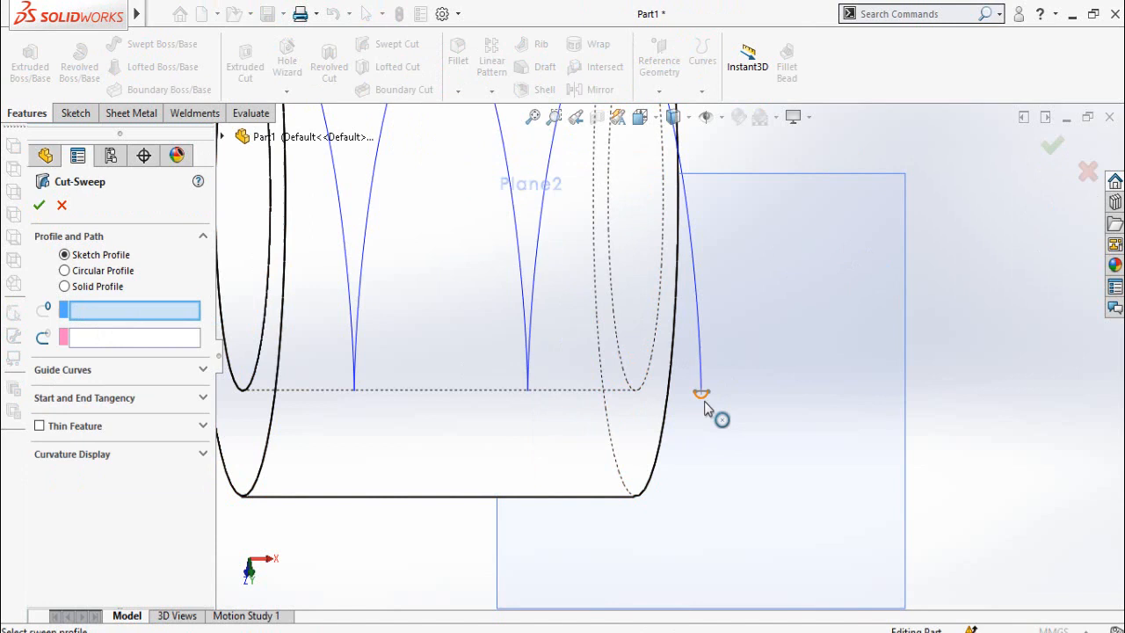
left_click(702, 393)
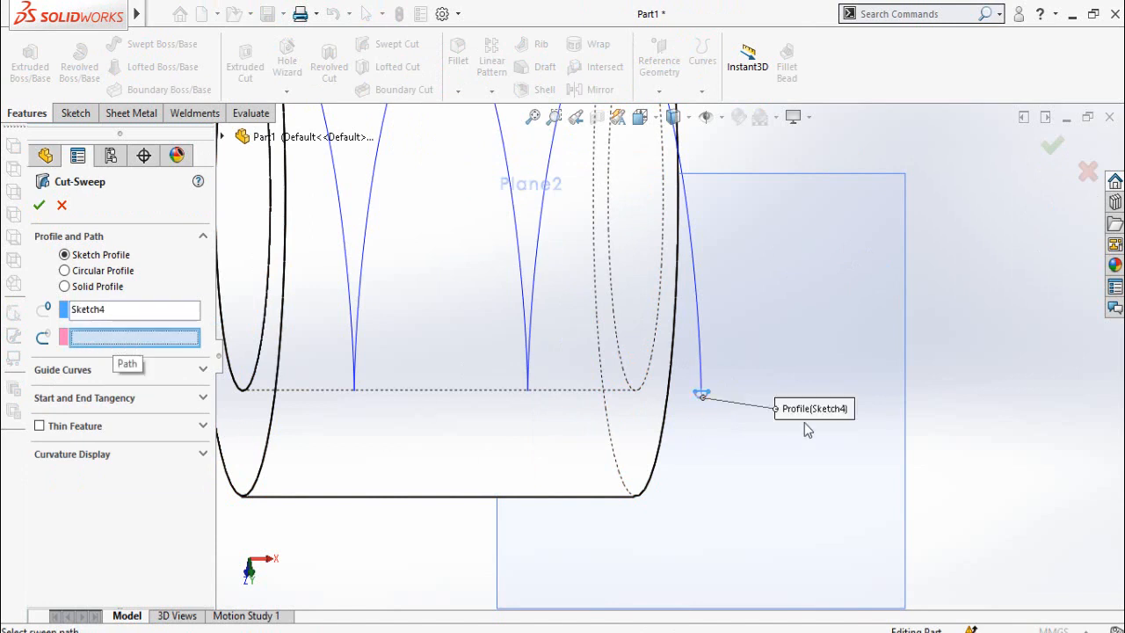
left_click(701, 394)
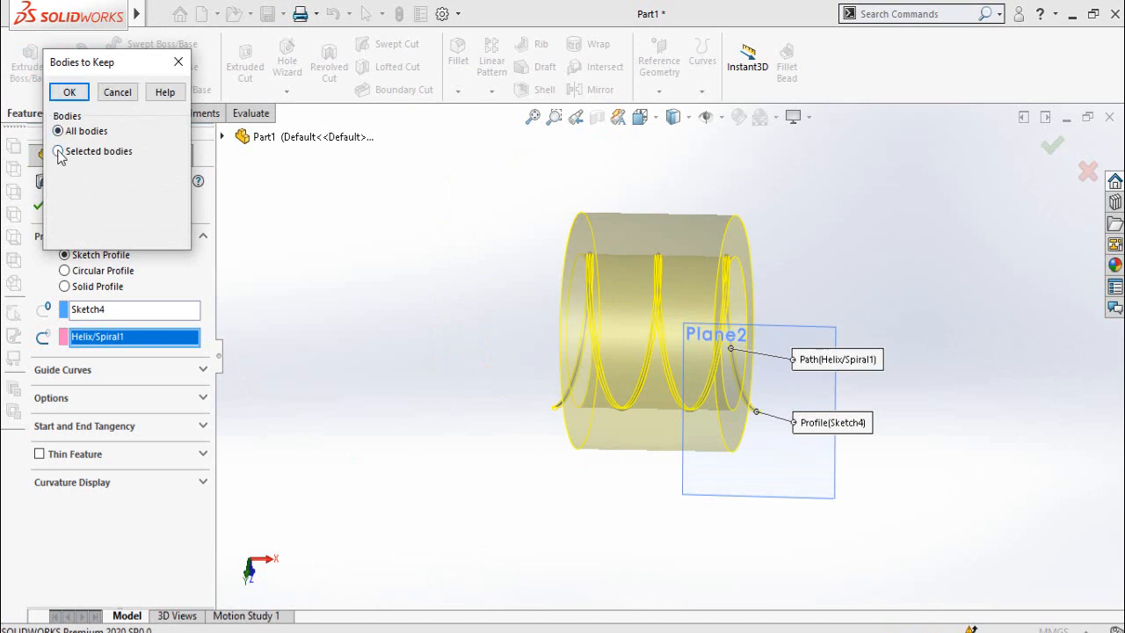
Step: Keep only Body 1 from the cut result, finishing Cut-Sweep3
left_click(58, 151)
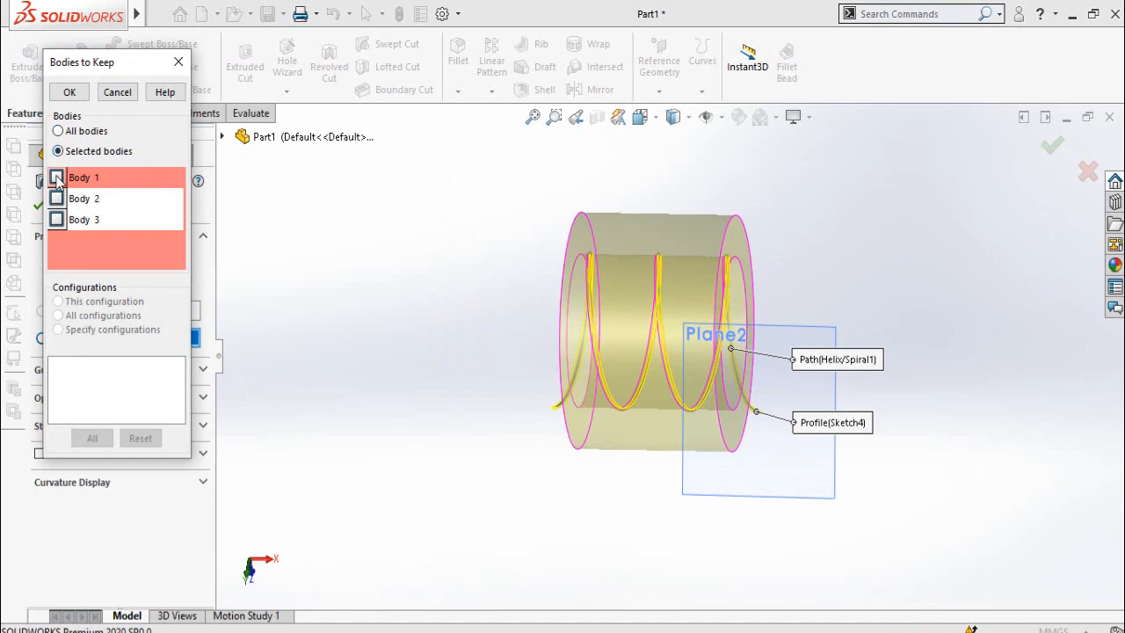
left_click(56, 176)
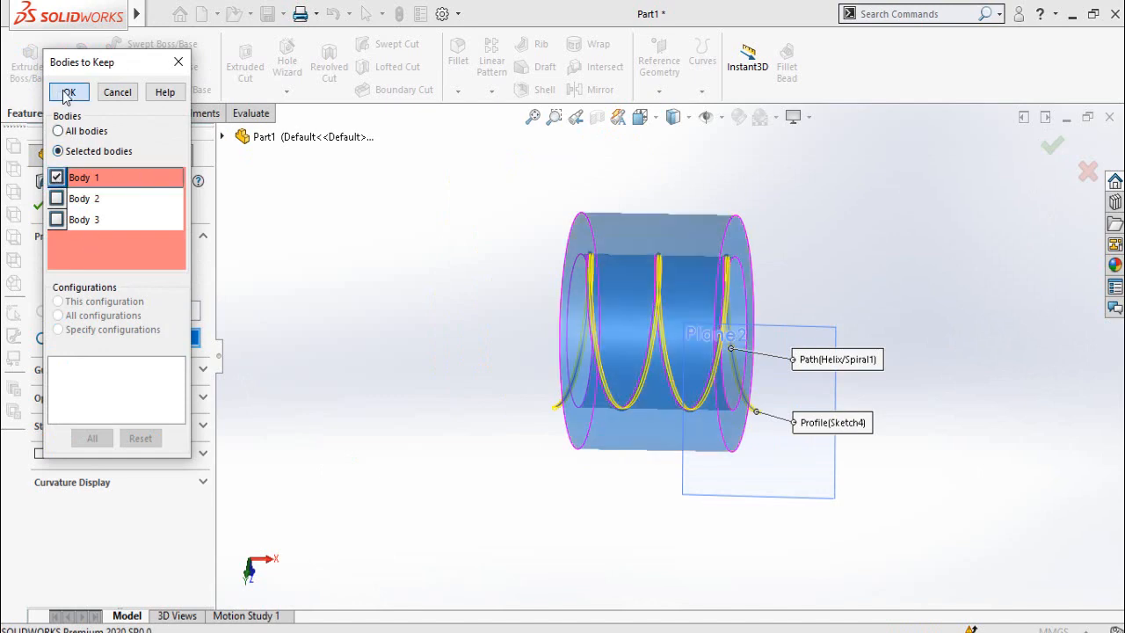
left_click(68, 91)
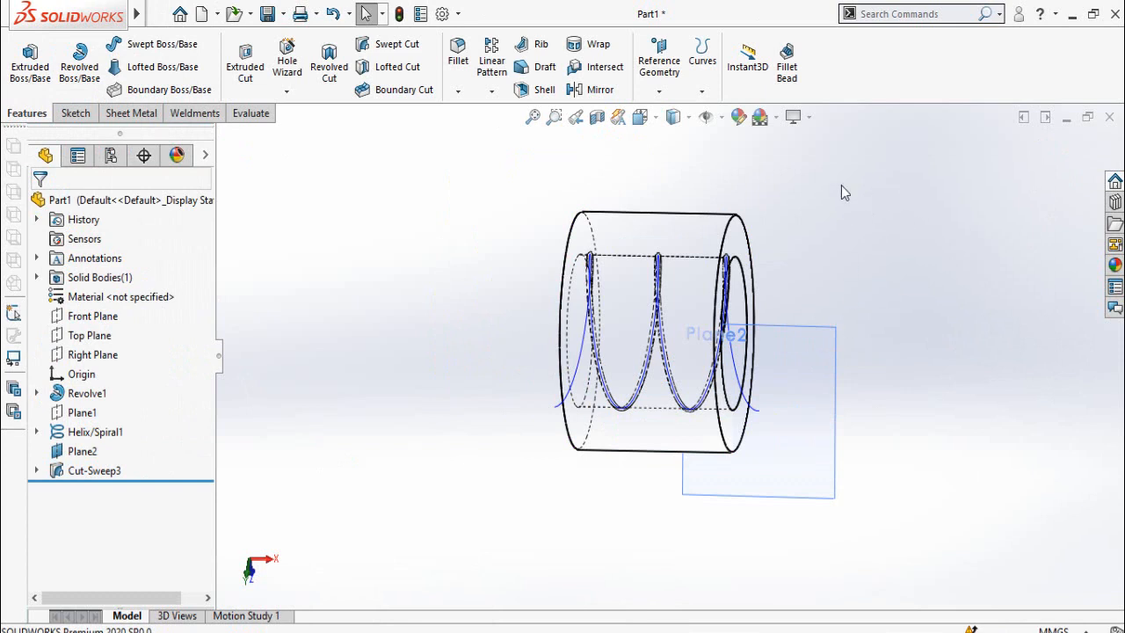
Step: Show the bush shaded and orbit it to inspect the helical groove inside the bore
left_click(675, 116)
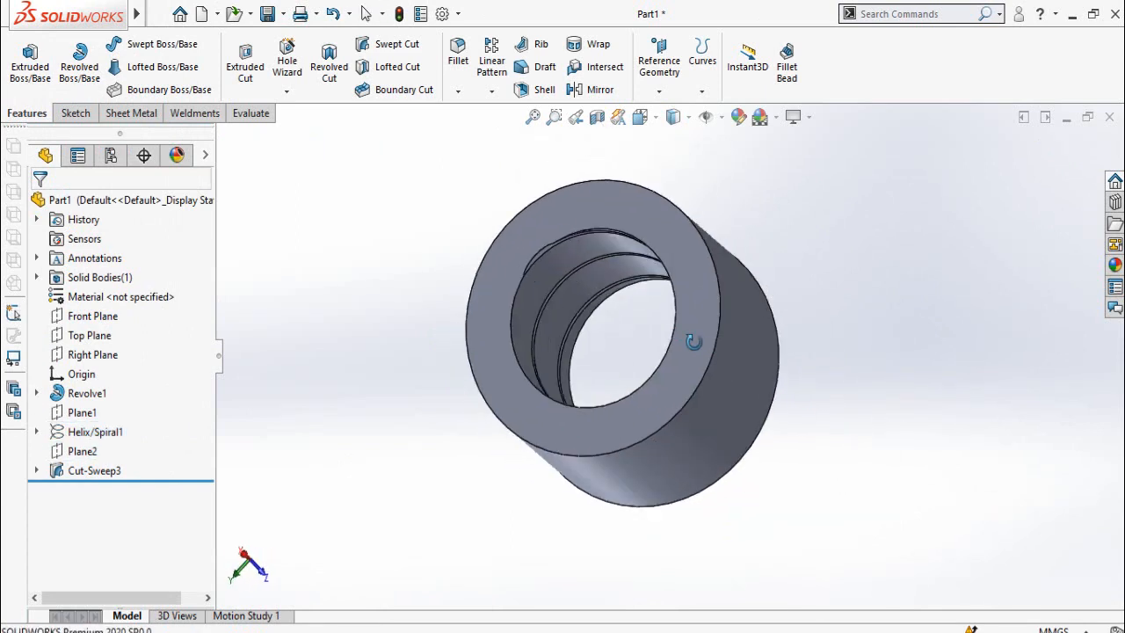
left_click_drag(695, 343, 682, 320)
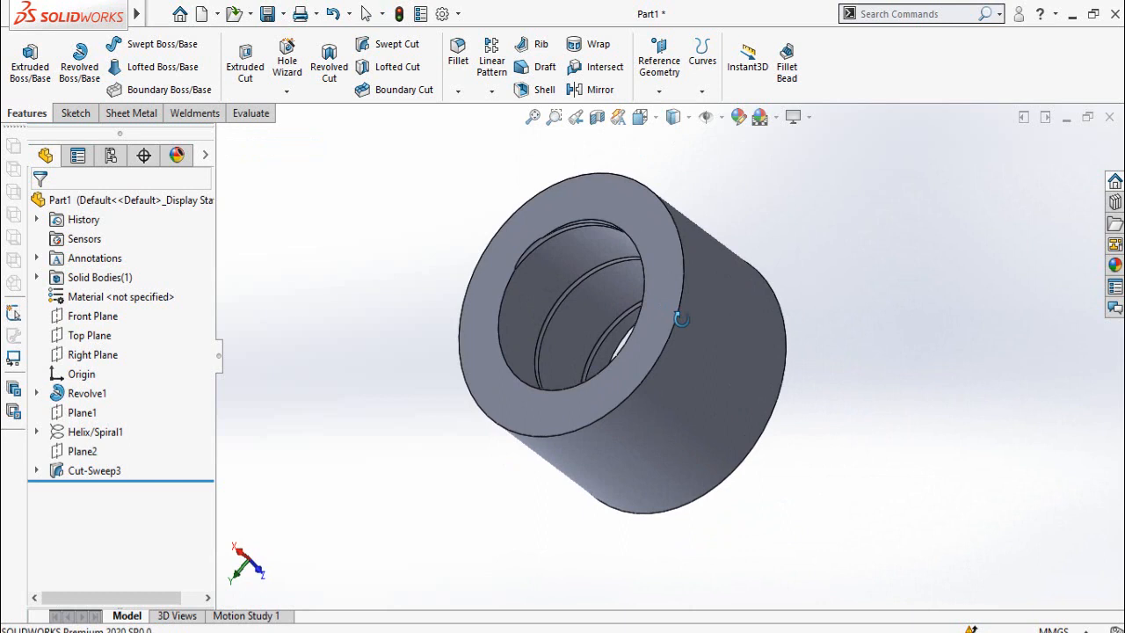
left_click_drag(682, 319, 791, 403)
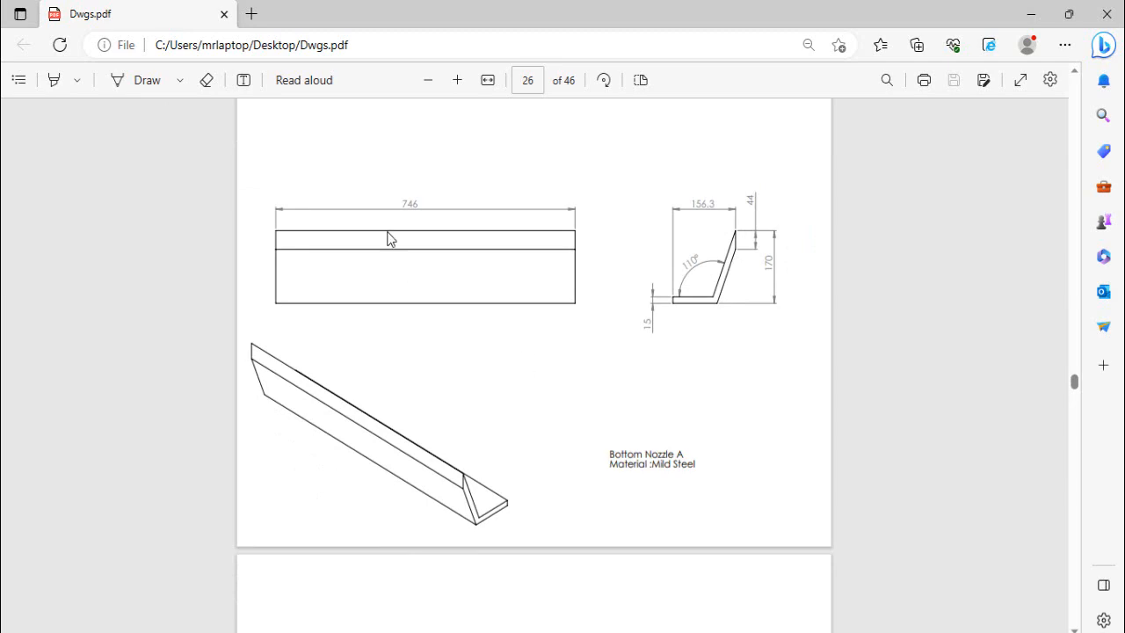
mouse_move(637, 336)
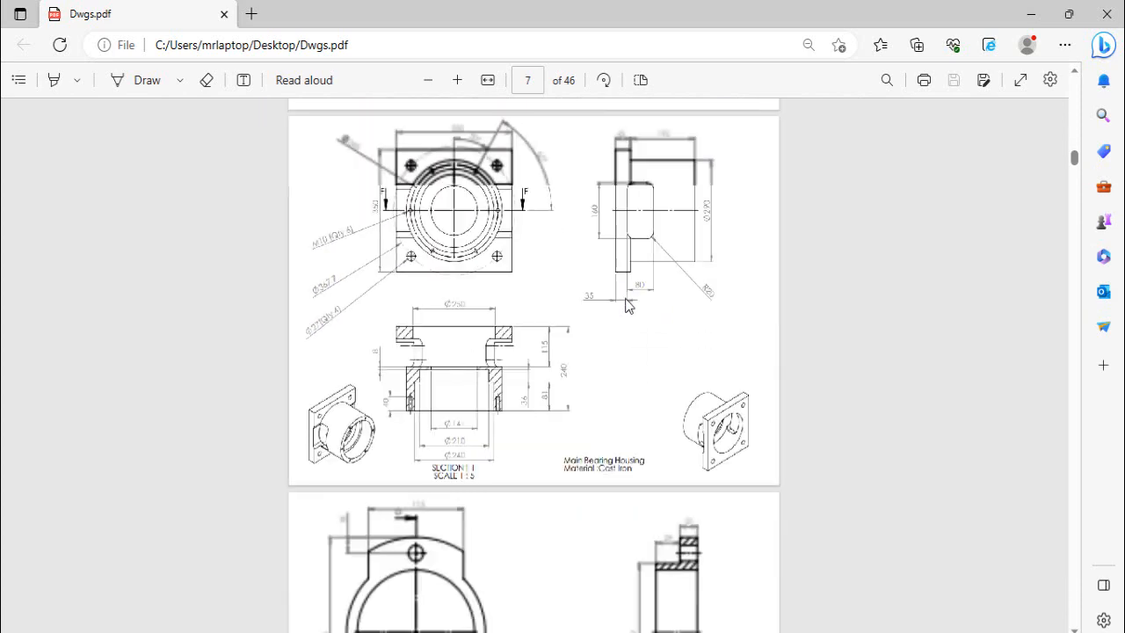
Step: Jump to page 17 of the drawings PDF, then scroll on to pages 26-27 showing Bottom Nozzle B
type("17")
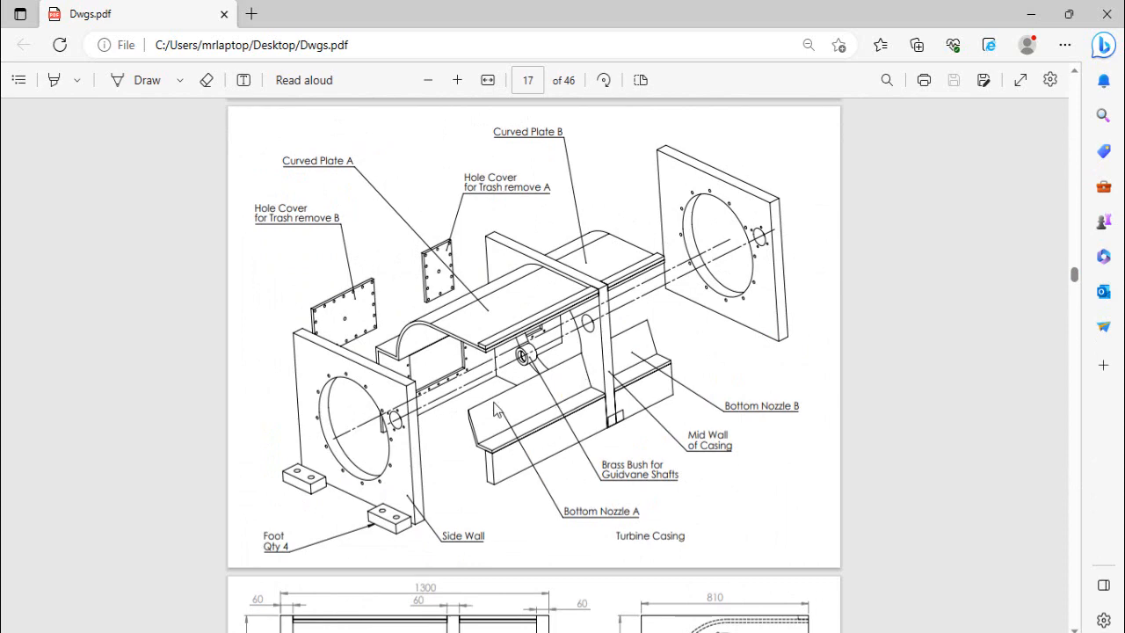
scroll("down", 3)
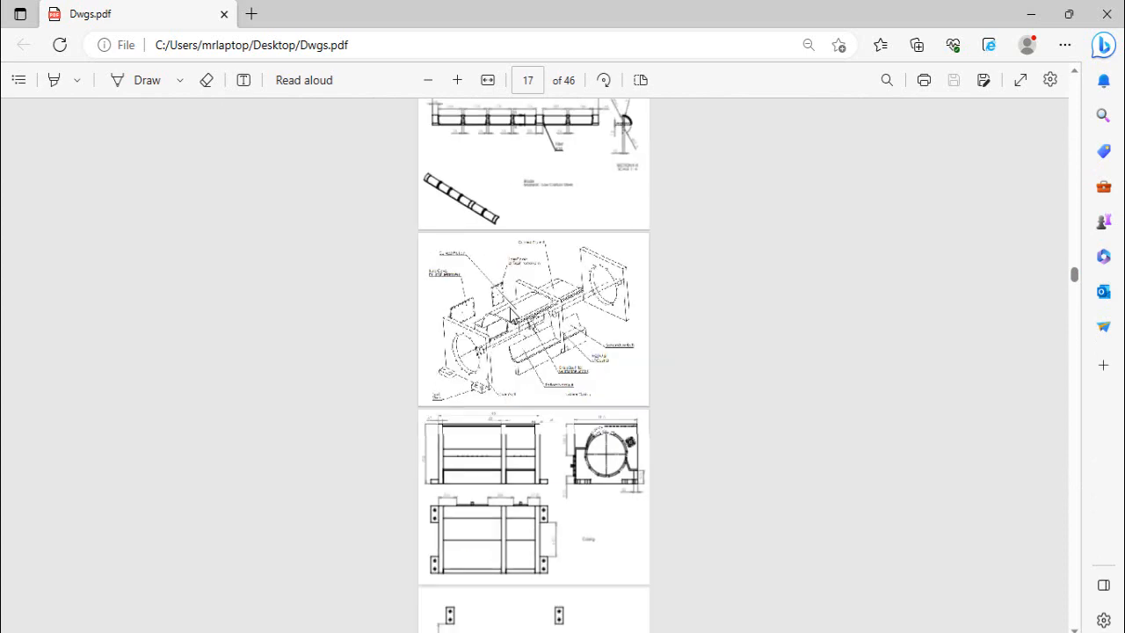
scroll("down", 3)
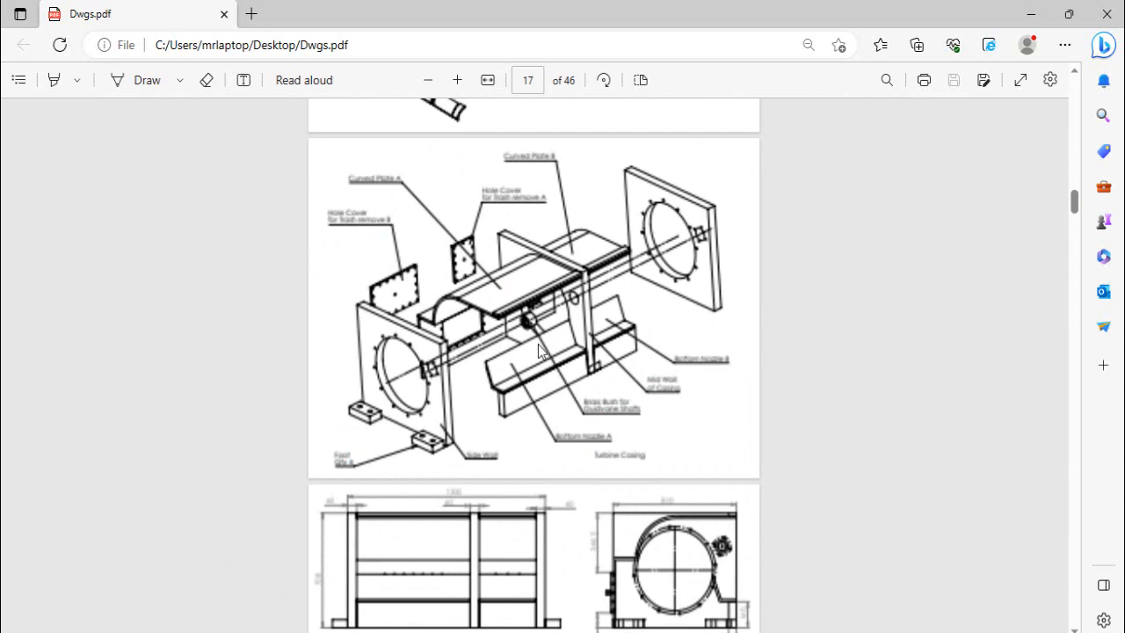
scroll("down", 3)
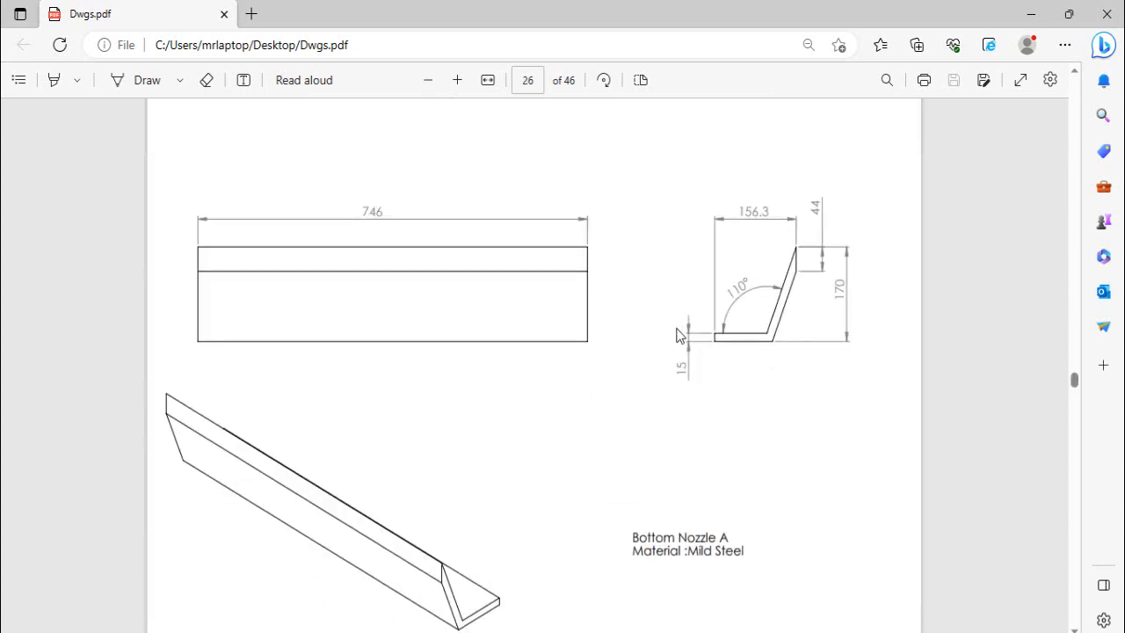
scroll("down", 3)
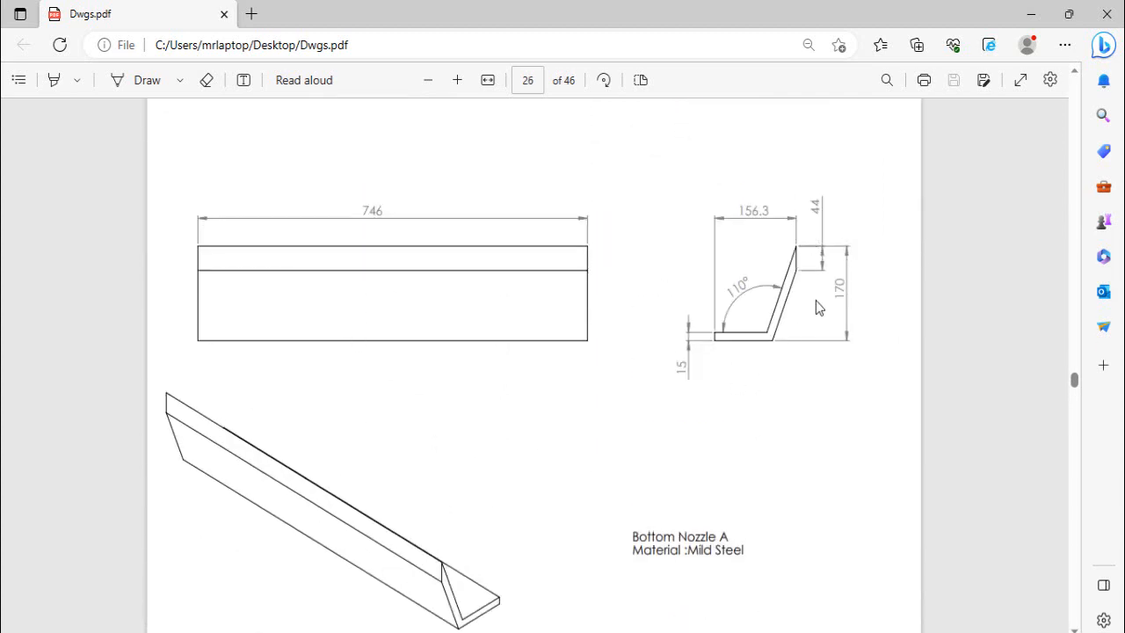
scroll("down", 3)
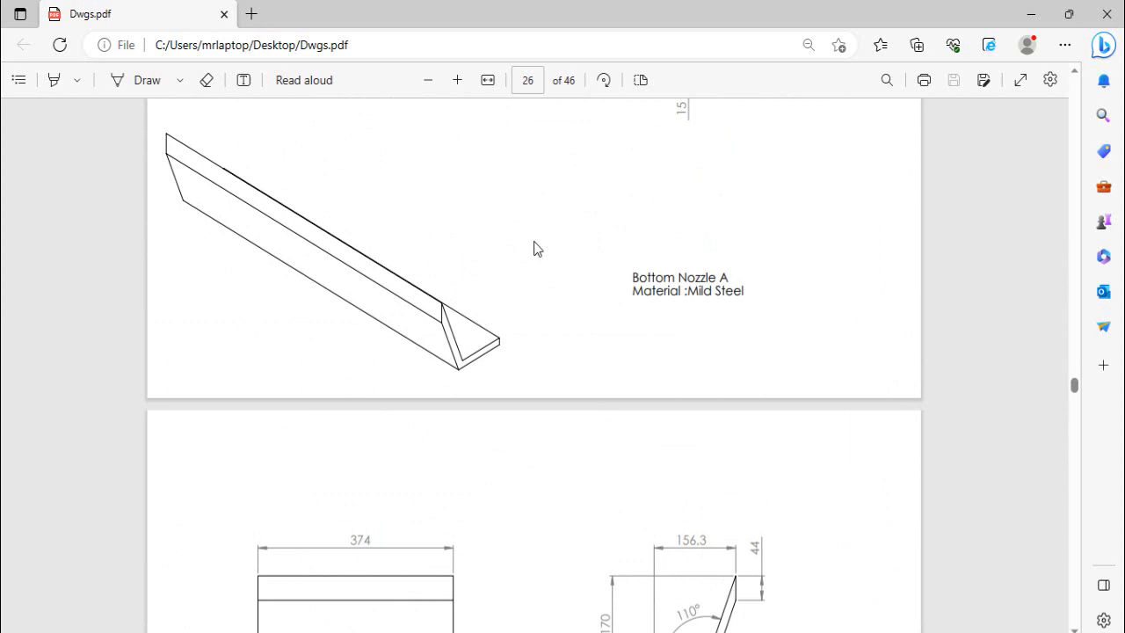
scroll("down", 3)
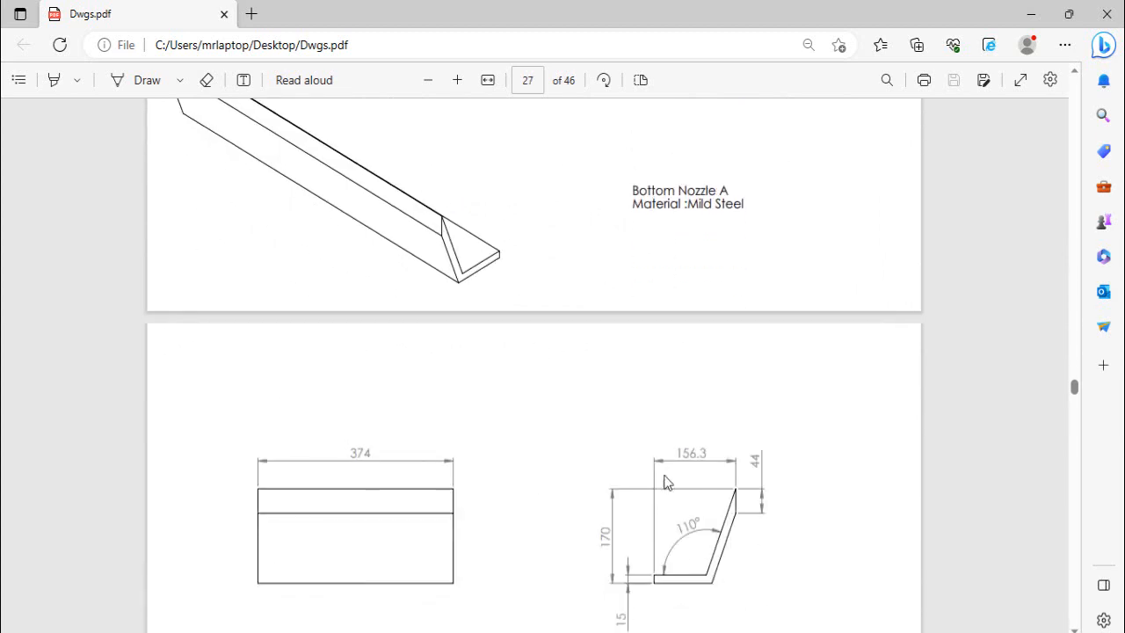
scroll("down", 3)
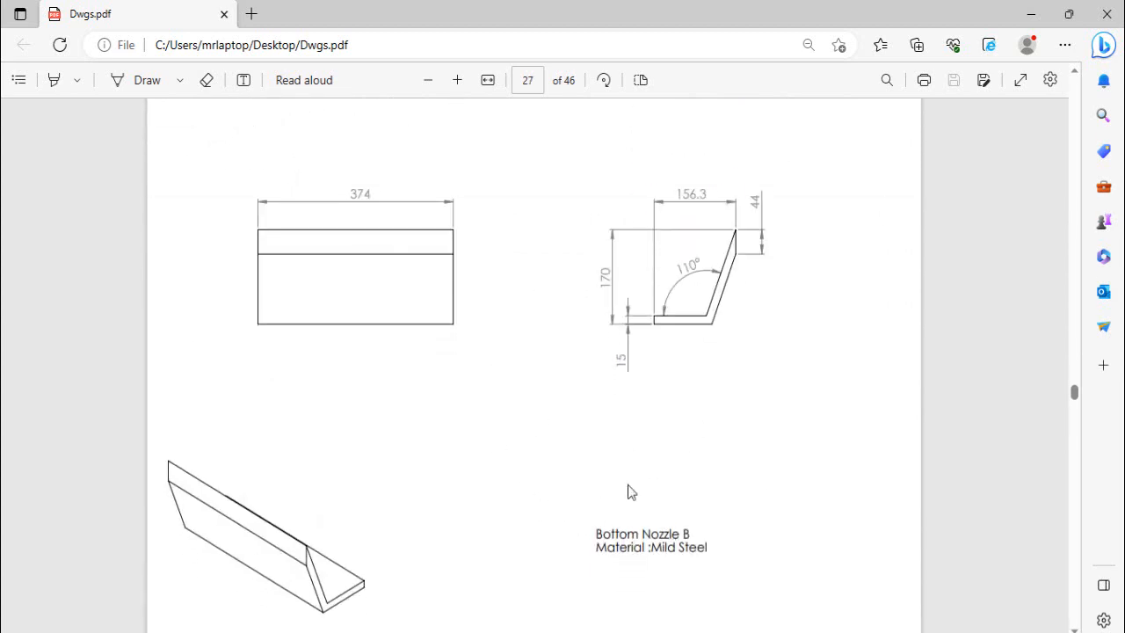
mouse_move(376, 297)
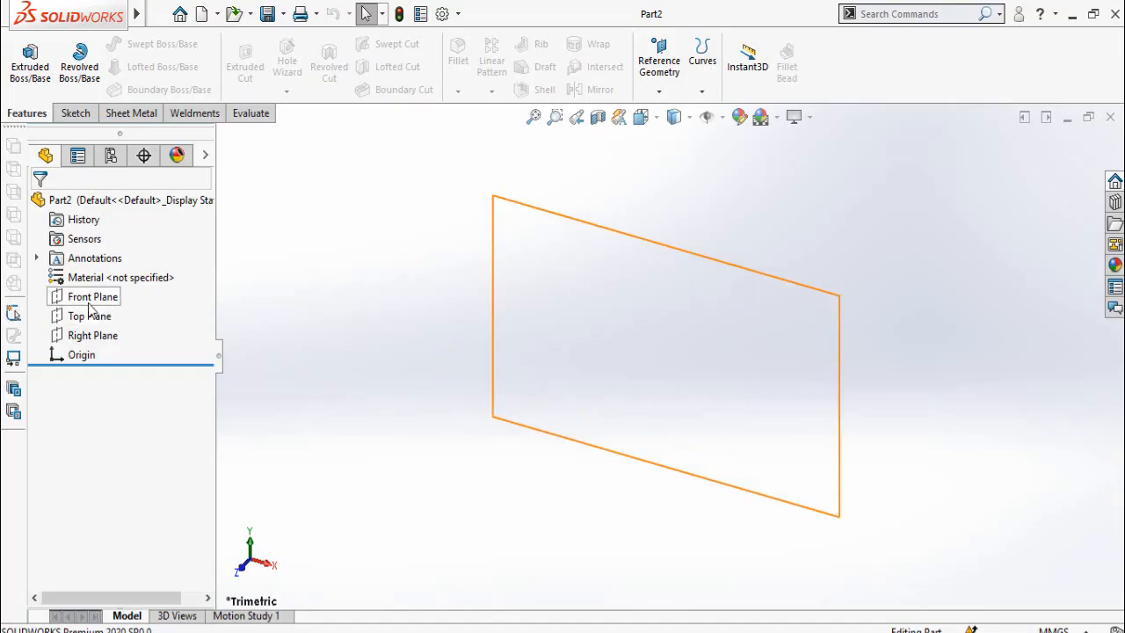
Step: Start Sketch1 on the Front Plane of the new part and begin drawing the bent-plate outline with Line
left_click(93, 295)
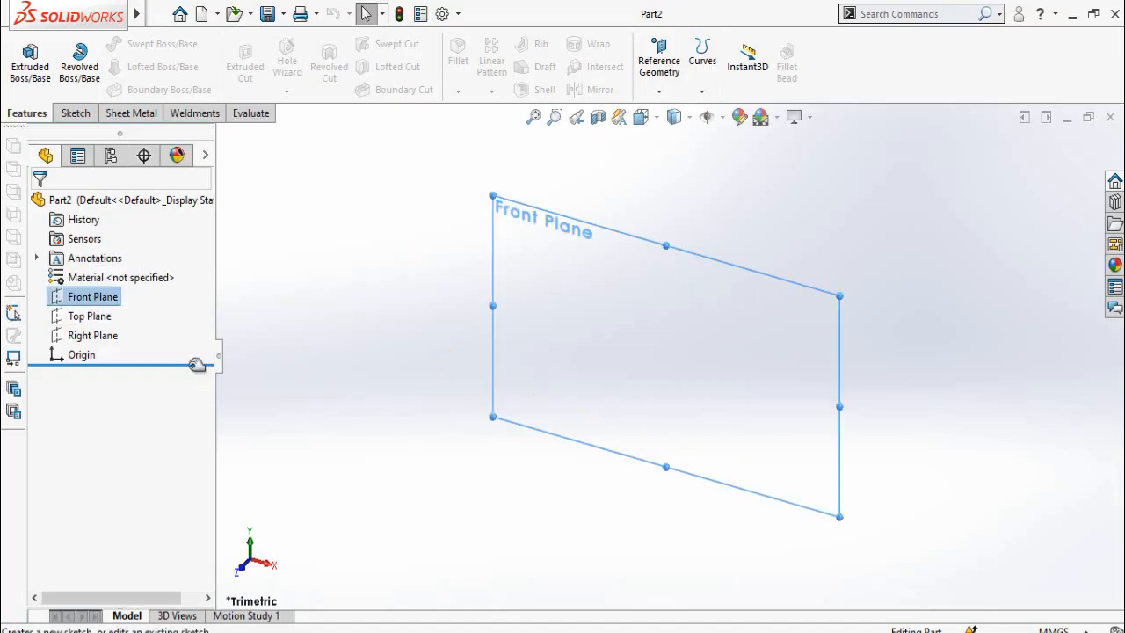
left_click(91, 295)
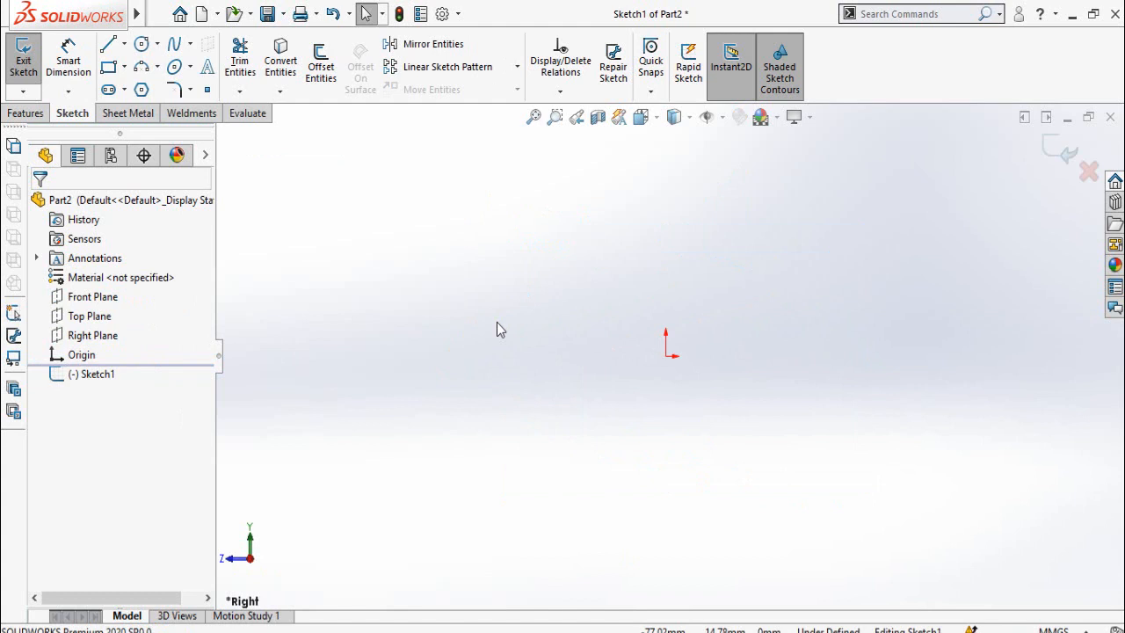
left_click(109, 44)
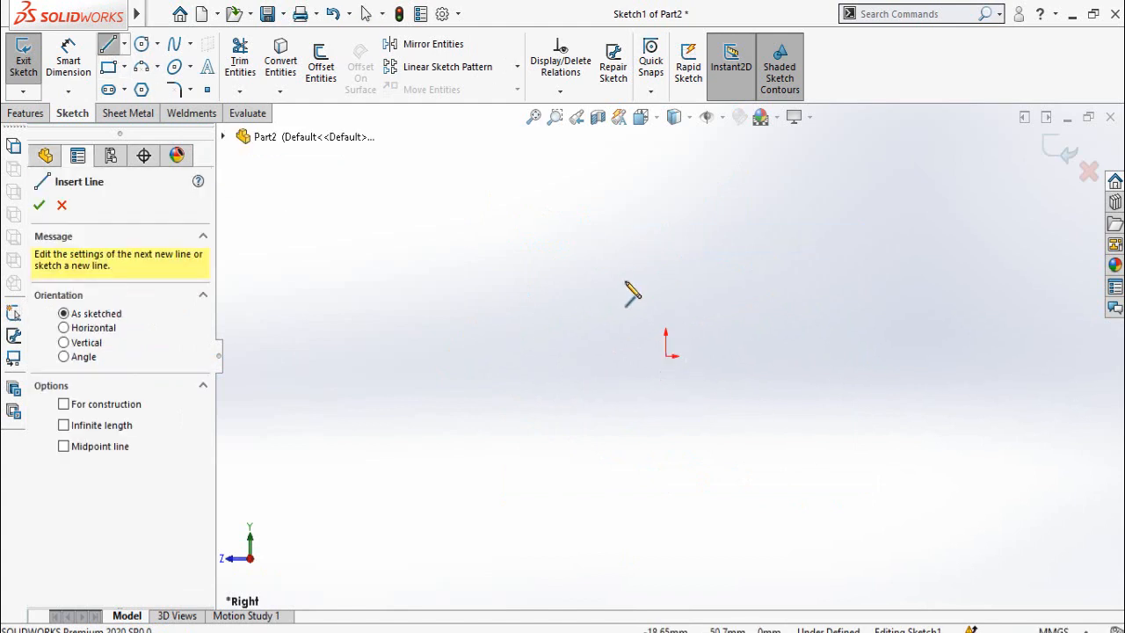
mouse_move(671, 360)
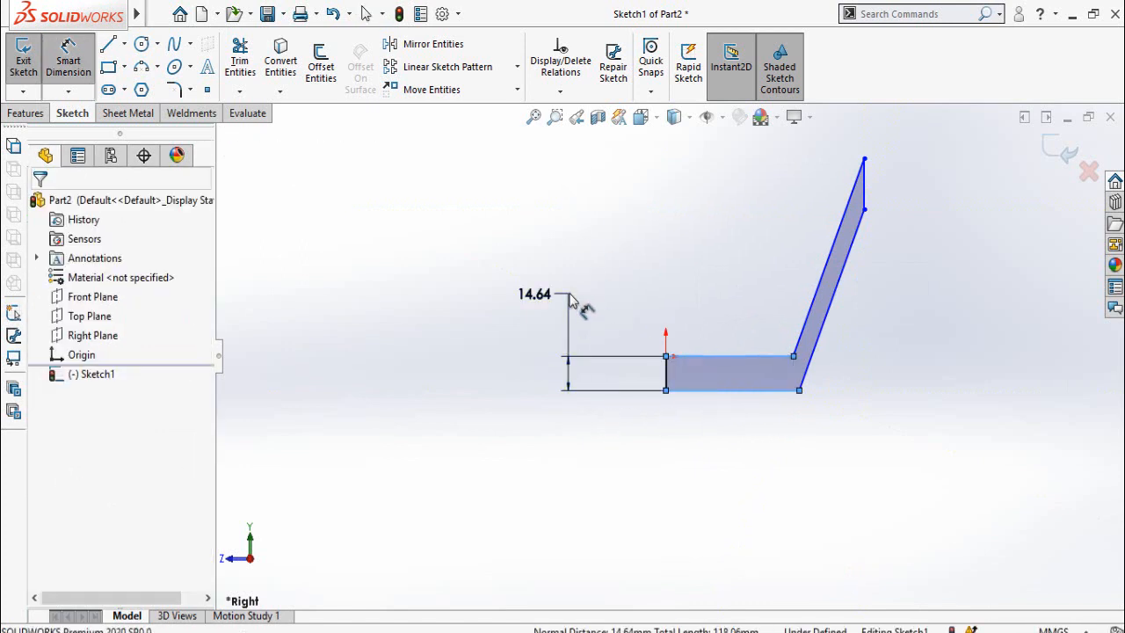
Step: Dimension the flat's 15 mm thickness and the angle between the two legs
double_click(534, 295)
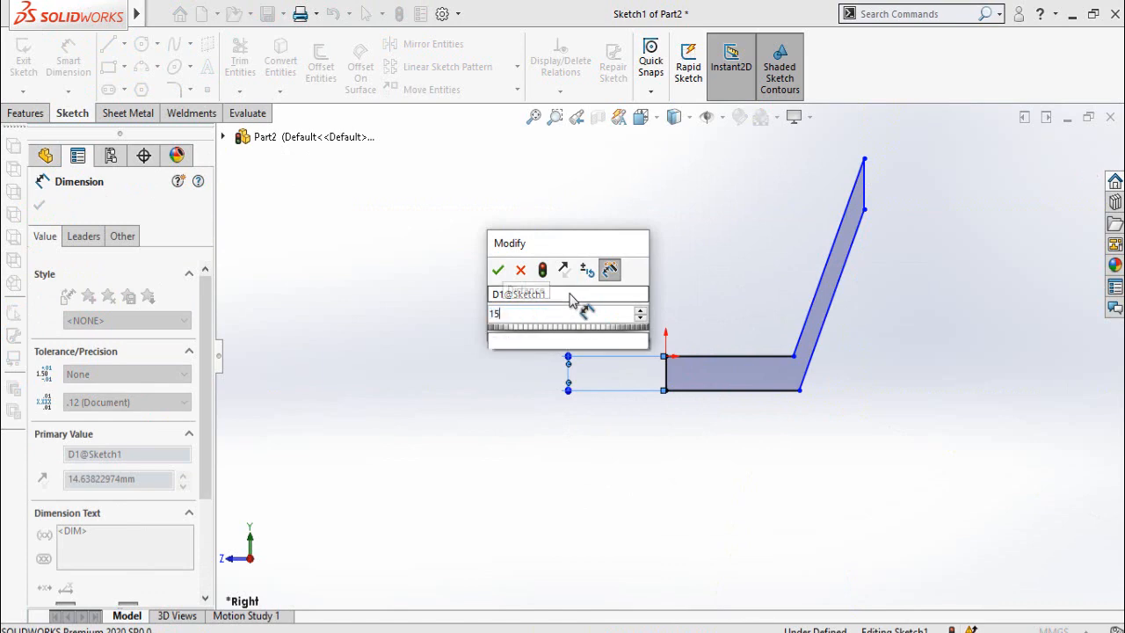
left_click(497, 271)
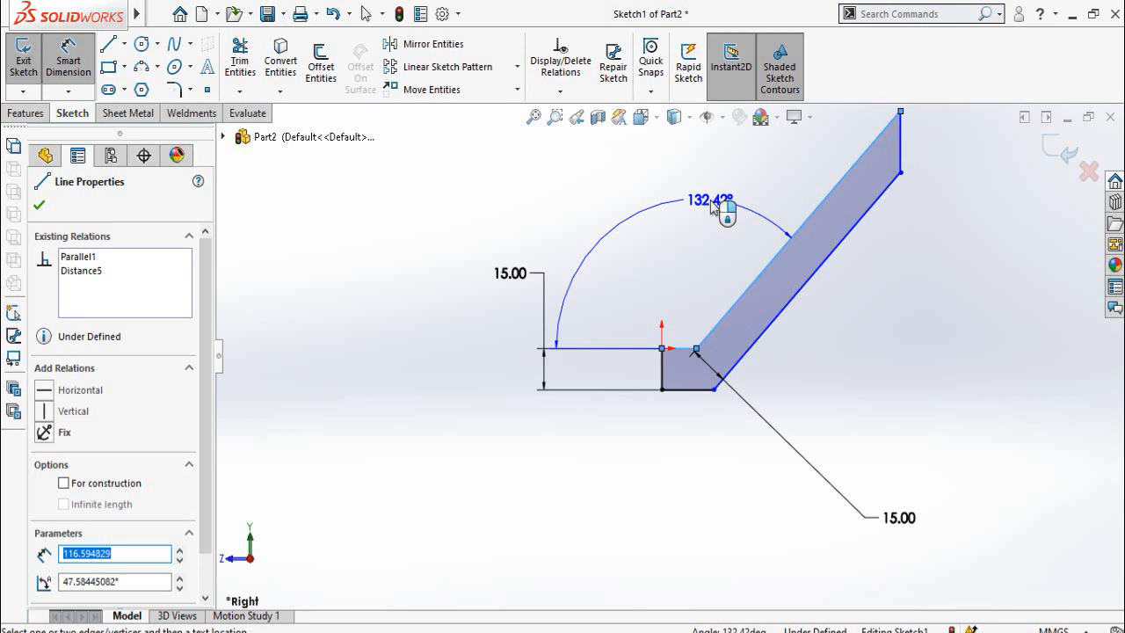
left_click(711, 197)
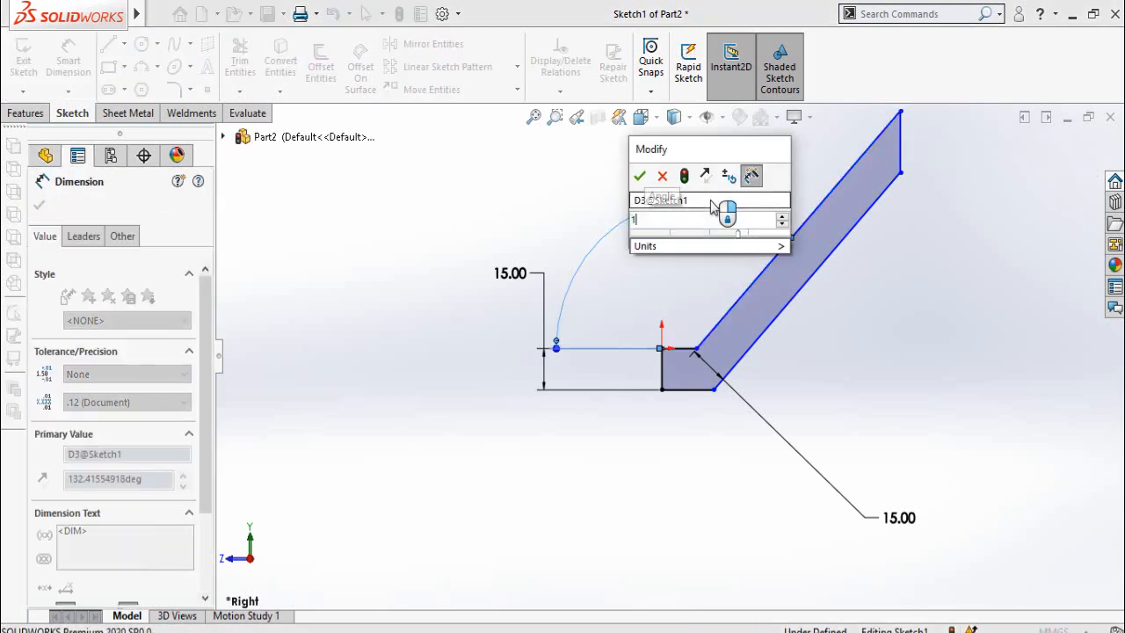
left_click(639, 176)
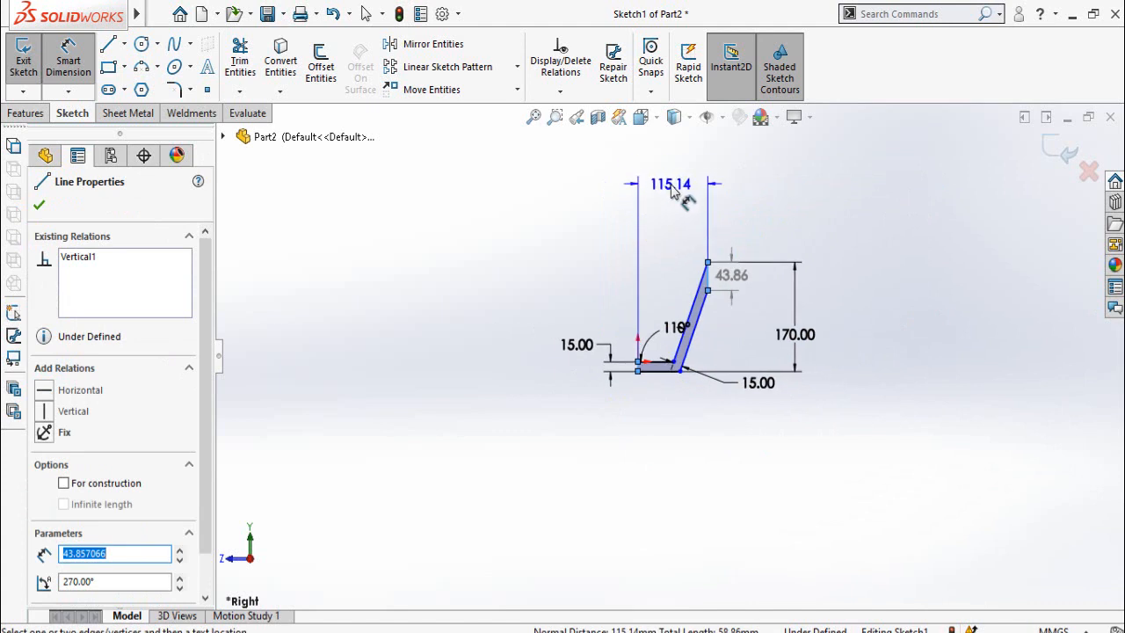
Step: Add the 156.3 overall width to fully define the sketch, then start a Boss-Extrude of it
double_click(670, 185)
type("156.")
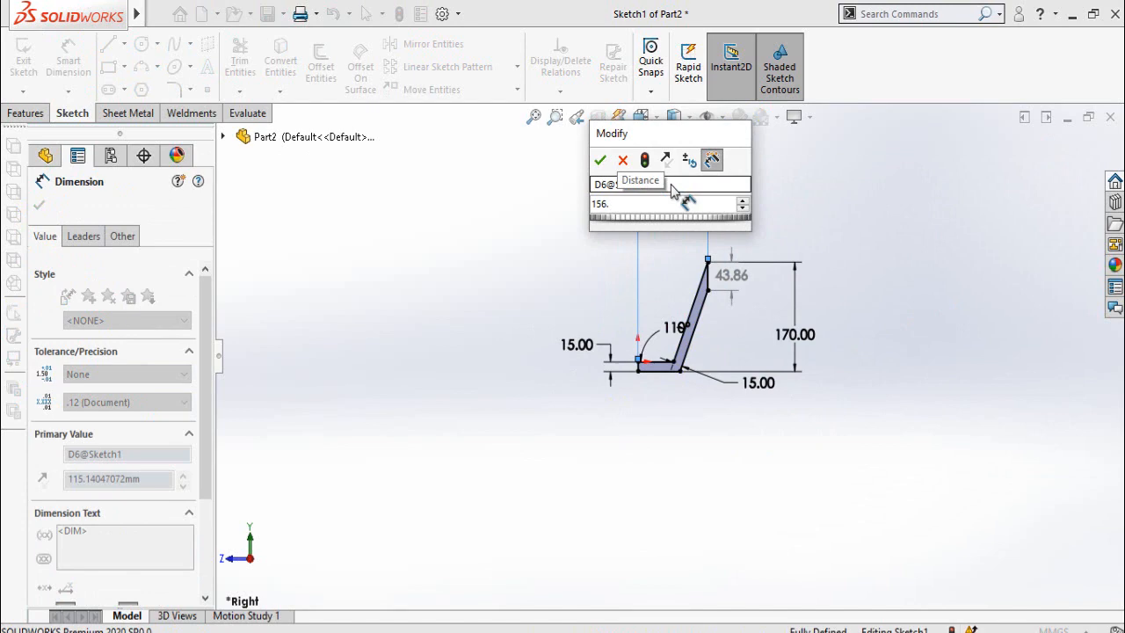
left_click(601, 160)
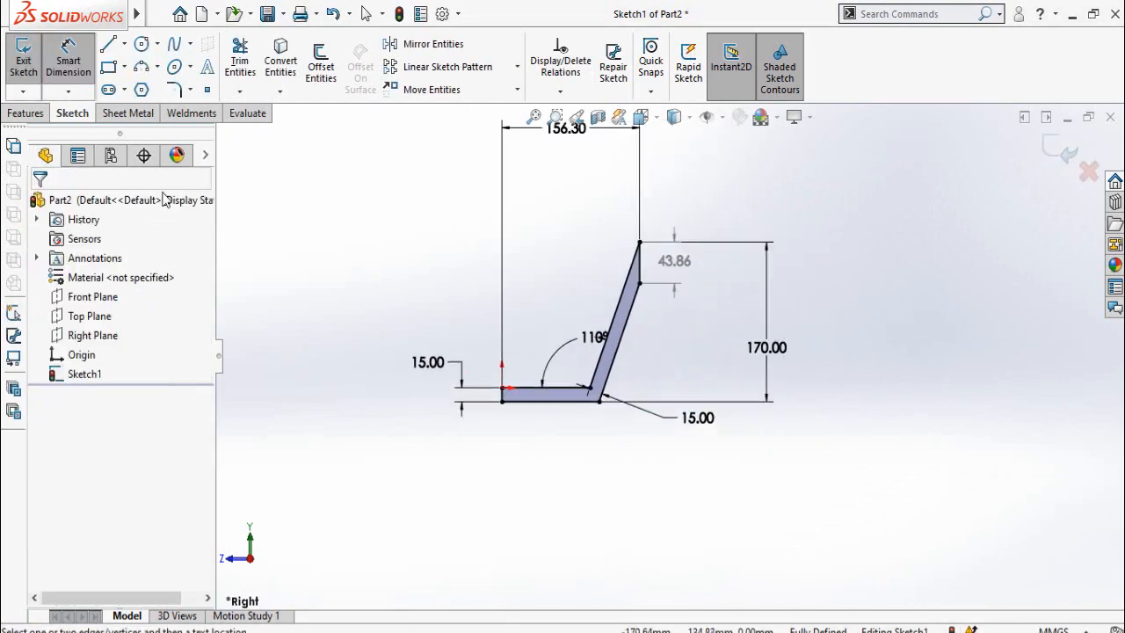
left_click(30, 56)
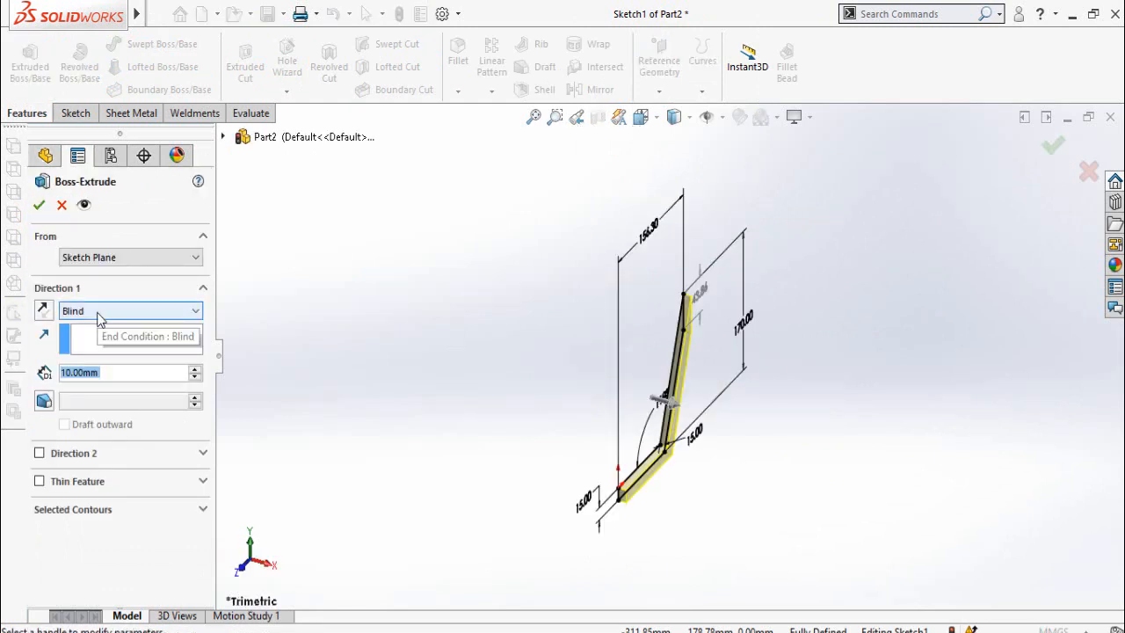
Step: Set the Boss-Extrude Direction 1 end condition to Mid Plane
left_click(130, 309)
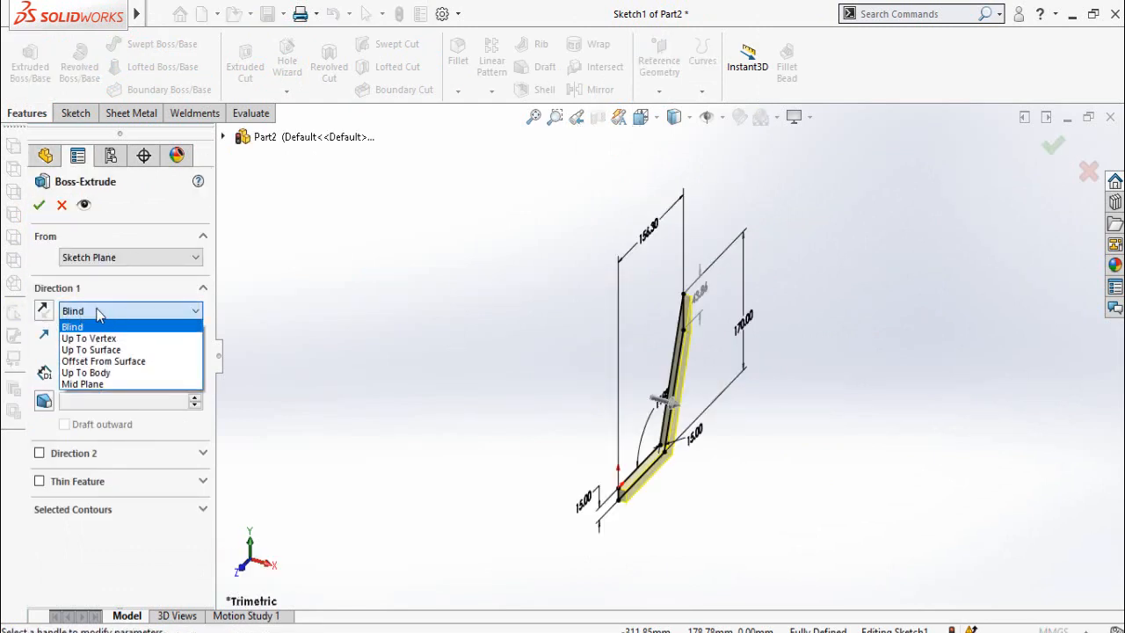
left_click(81, 383)
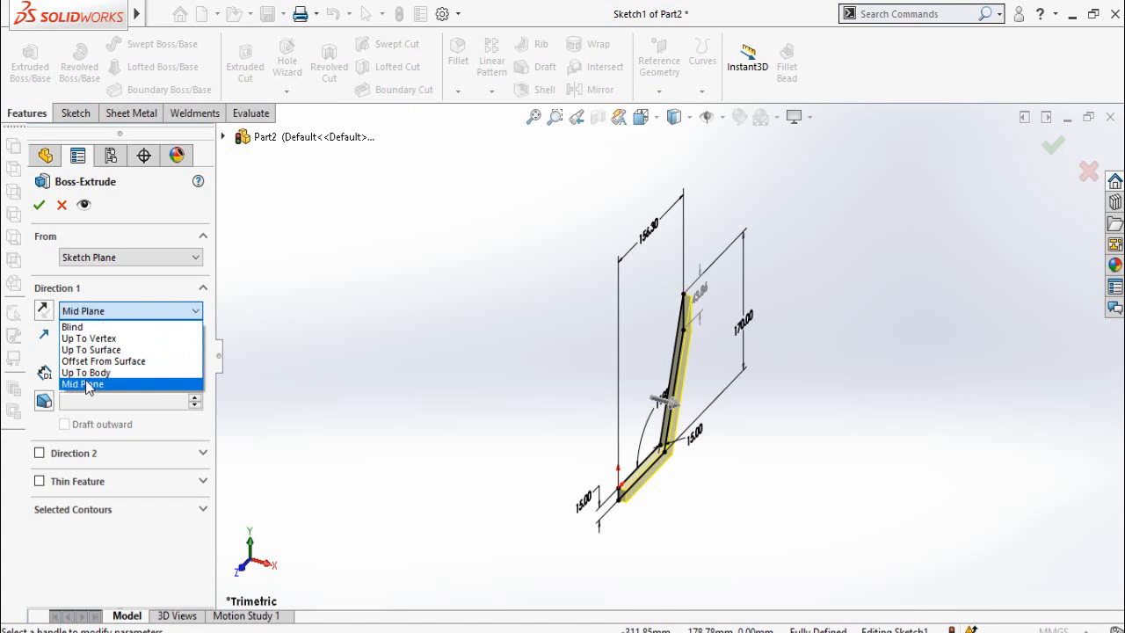
left_click(81, 383)
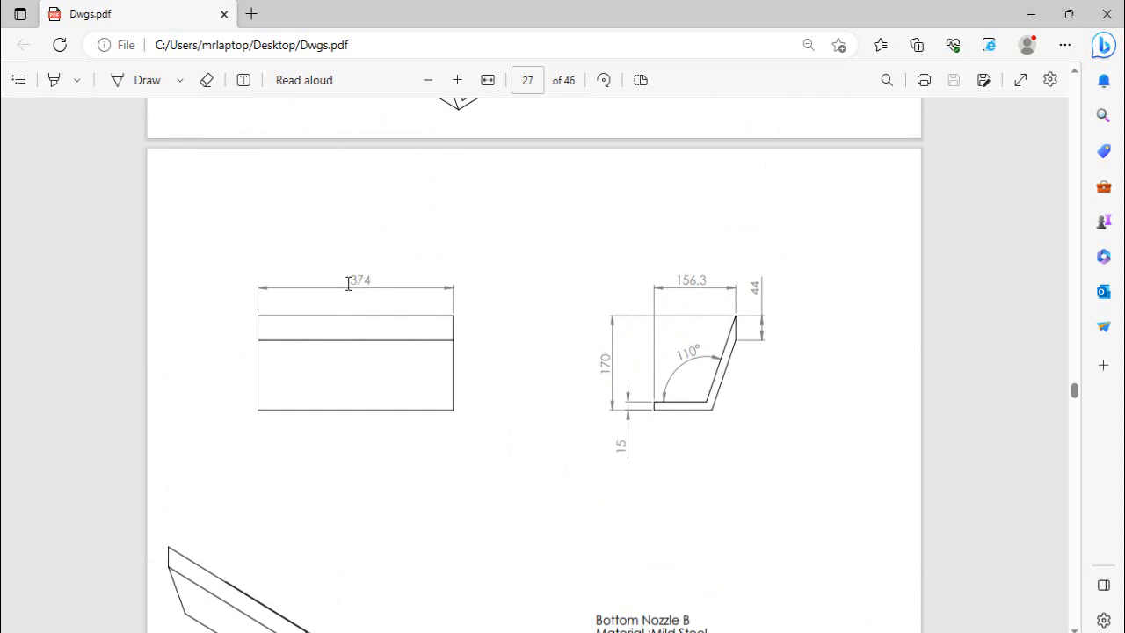
Step: Check the 374 length on the Bottom Nozzle B sheet, then scroll on to the casing Mid Wall page 29
double_click(359, 282)
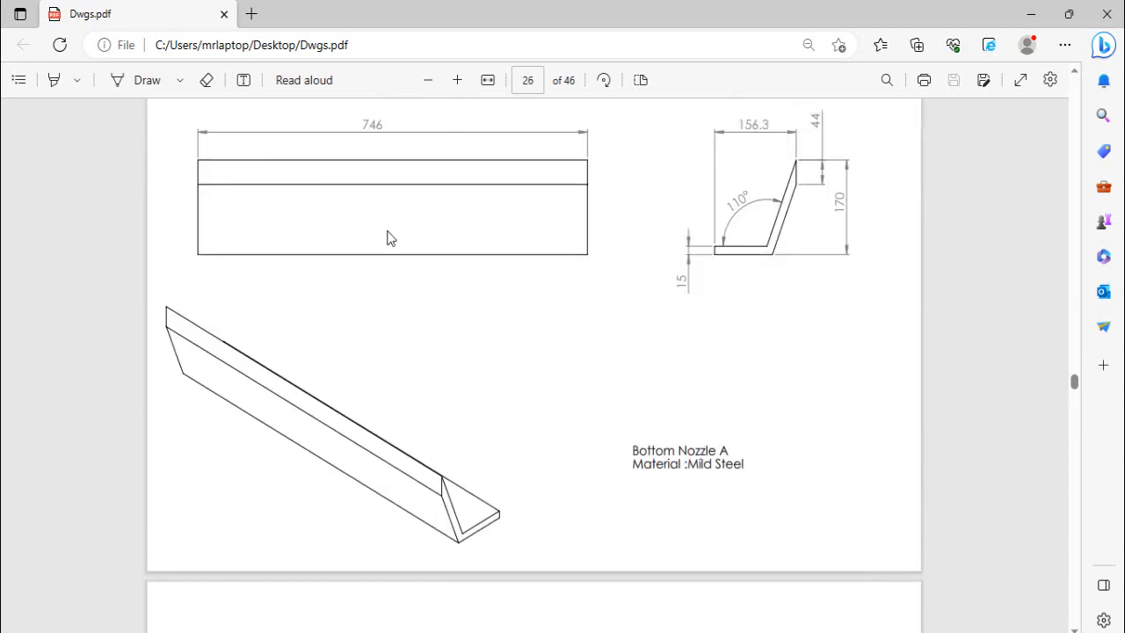
scroll("down", 3)
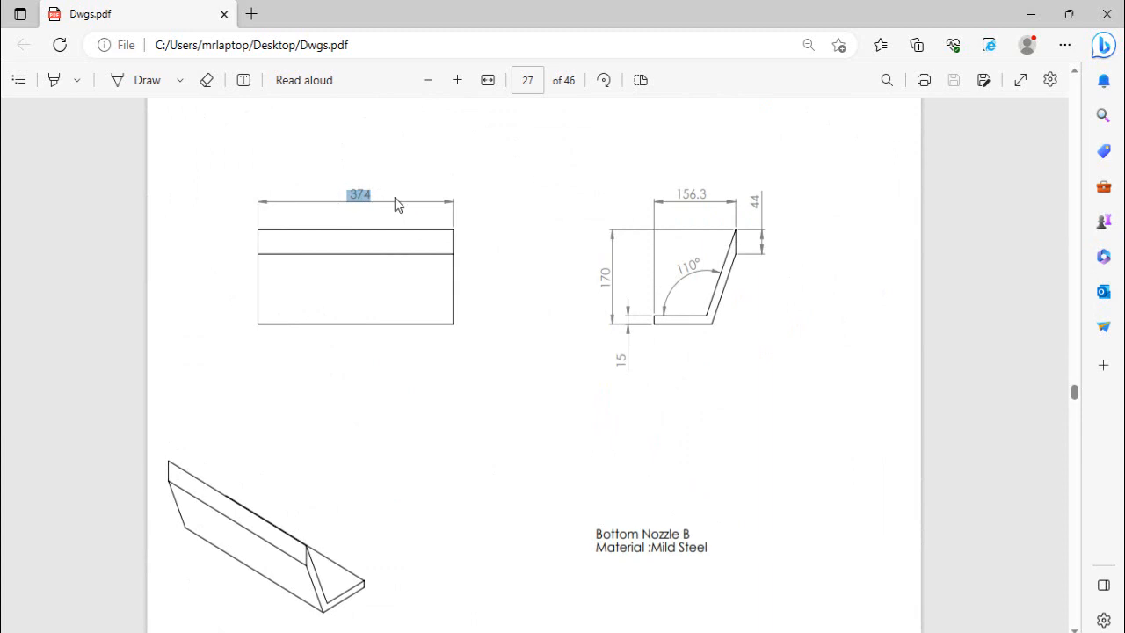
mouse_move(671, 279)
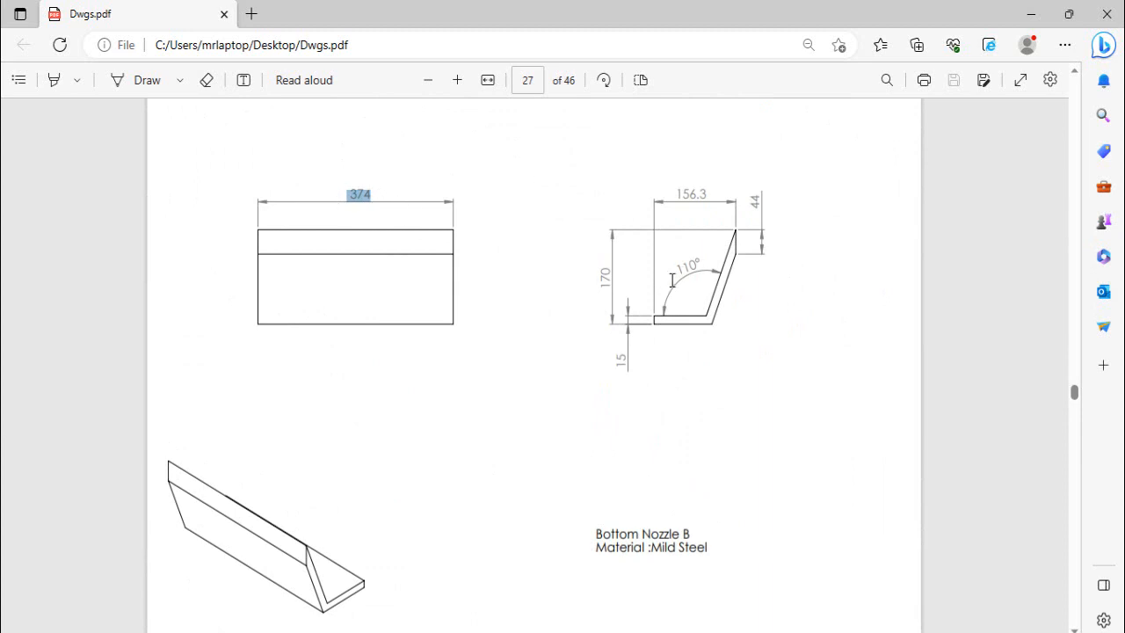
scroll("up", 3)
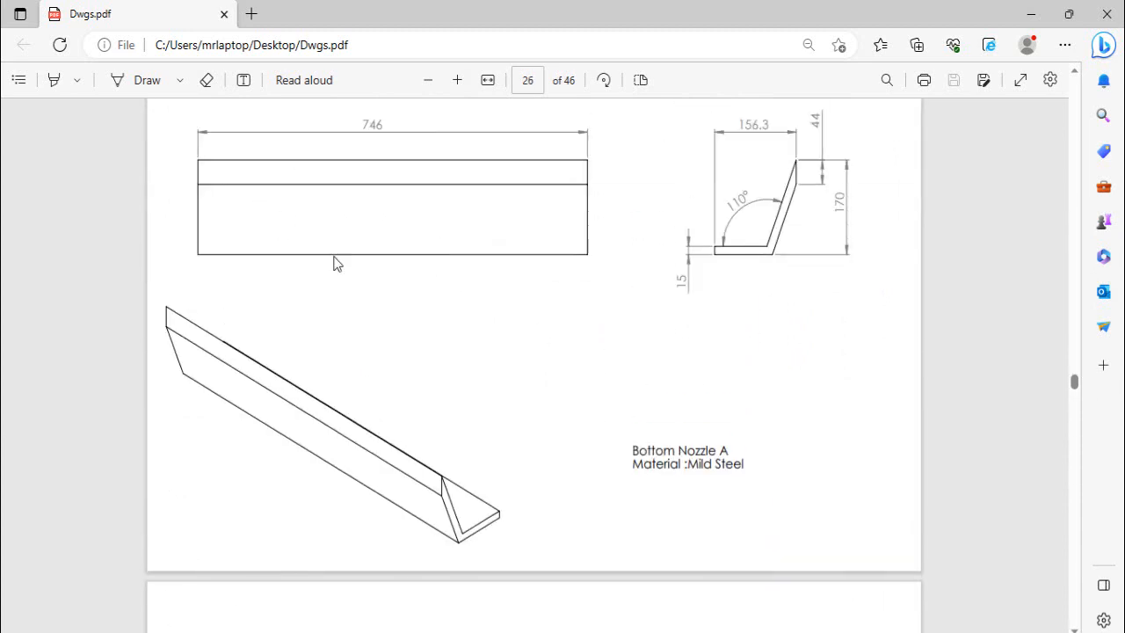
scroll("down", 3)
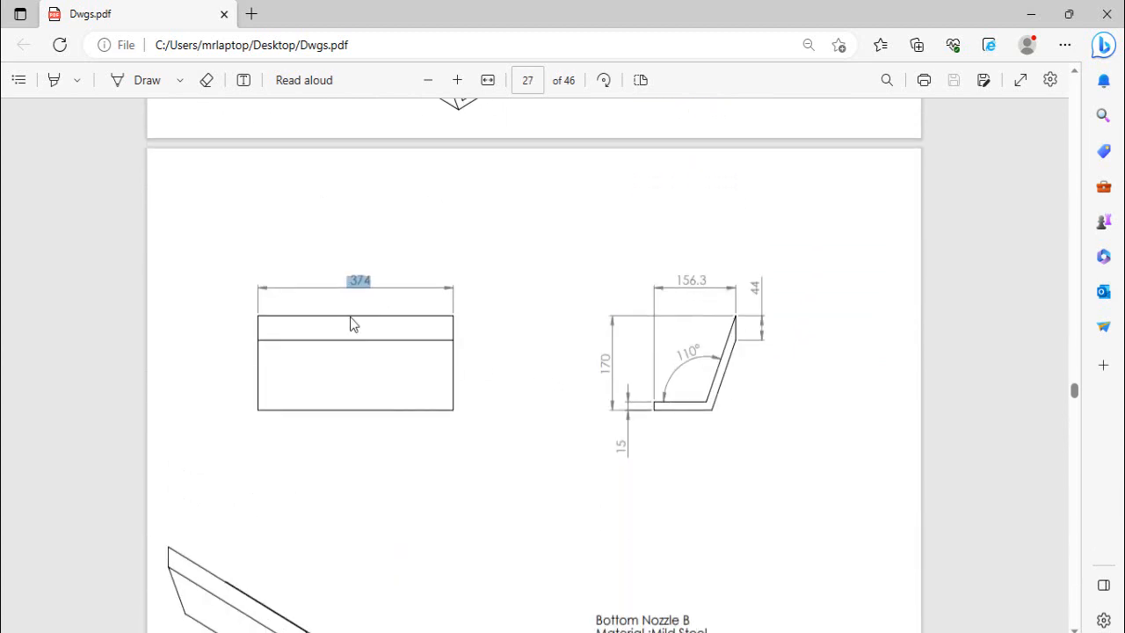
scroll("down", 3)
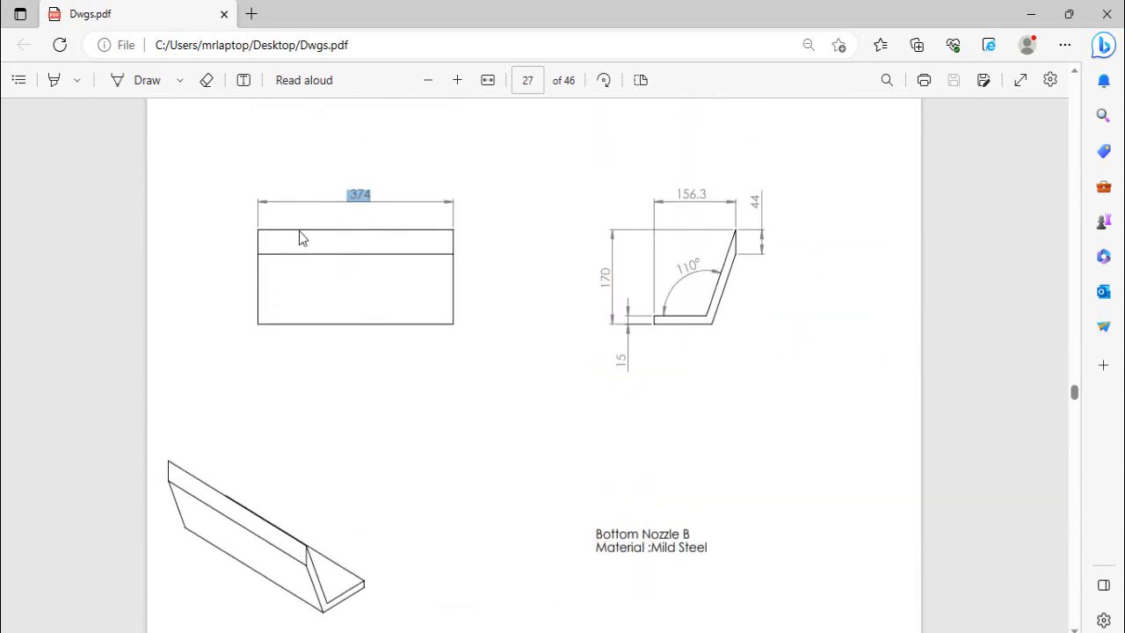
scroll("down", 3)
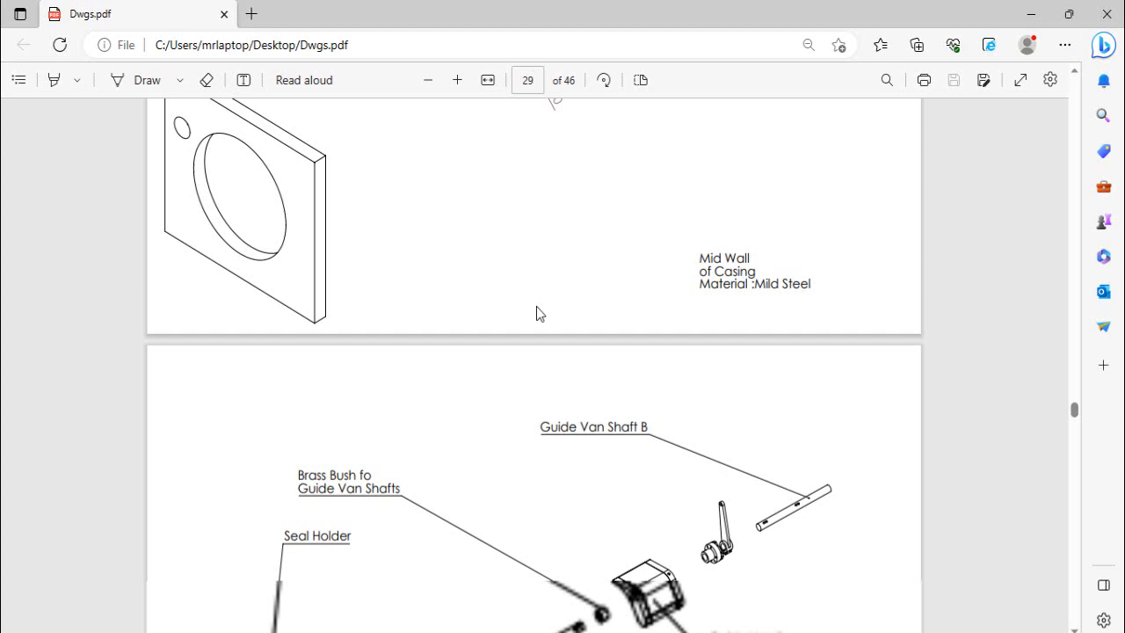
Step: Scroll past the guide vane exploded view and shaft assembly to the dimensioned lever drawing on page 31
scroll("down", 3)
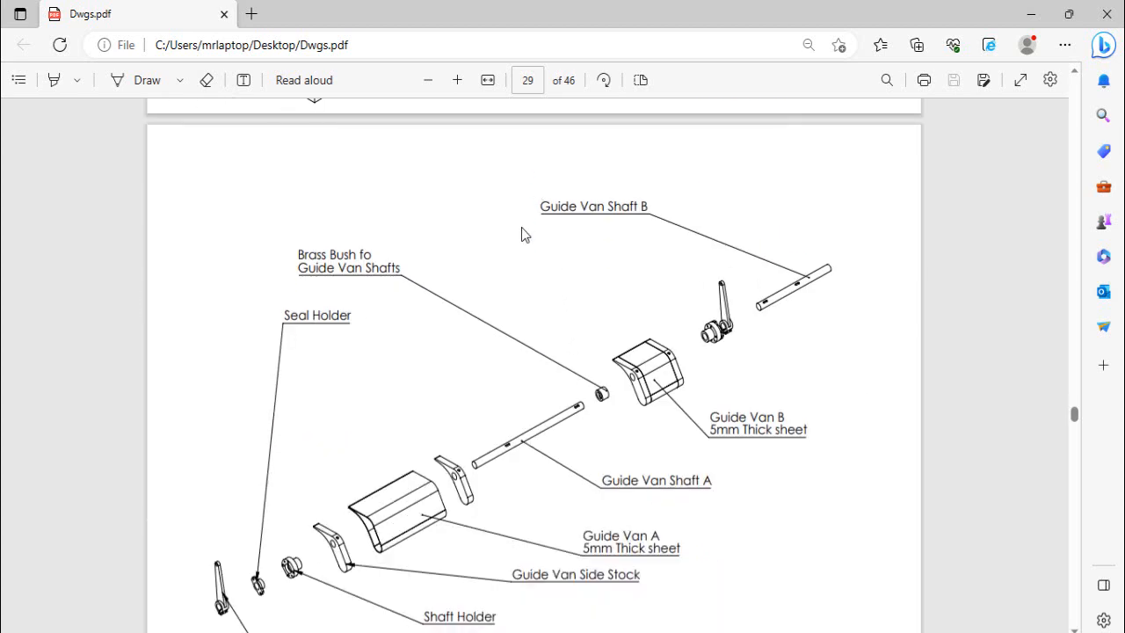
mouse_move(636, 385)
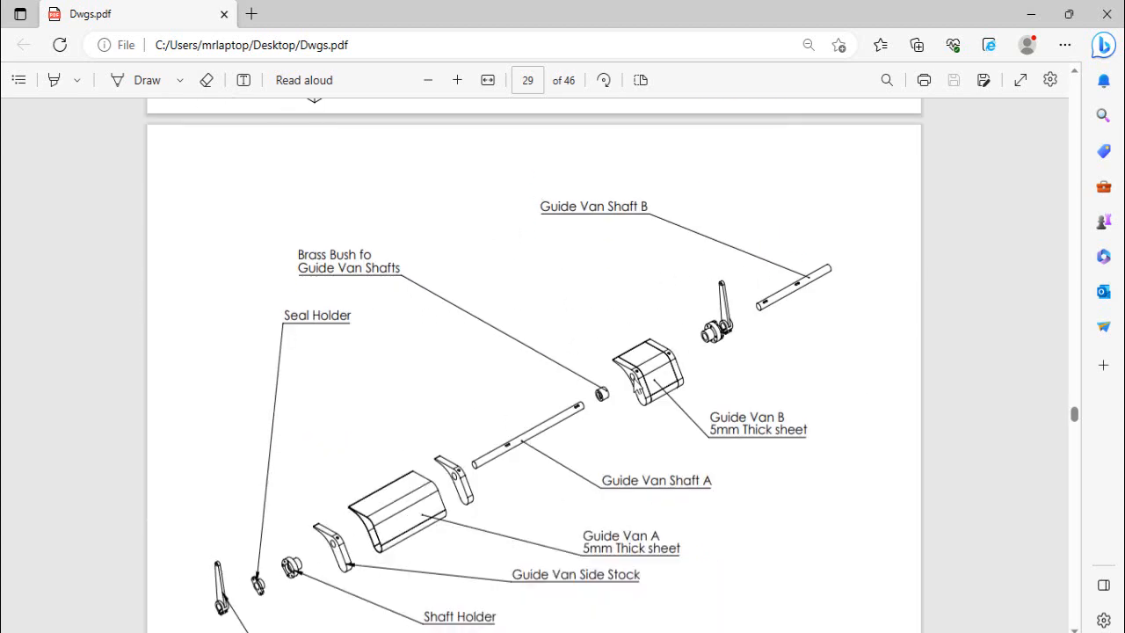
scroll("down", 3)
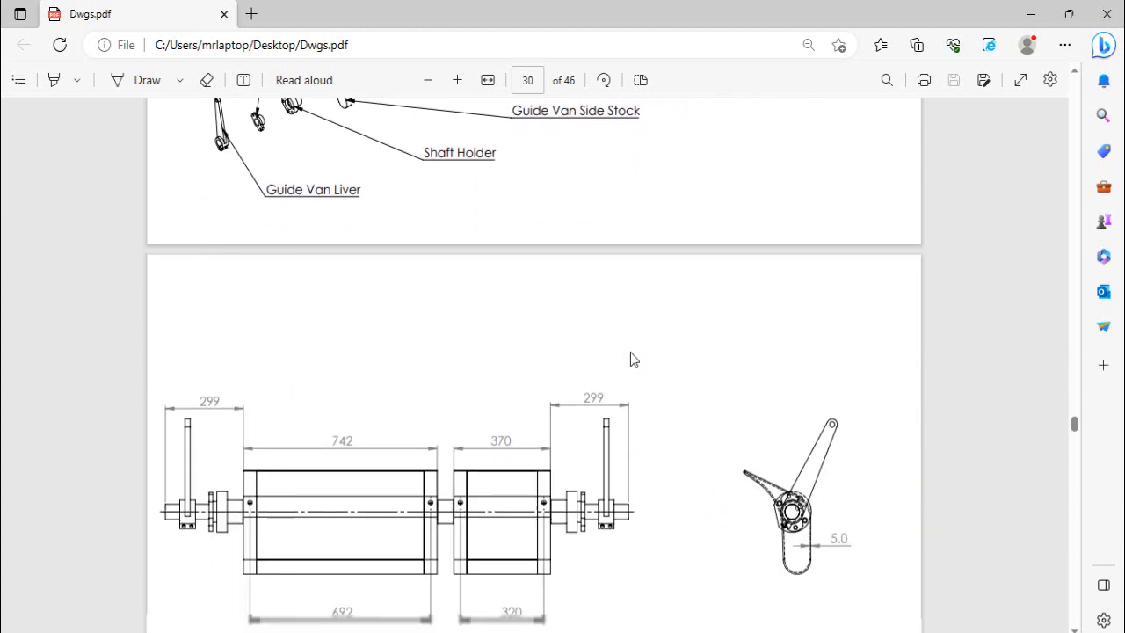
scroll("down", 3)
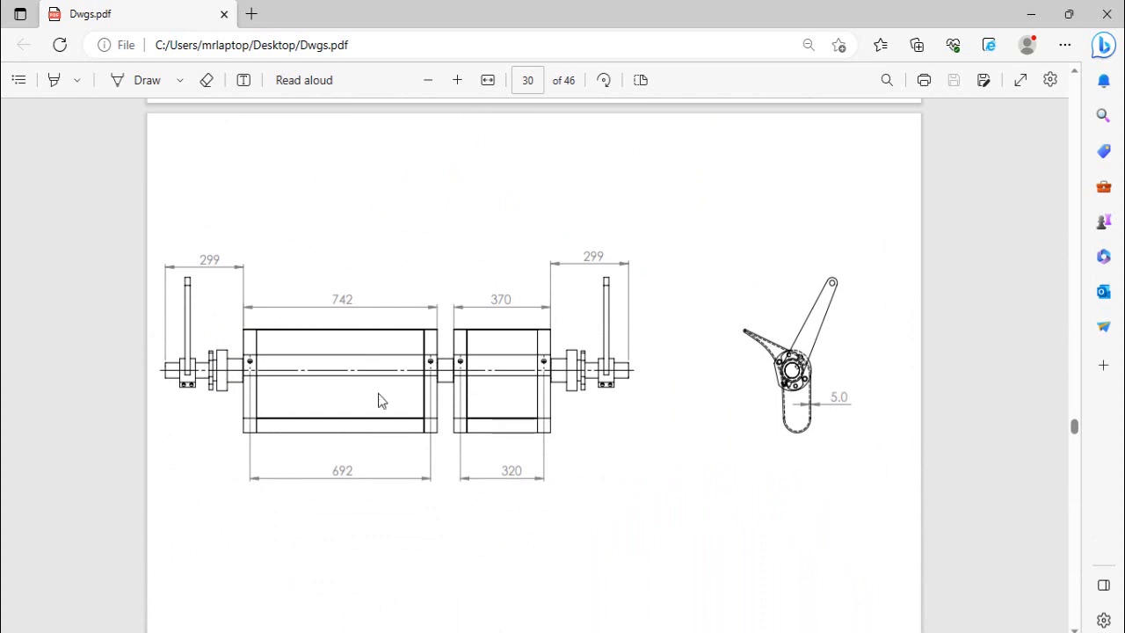
mouse_move(348, 439)
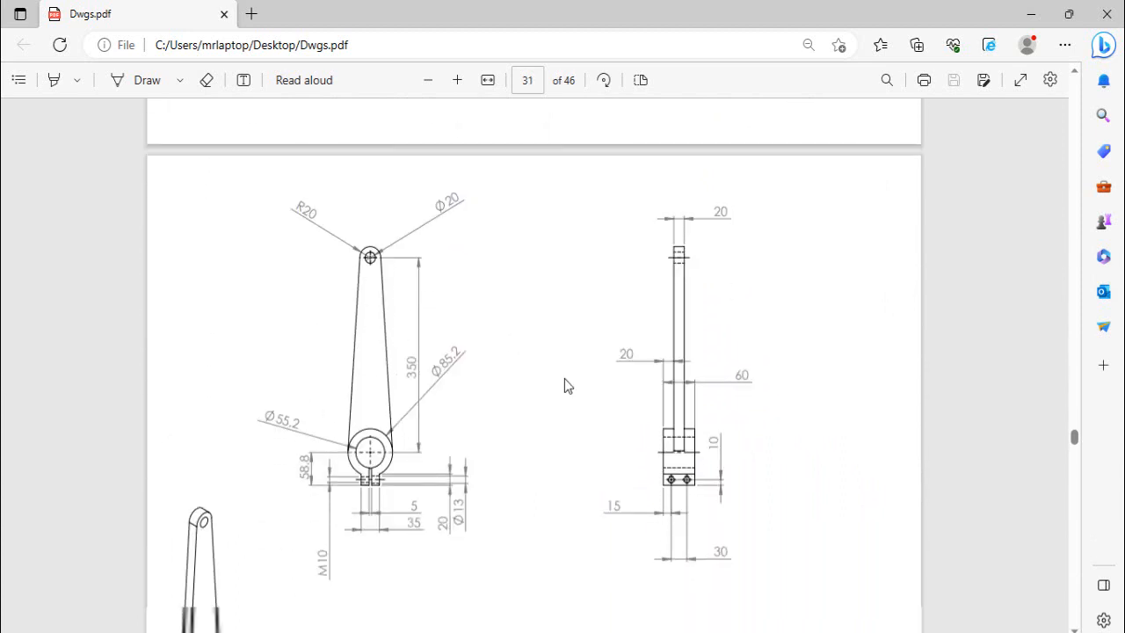
scroll("down", 3)
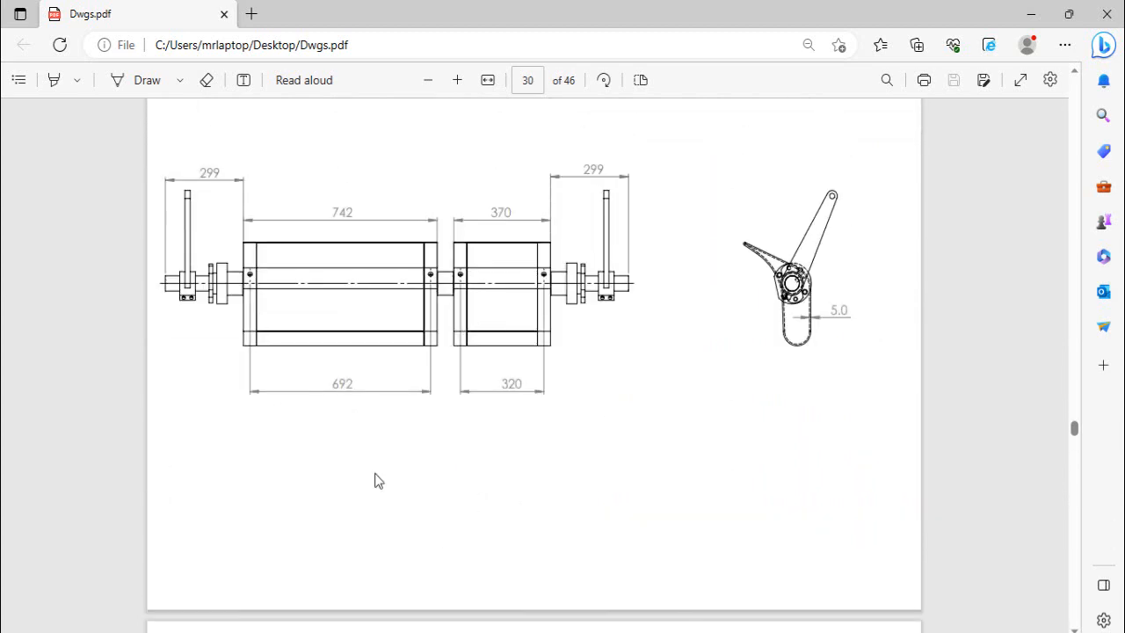
mouse_move(530, 429)
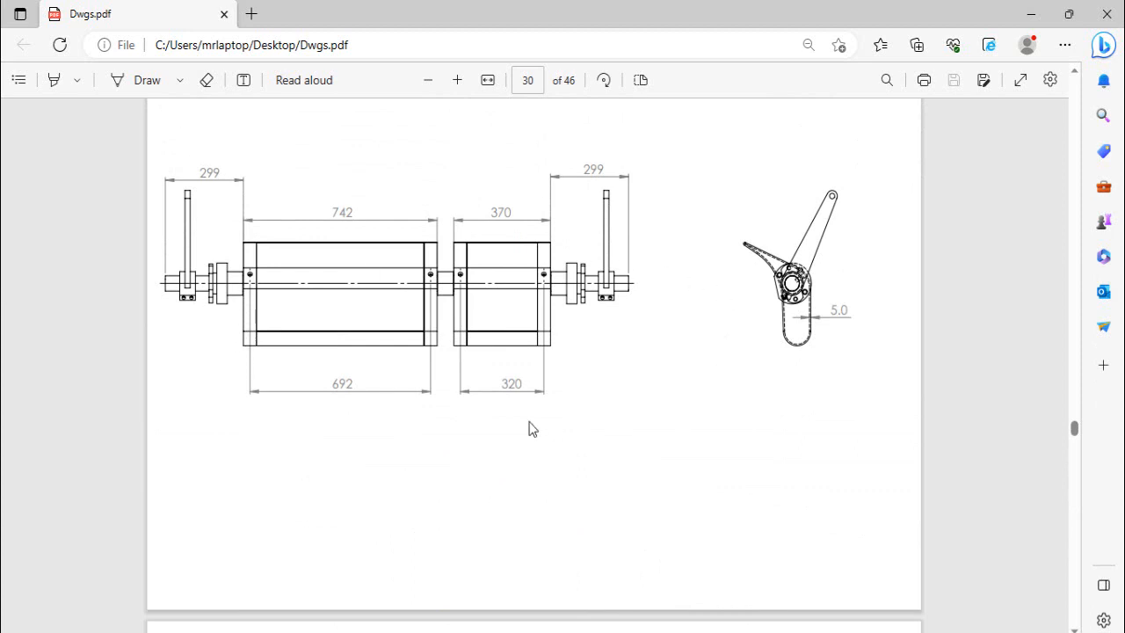
mouse_move(537, 433)
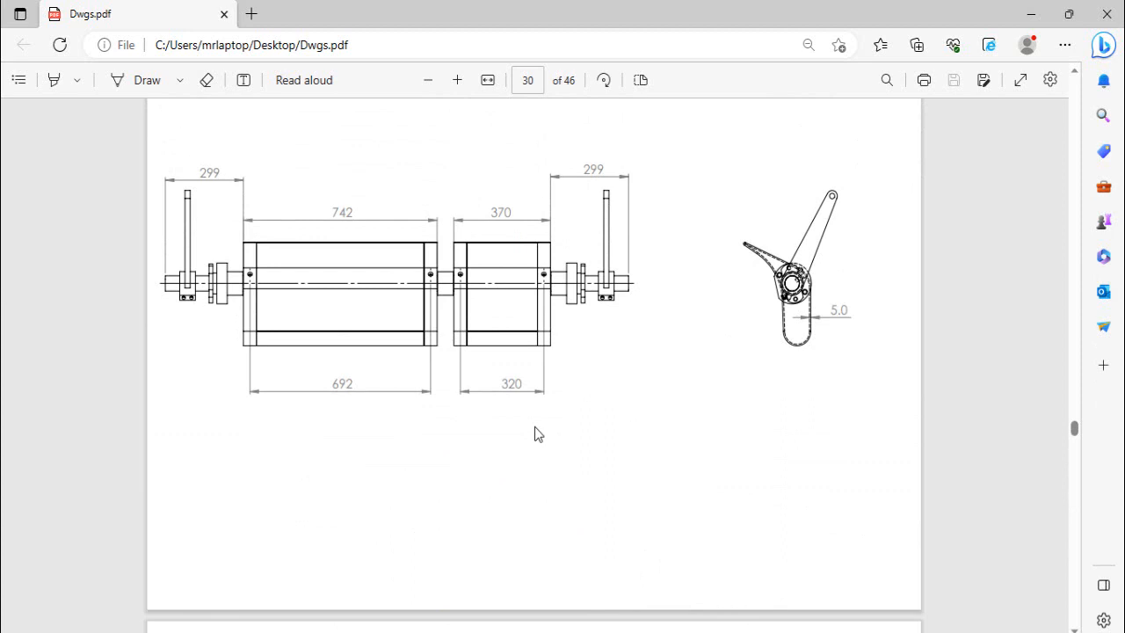
mouse_move(531, 432)
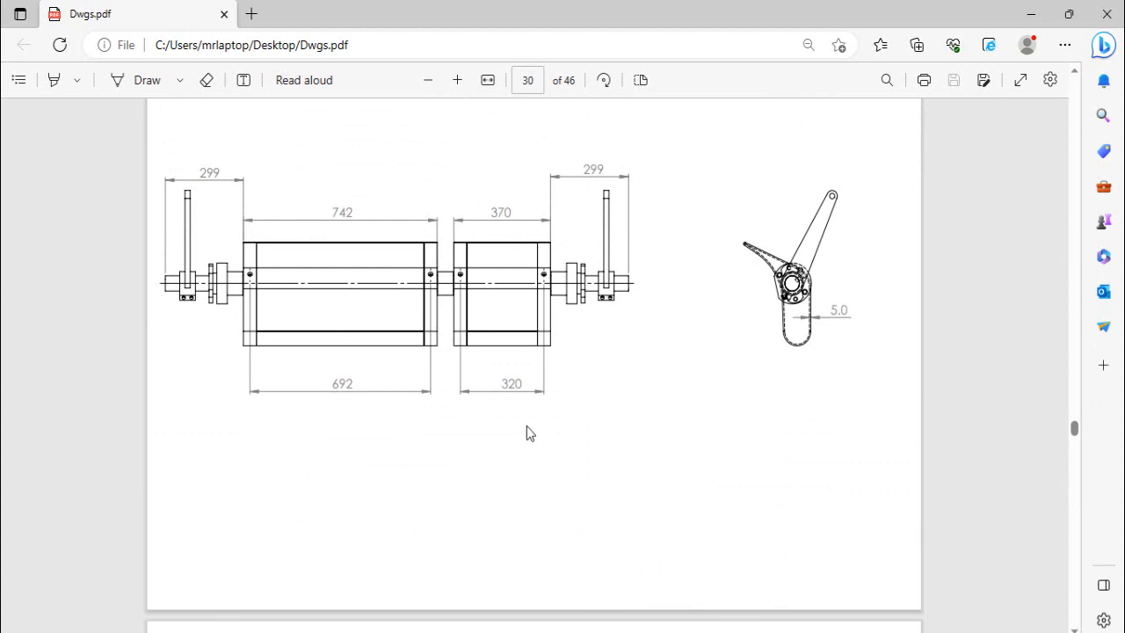
mouse_move(500, 415)
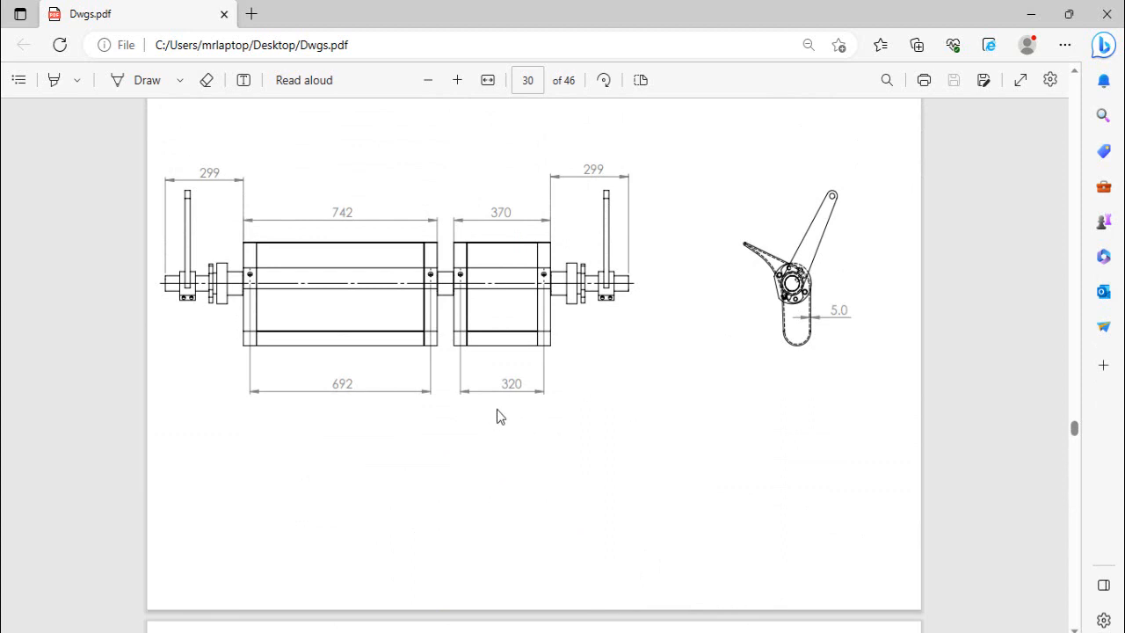
mouse_move(499, 411)
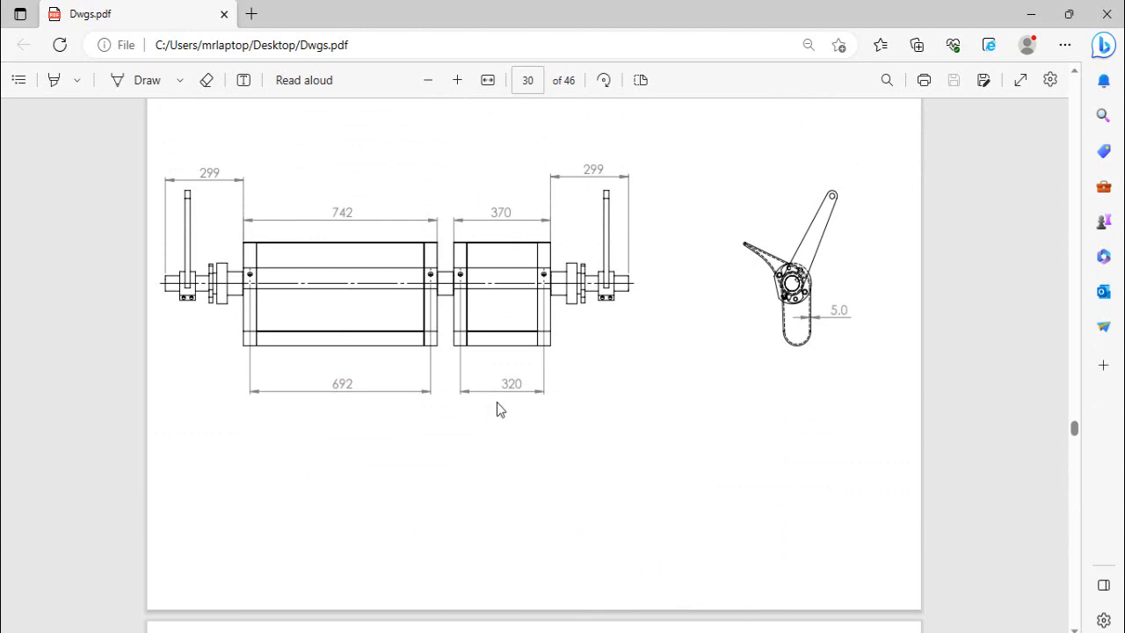
mouse_move(513, 416)
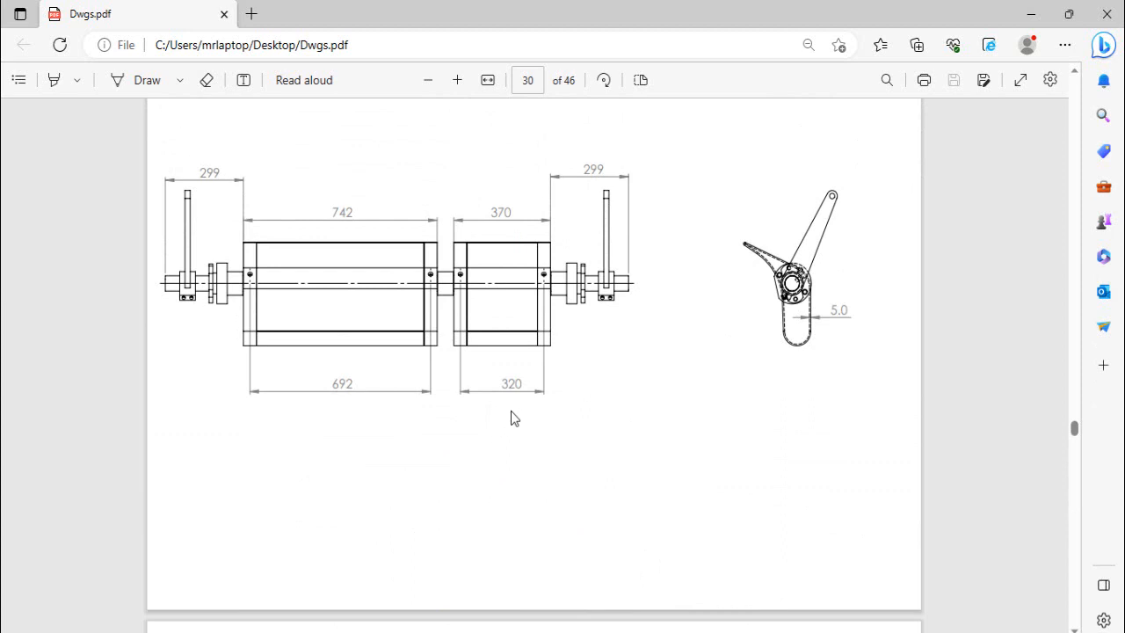